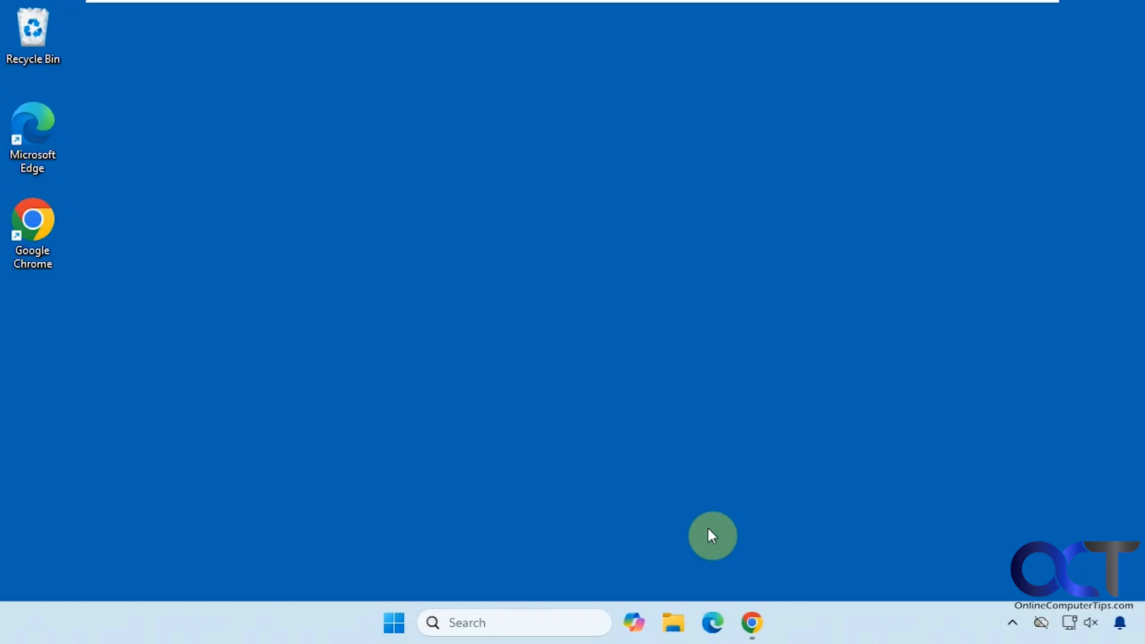
mouse_move(612, 403)
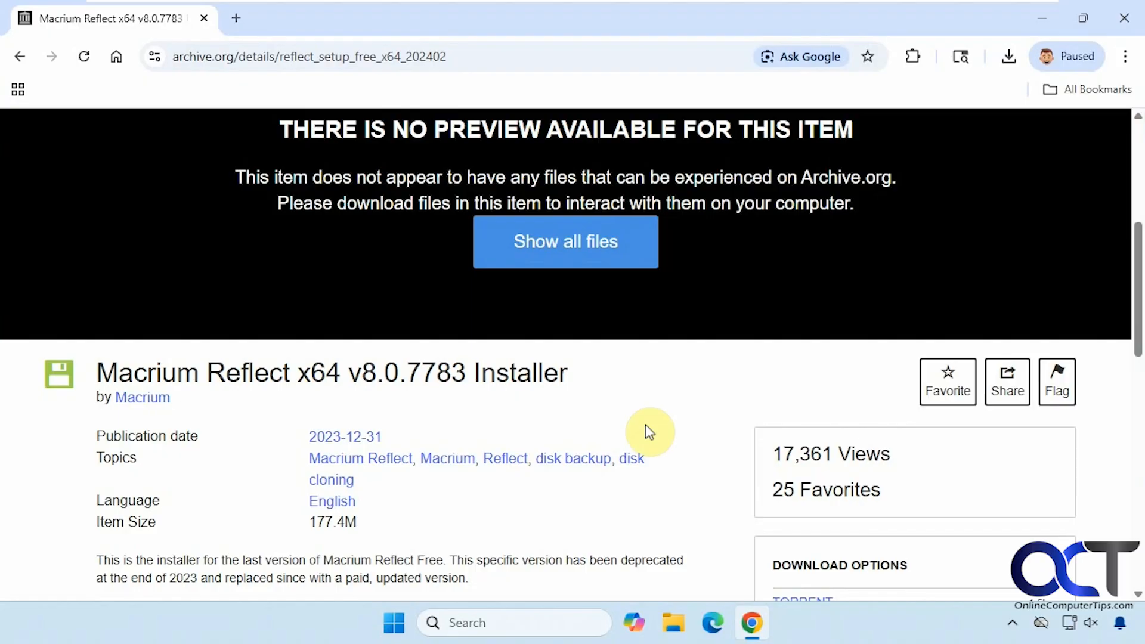
Step: Download the Windows executable reflect_setup_free_x64.exe from Chrome, then minimize the browser
scroll(down, 3)
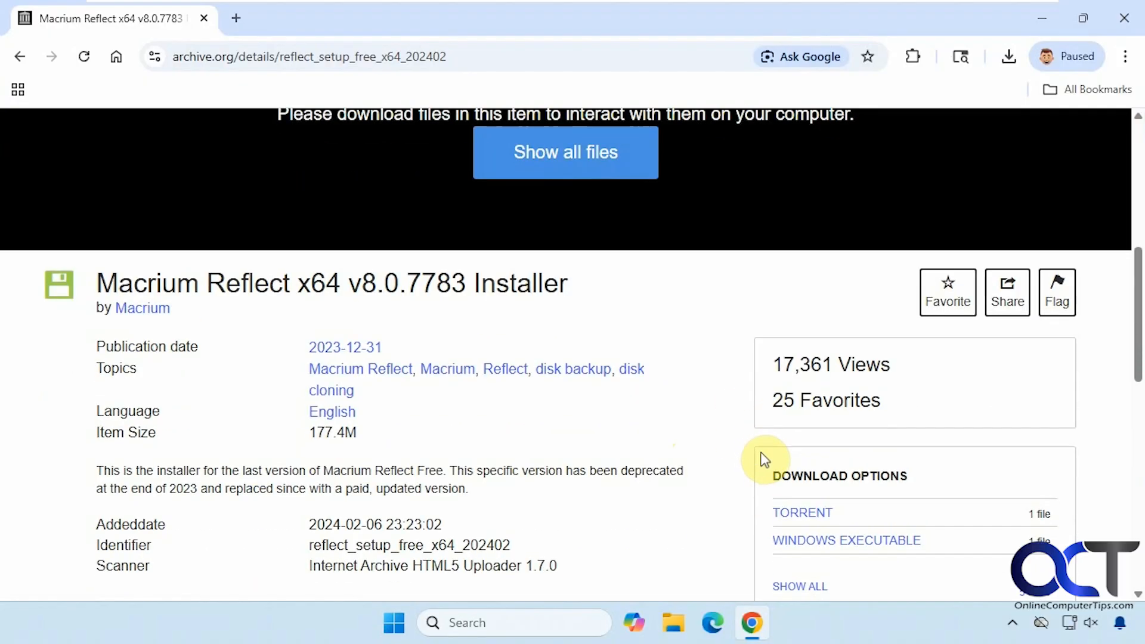
mouse_move(541, 383)
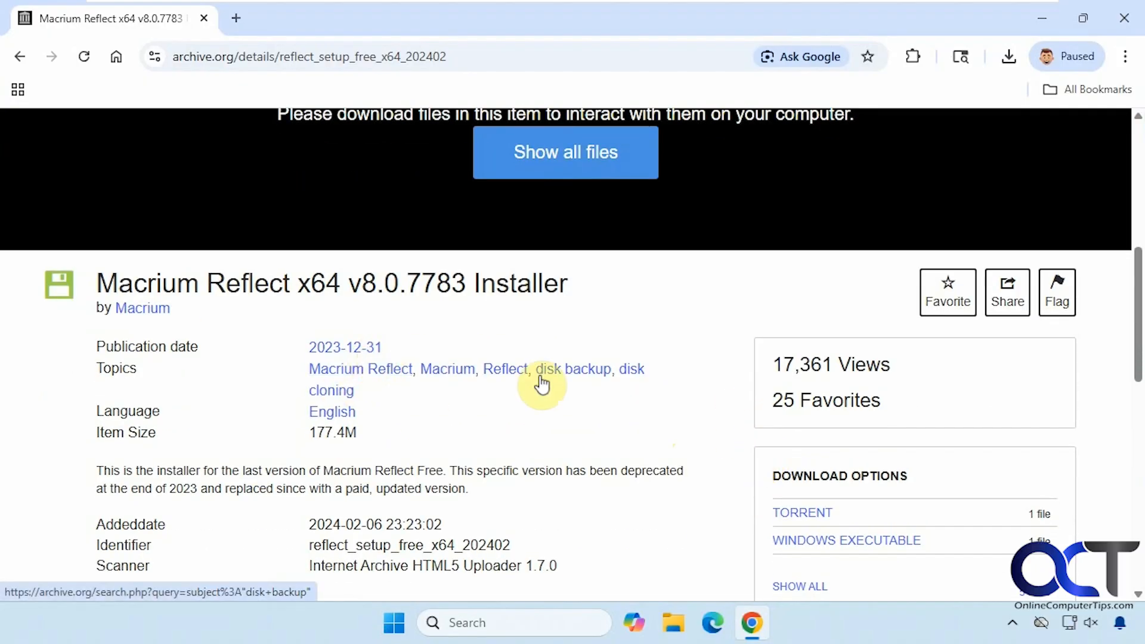
scroll(down, 3)
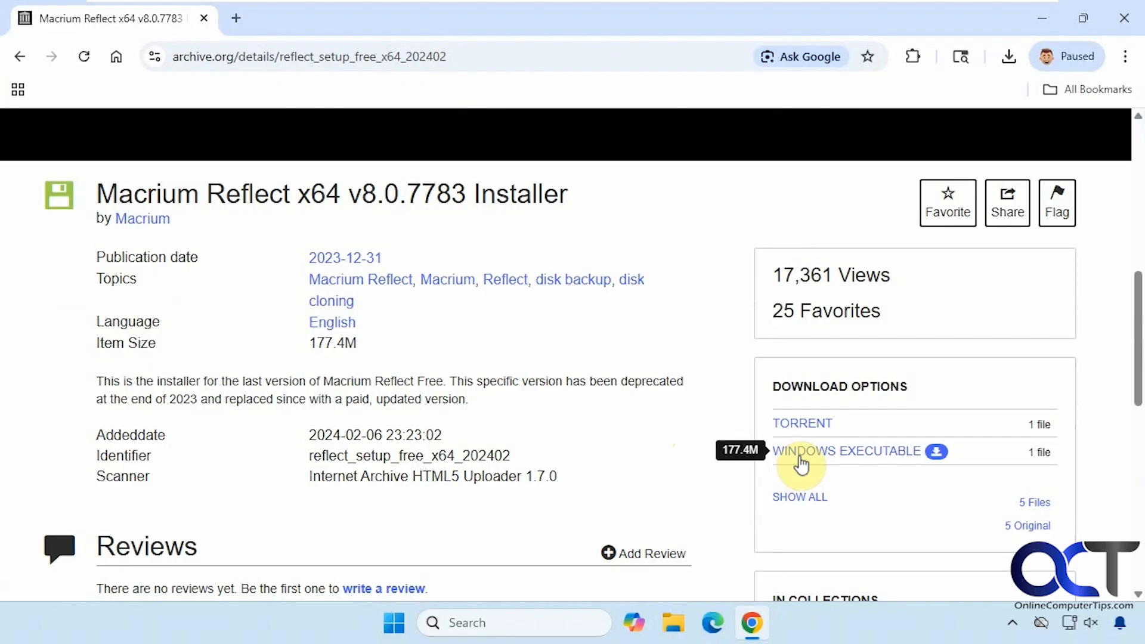
mouse_move(800, 458)
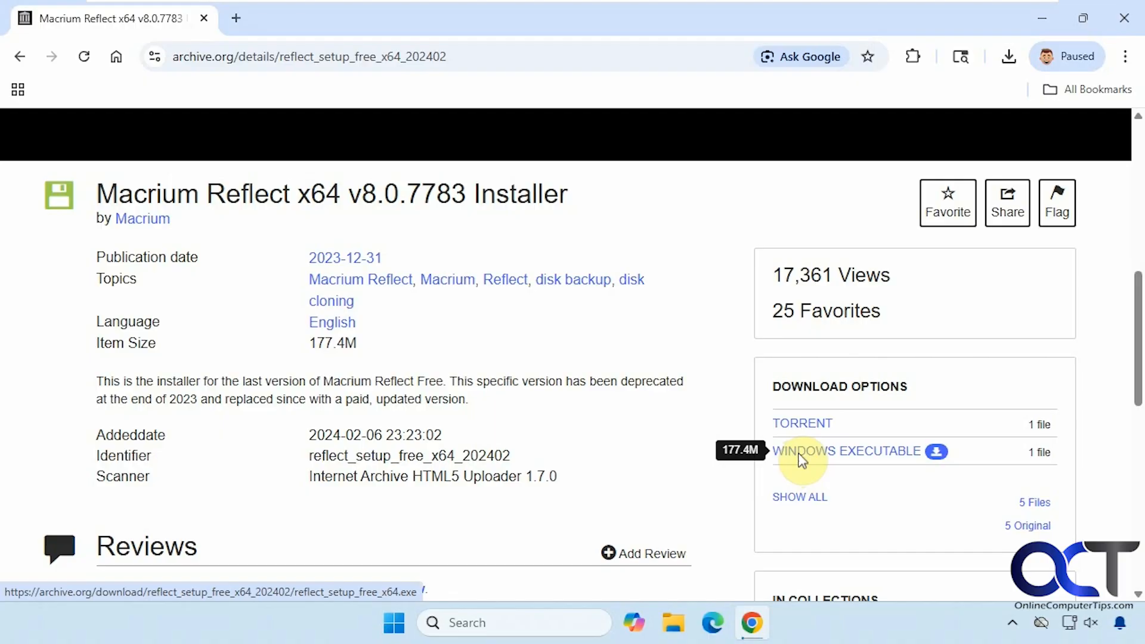
click(845, 451)
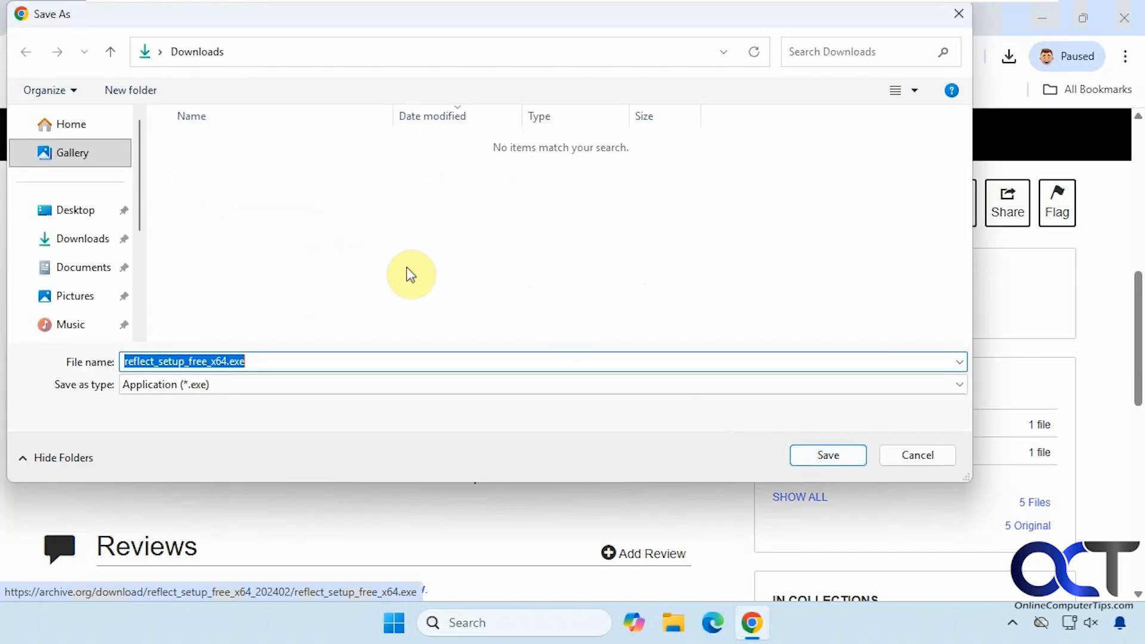
click(75, 209)
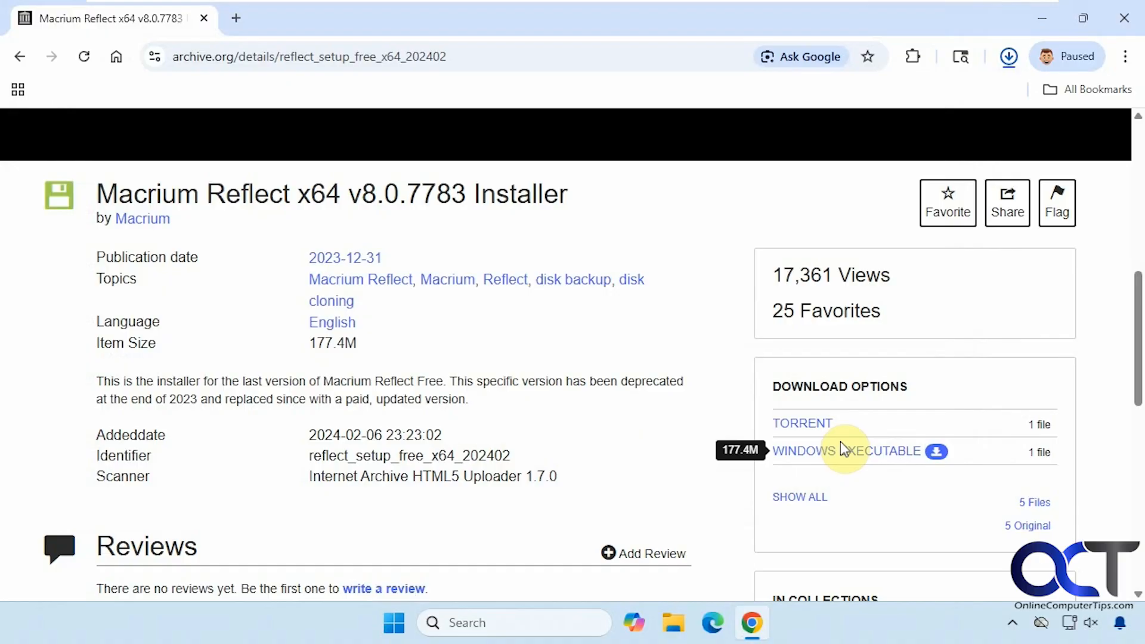
click(846, 451)
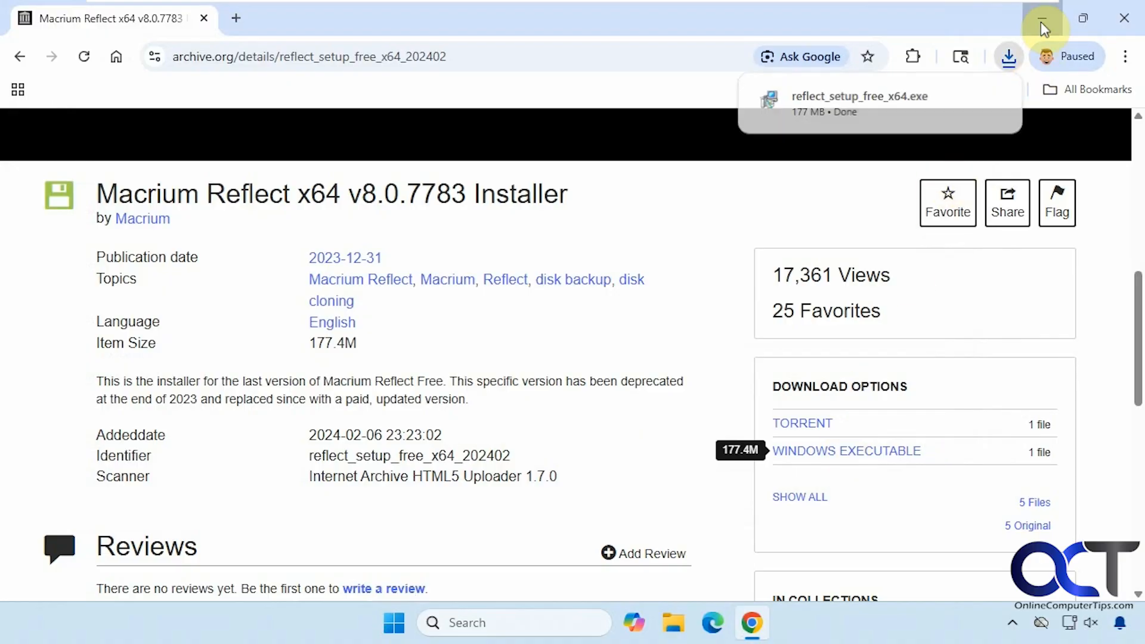
click(1040, 19)
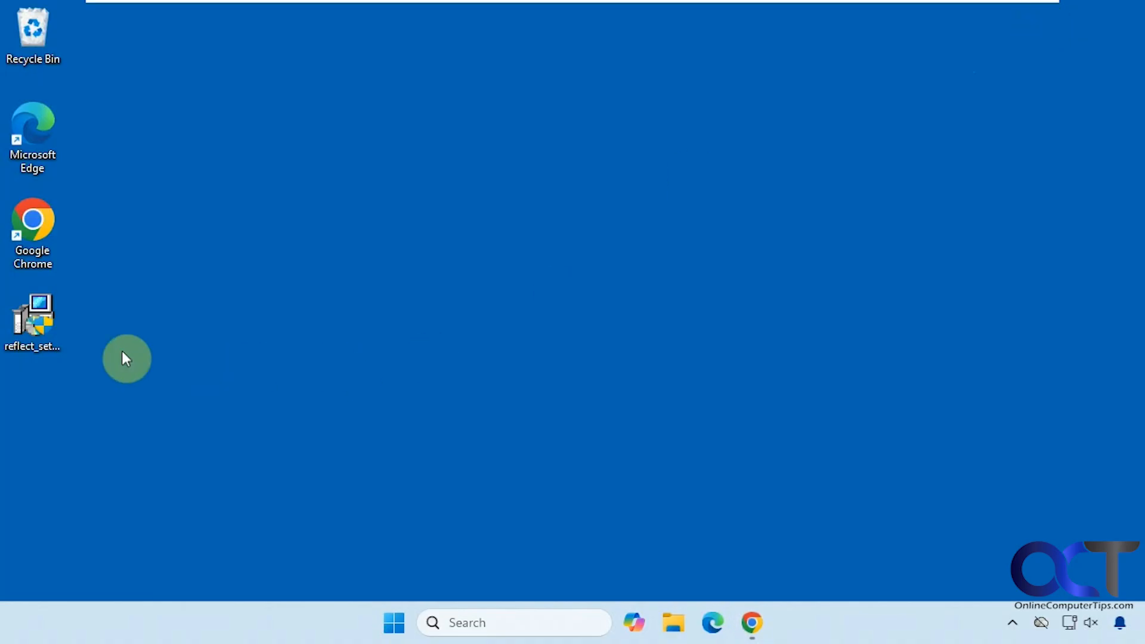
mouse_move(172, 358)
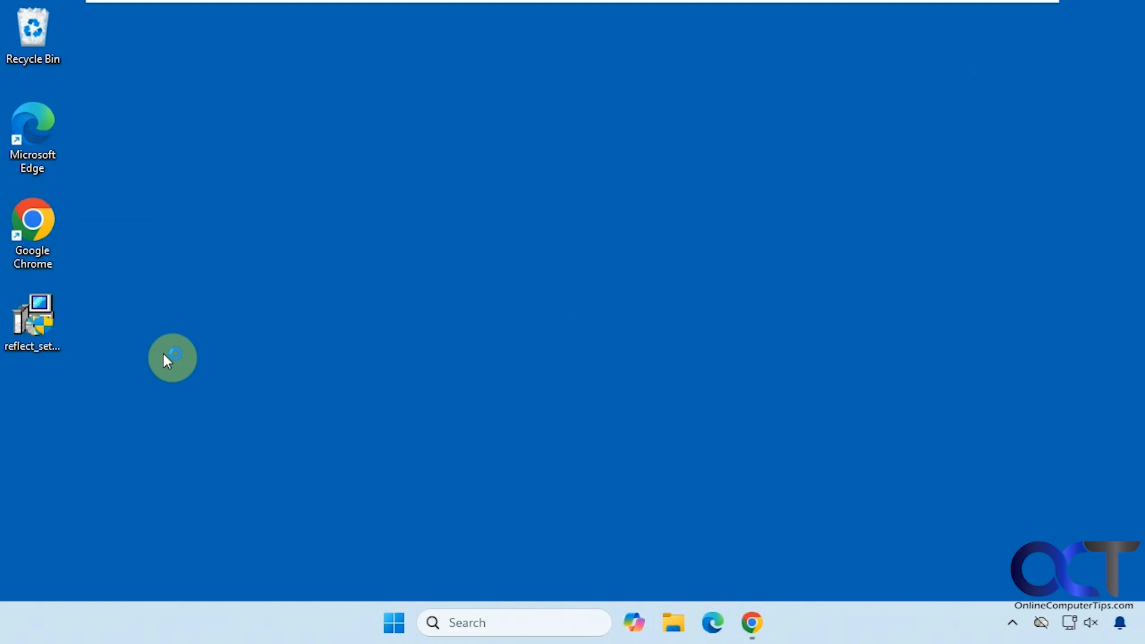
Step: Run reflect_setup_free_x64.exe with admin approval and continue to the Setup Wizard welcome page
click(32, 318)
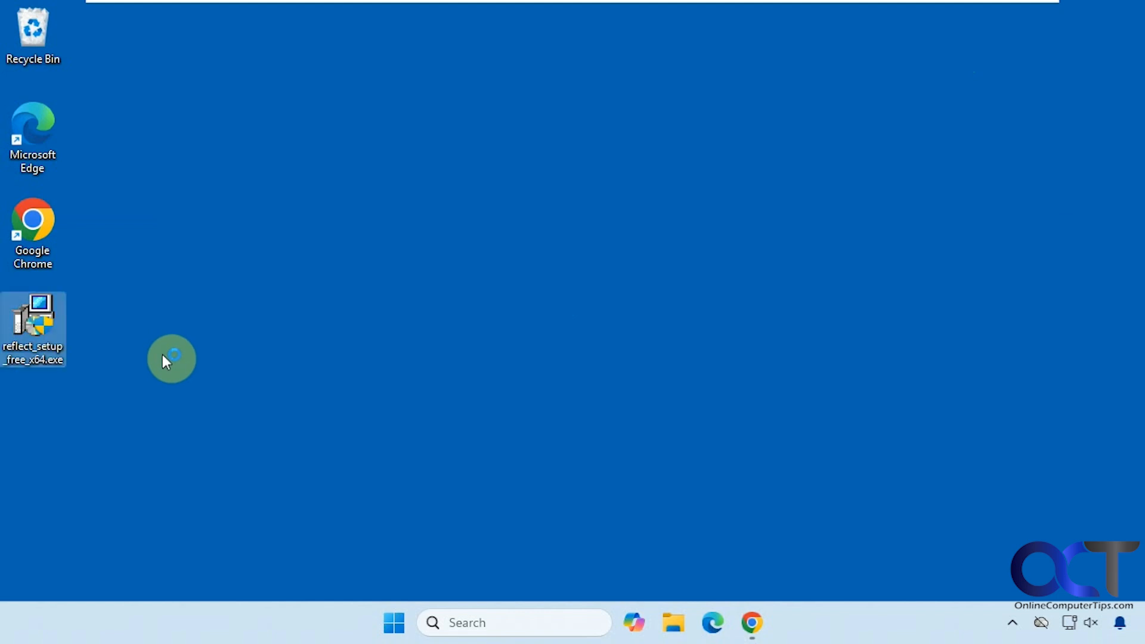
double_click(32, 329)
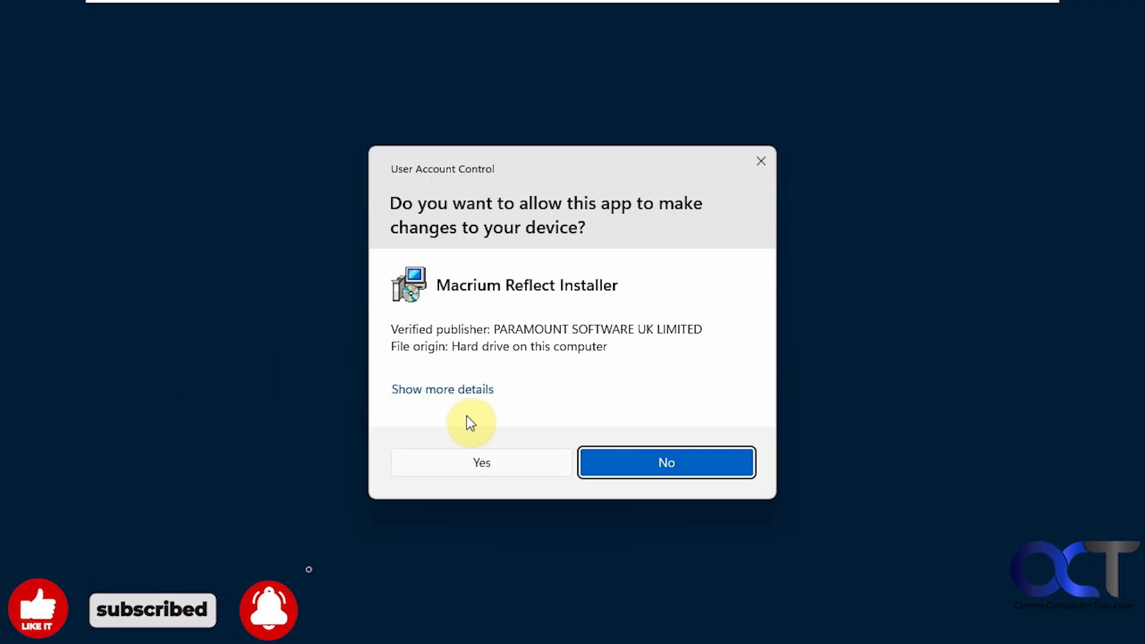
click(481, 462)
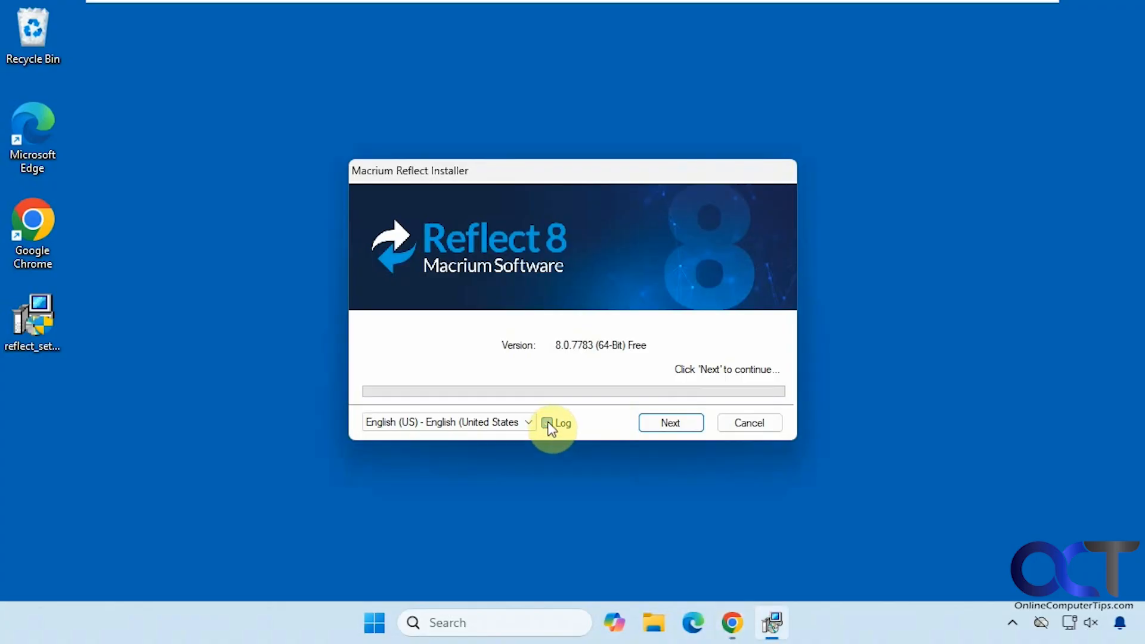
click(670, 423)
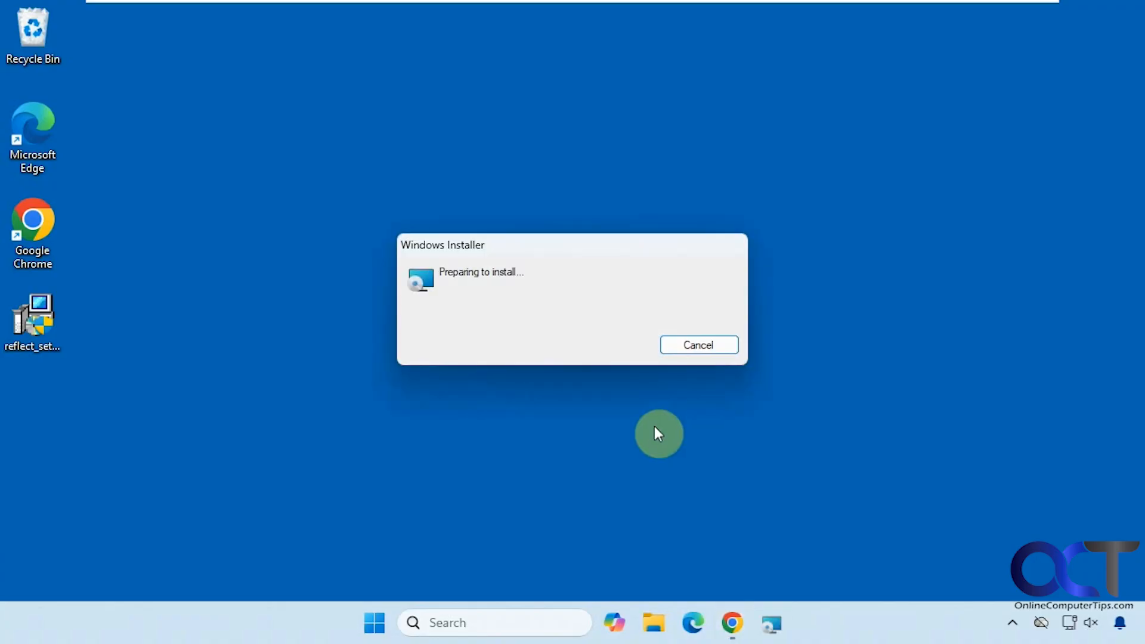
click(697, 344)
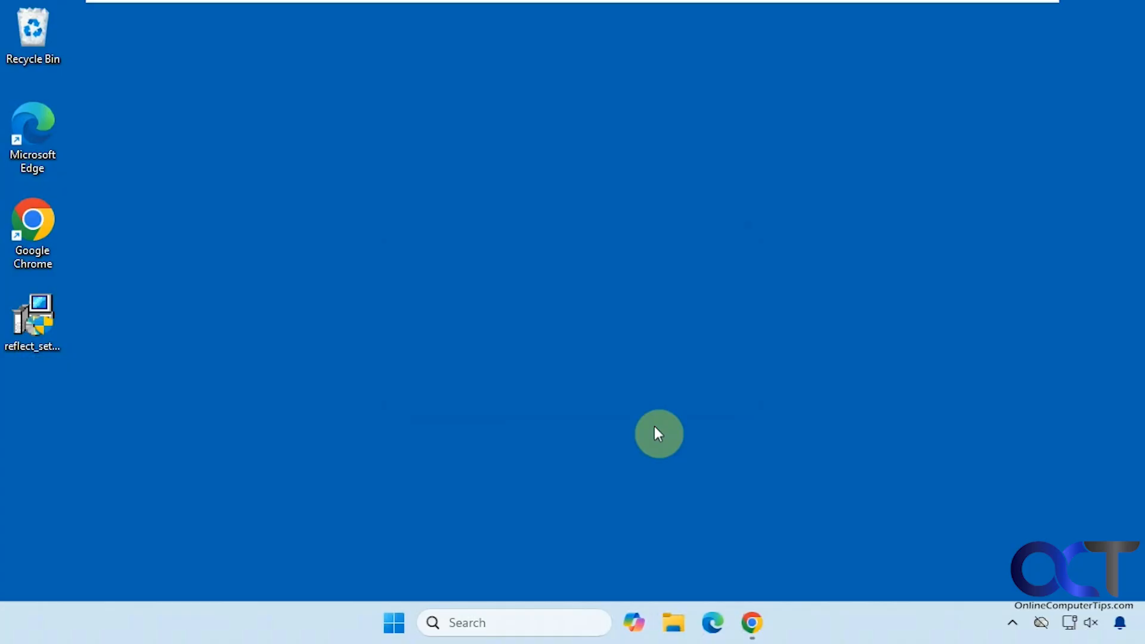
double_click(32, 317)
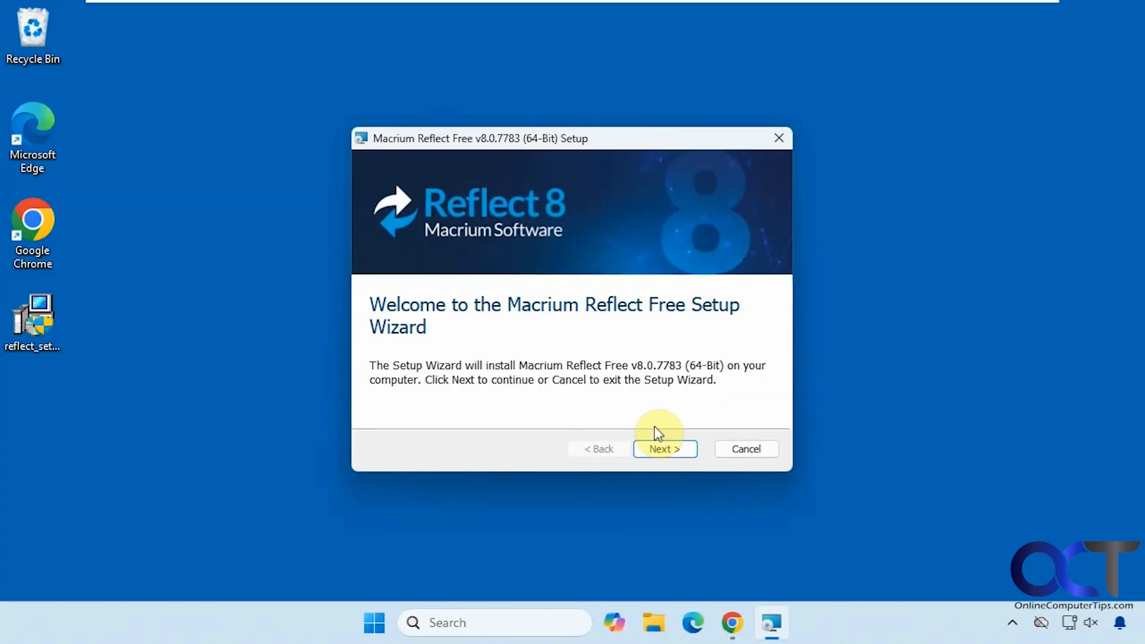
Step: Accept the license agreement and agree to personal, non-commercial use only
click(664, 448)
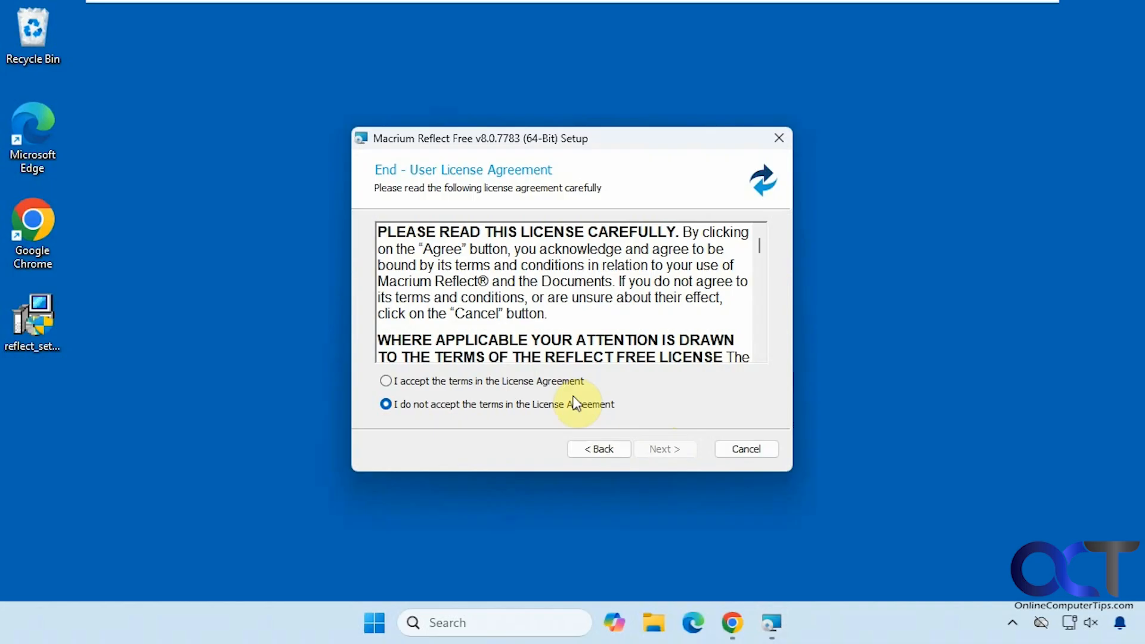
click(386, 381)
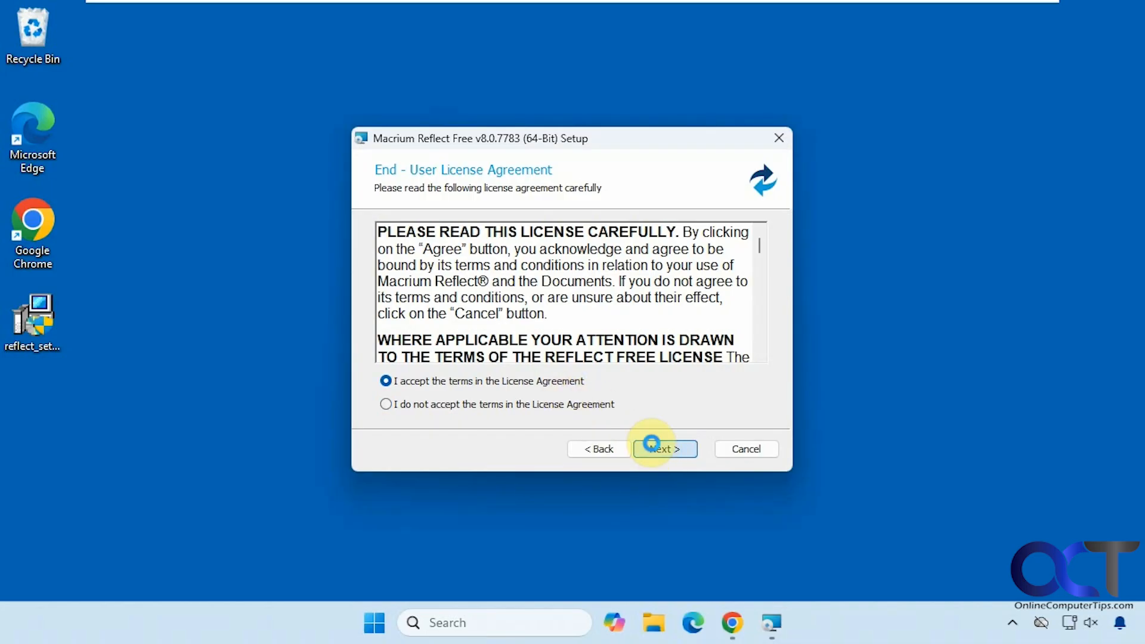
click(663, 448)
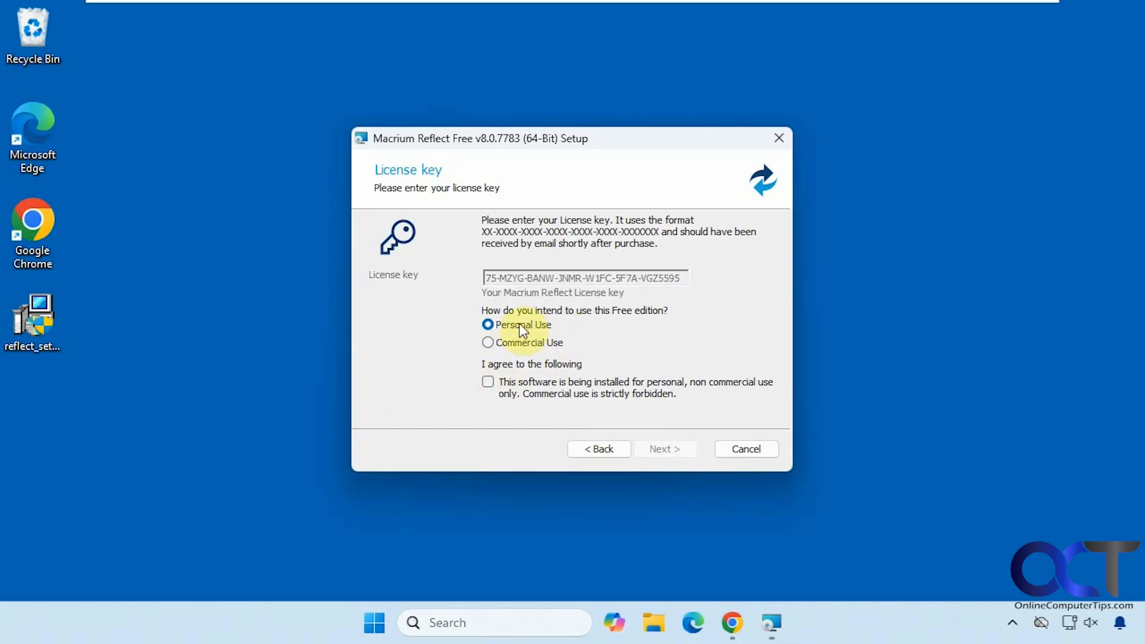
mouse_move(515, 386)
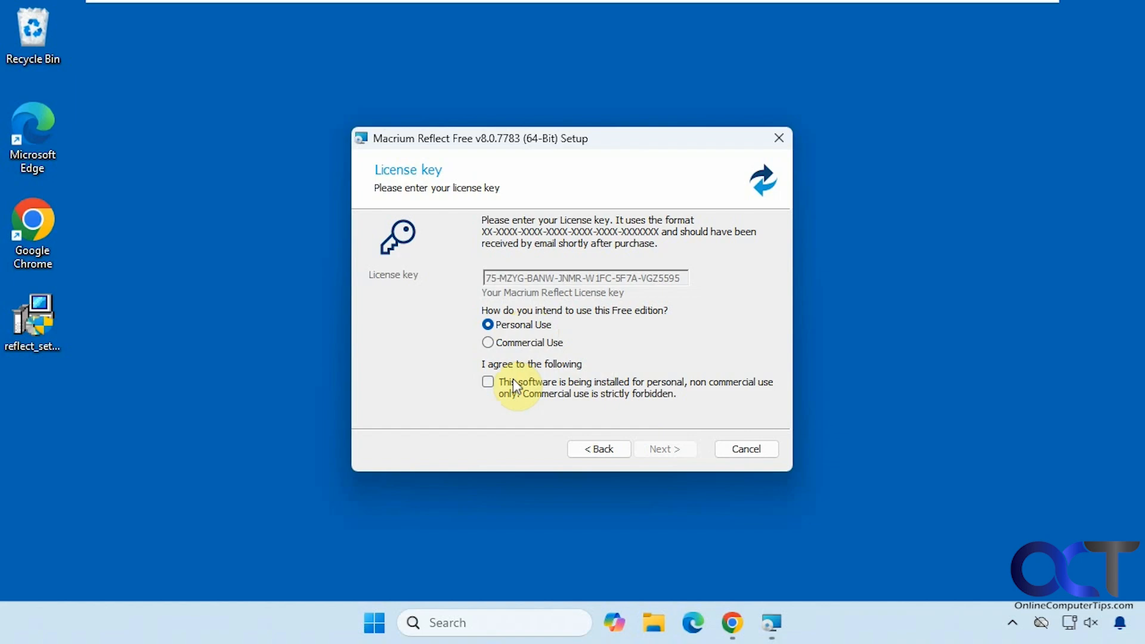
click(488, 381)
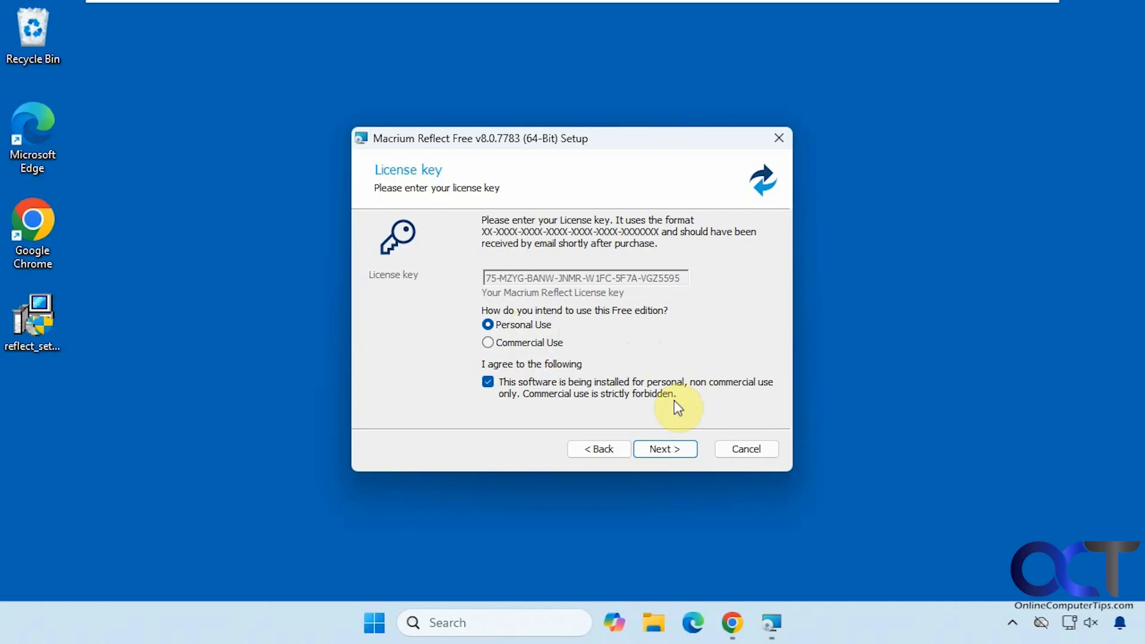
Step: Opt out of registration, keep default setup options, and begin installing
click(664, 448)
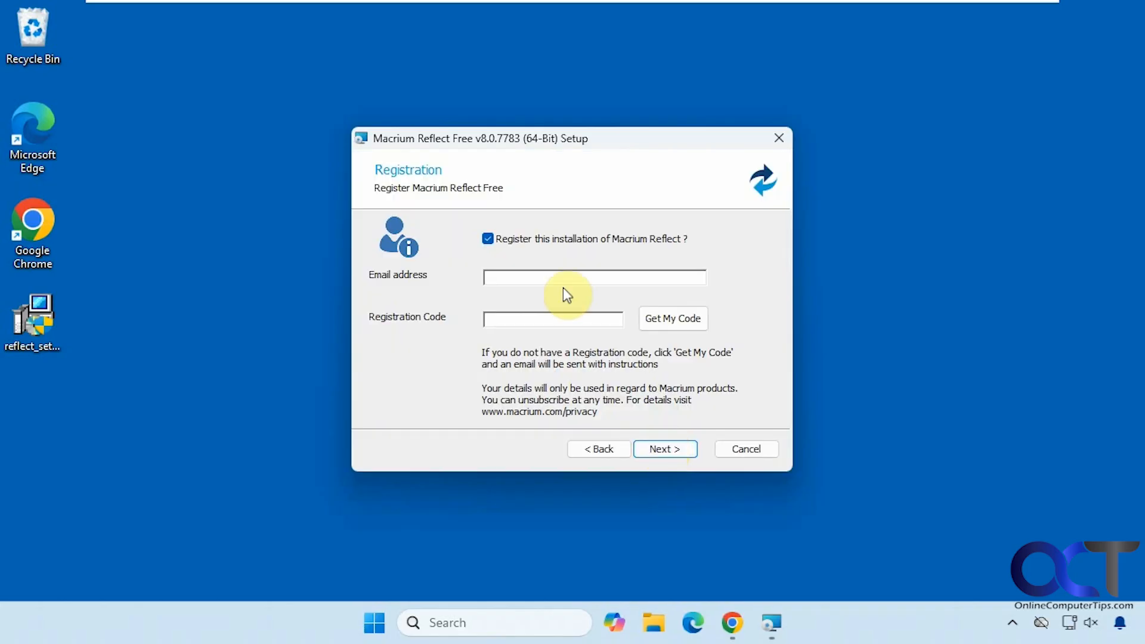
click(487, 239)
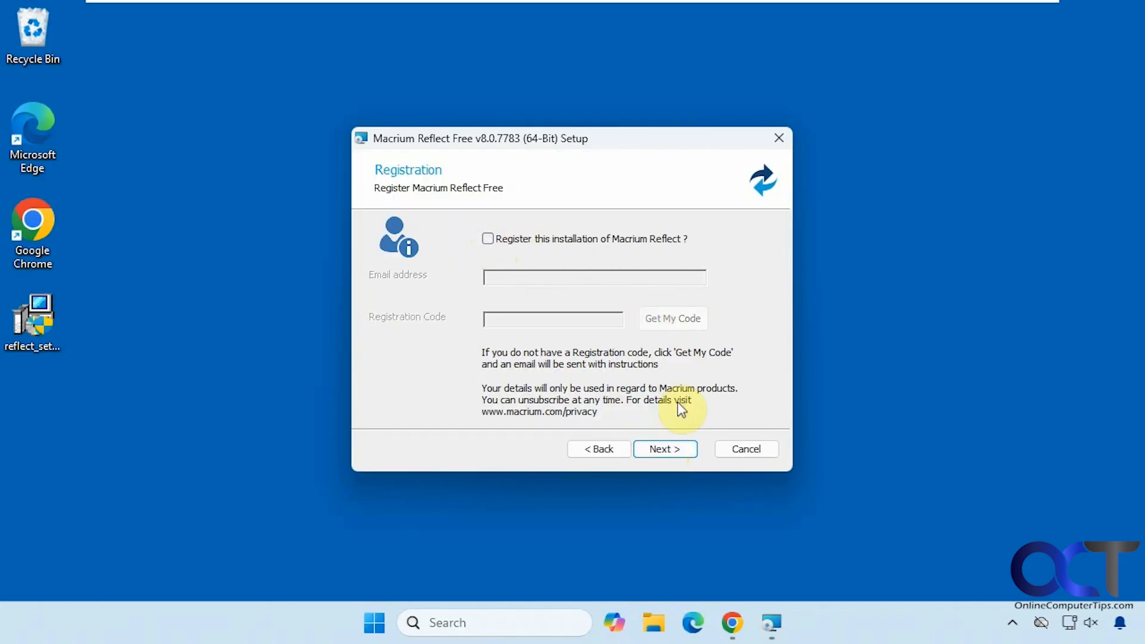
click(664, 448)
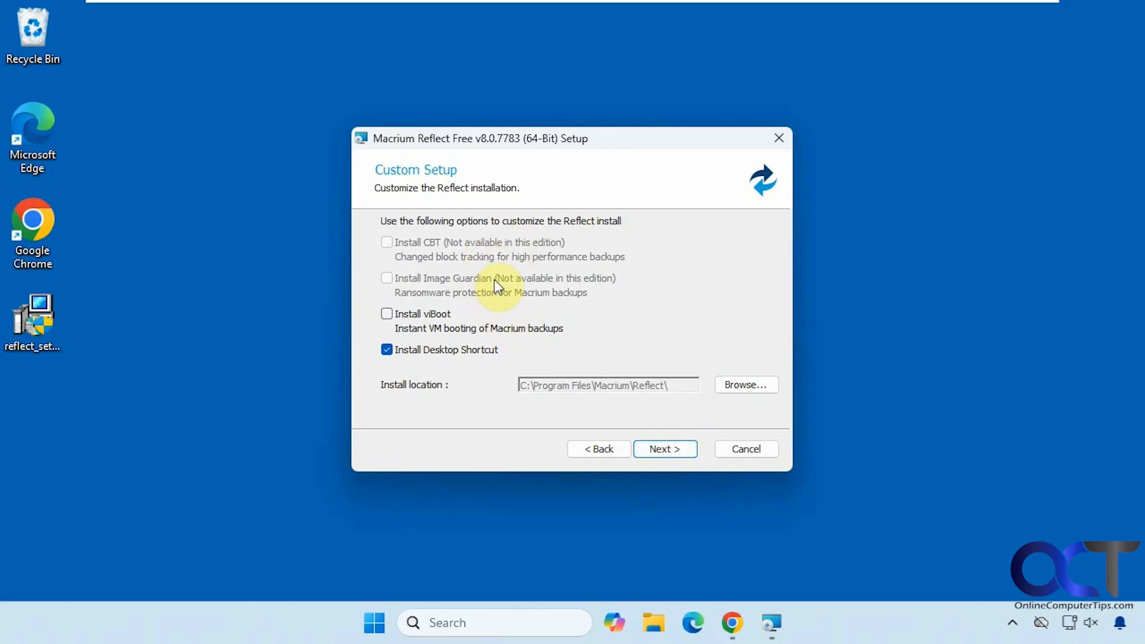
mouse_move(413, 368)
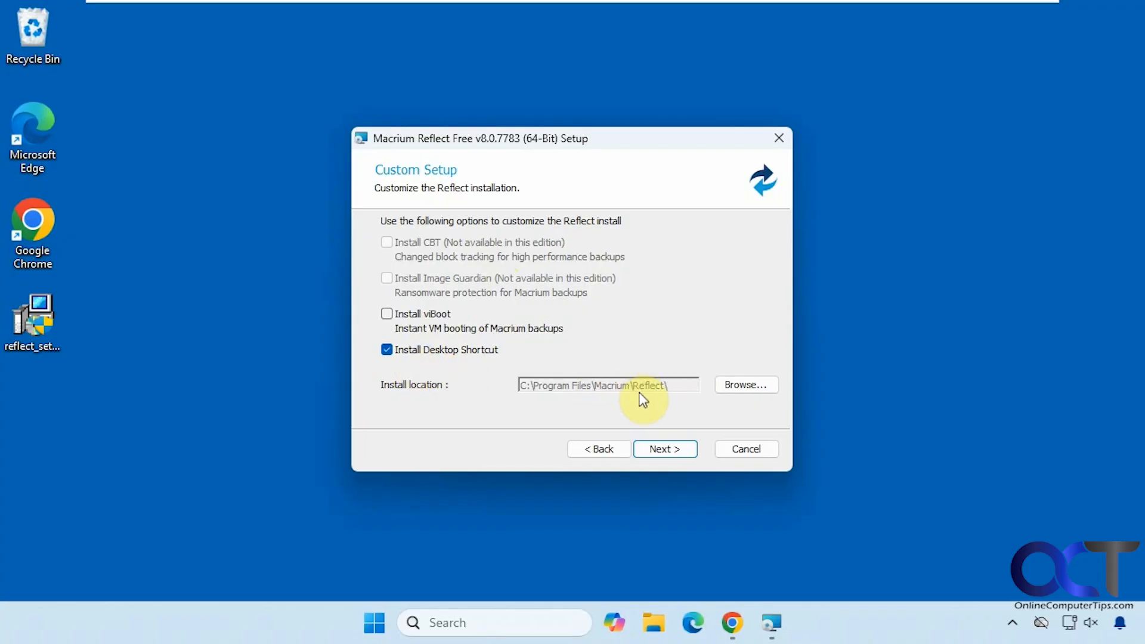
click(664, 448)
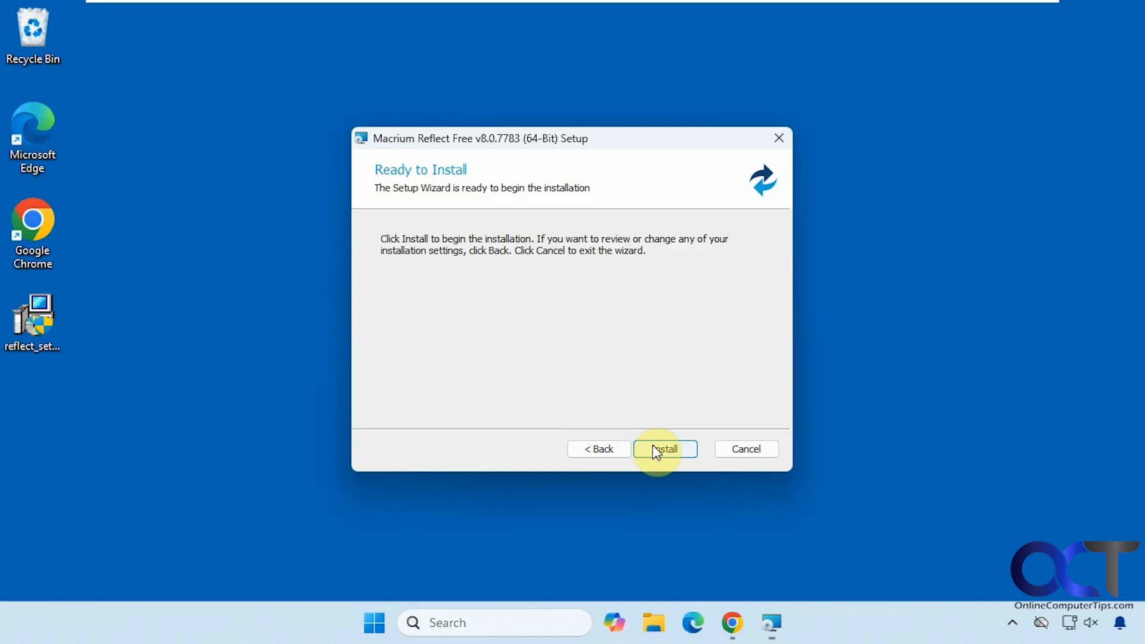
click(664, 448)
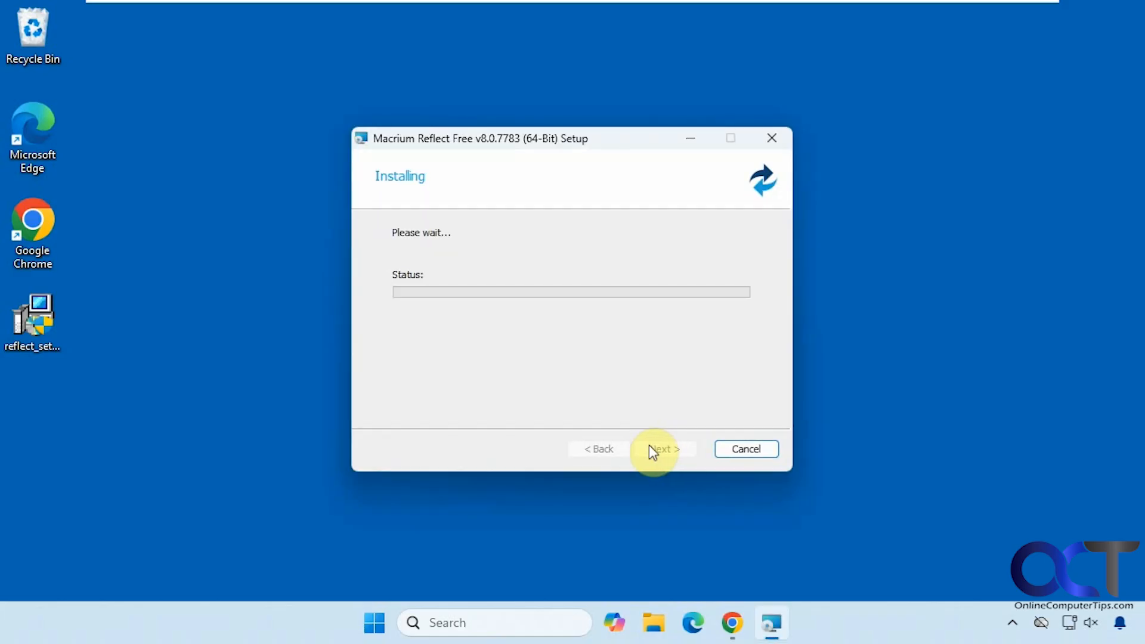
mouse_move(620, 394)
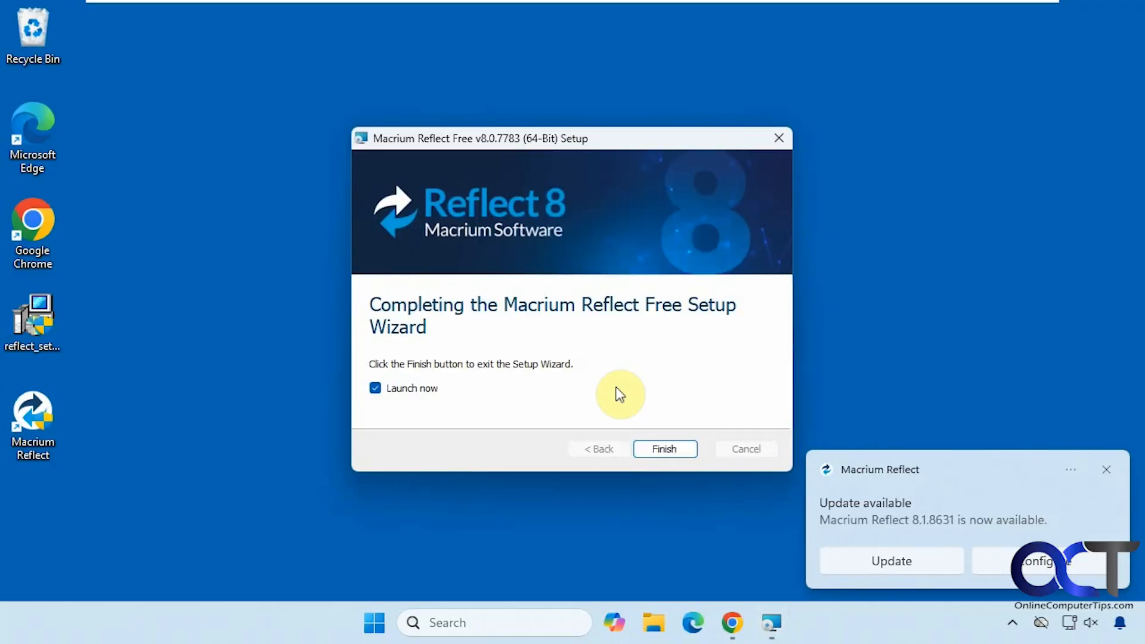
mouse_move(930, 508)
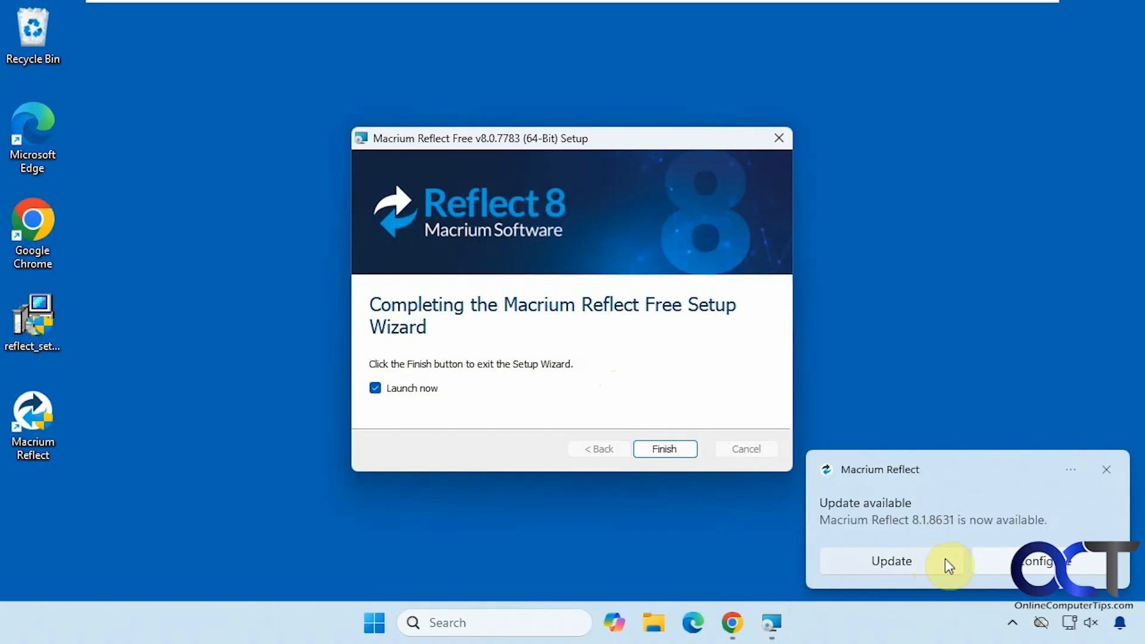
mouse_move(957, 543)
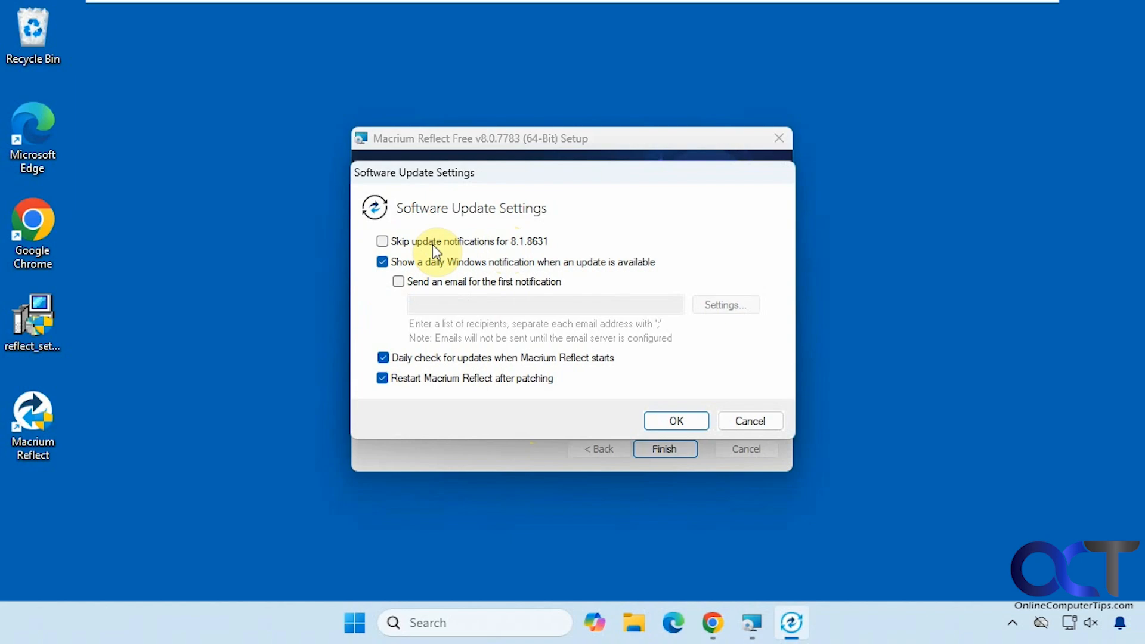
Step: Turn off daily update checks, finish the wizard, and launch Macrium Reflect Free
click(383, 357)
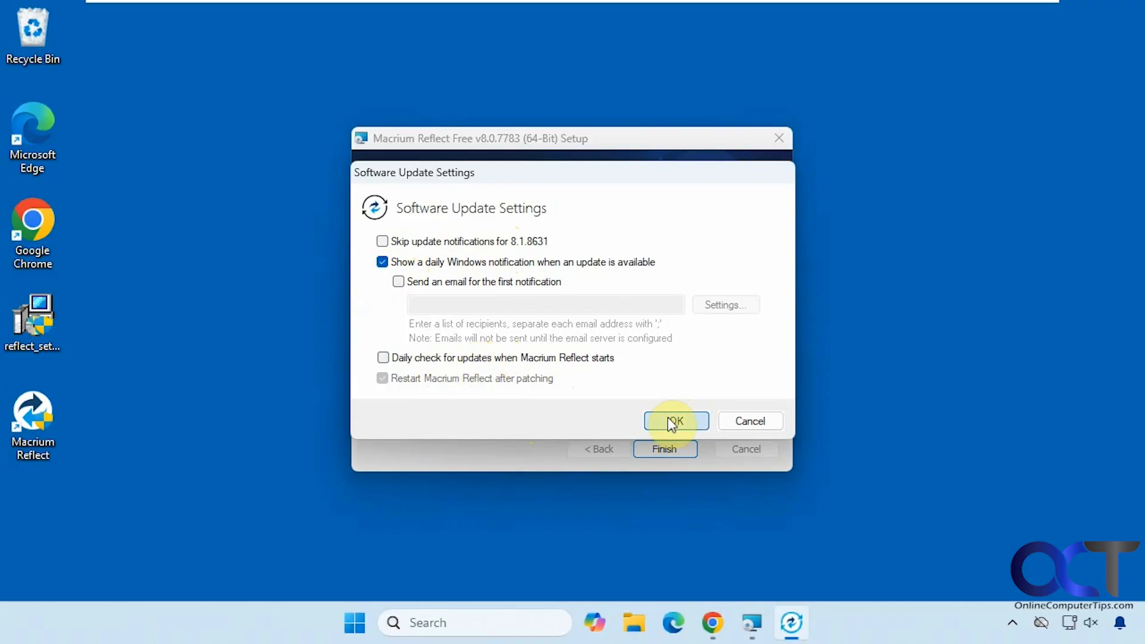
click(673, 420)
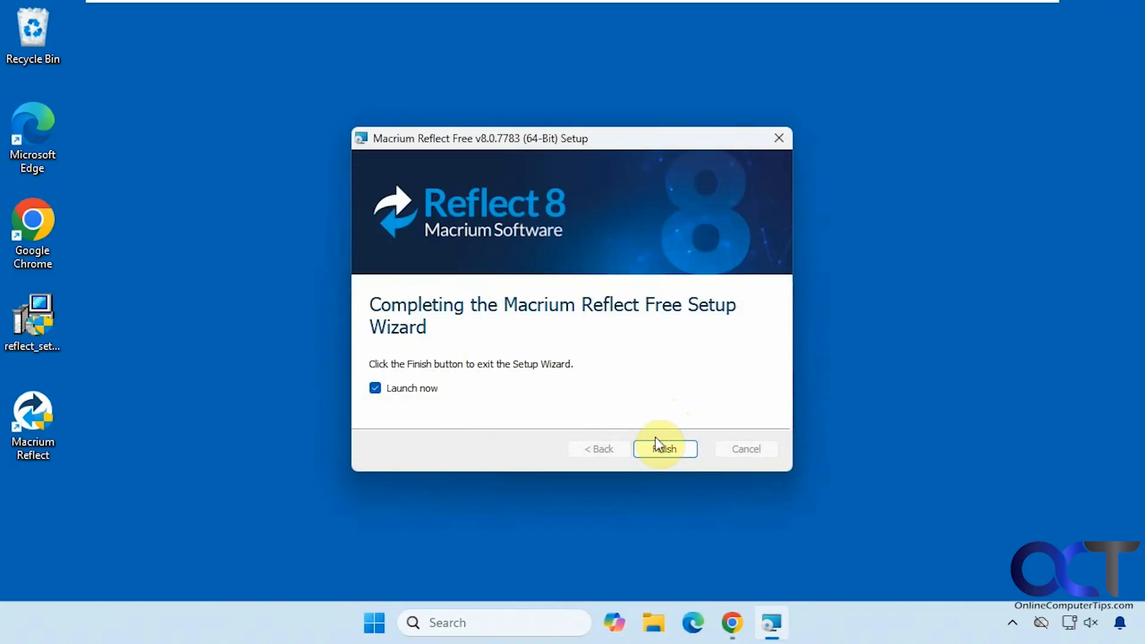
click(664, 448)
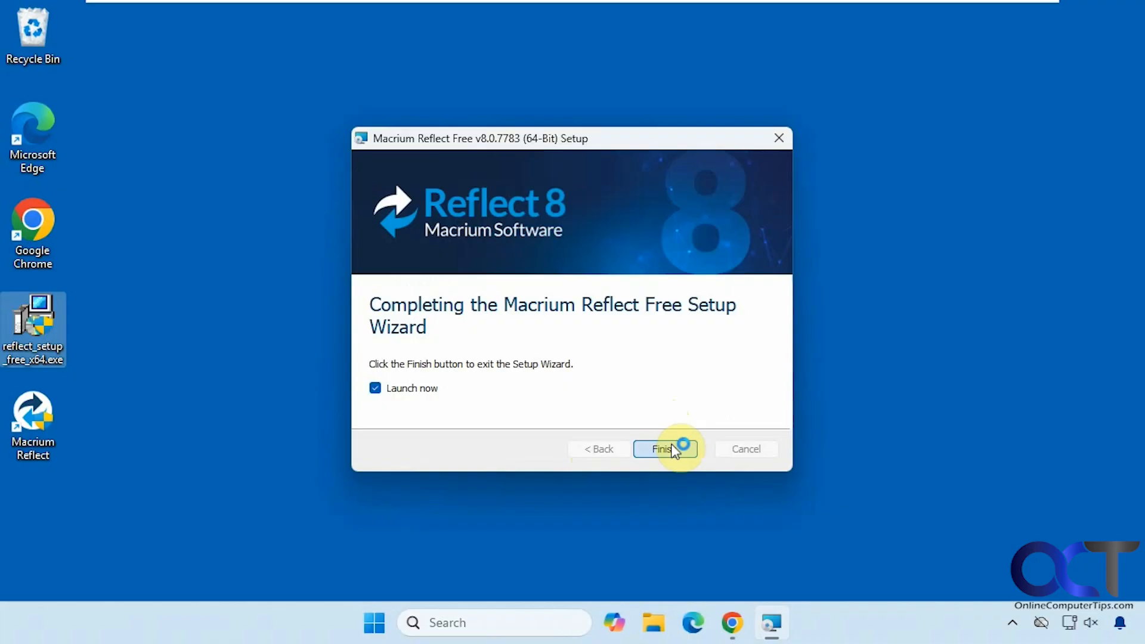
click(660, 448)
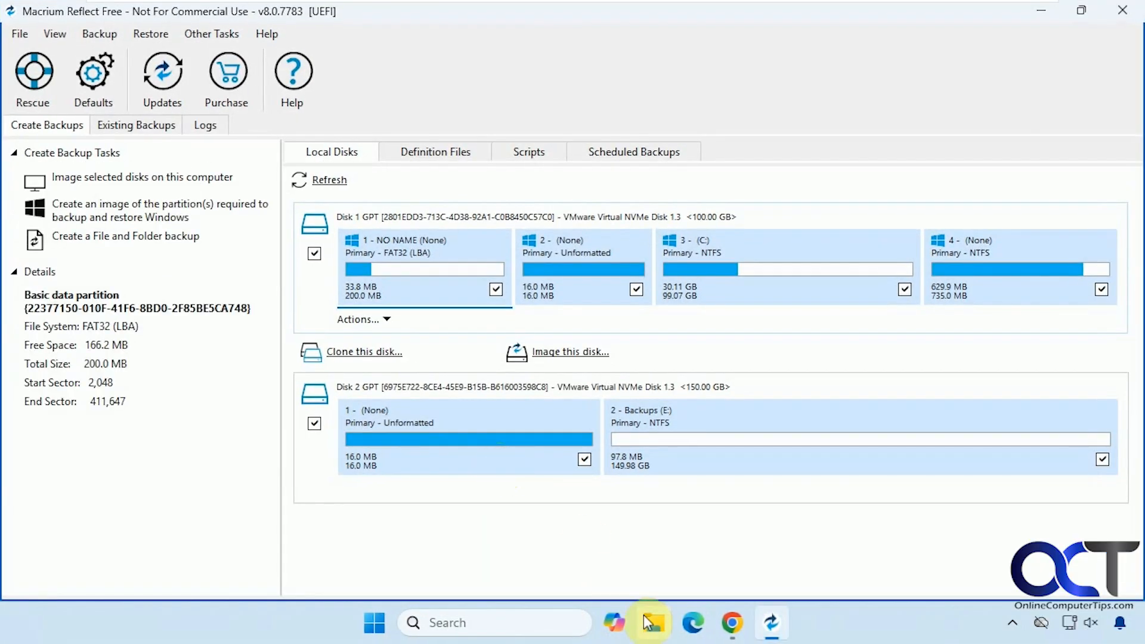
click(650, 622)
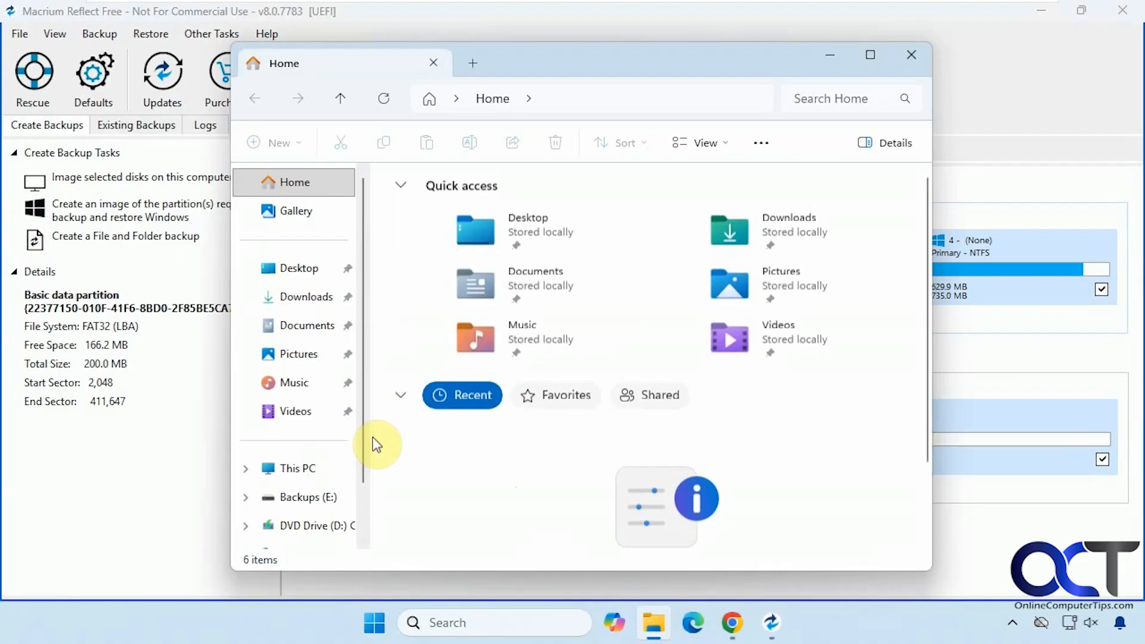
click(296, 468)
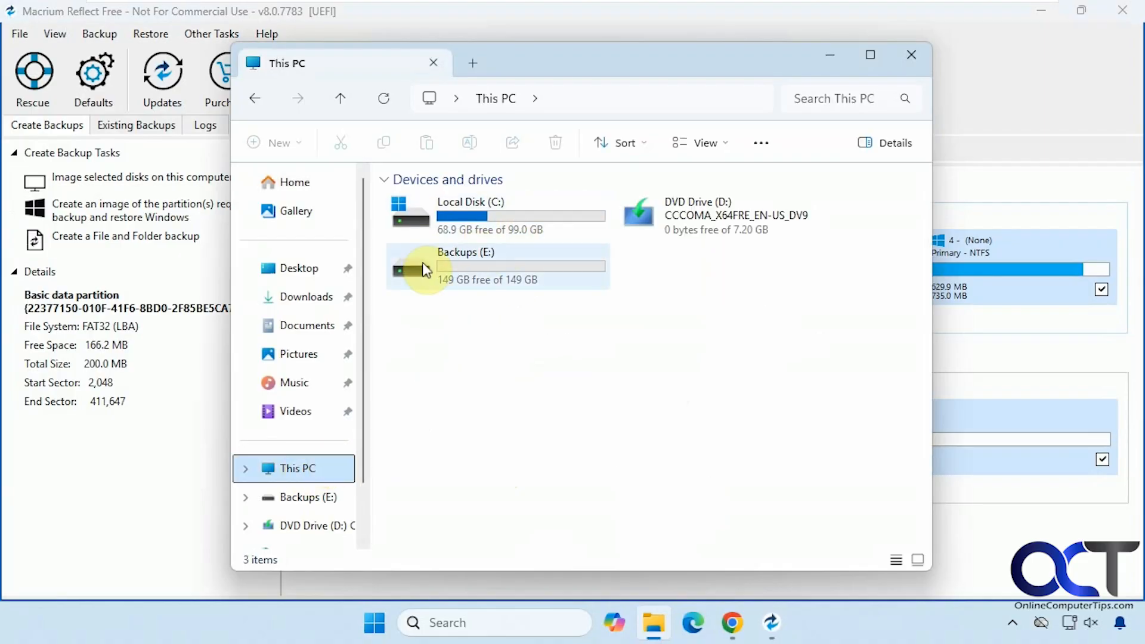
double_click(464, 265)
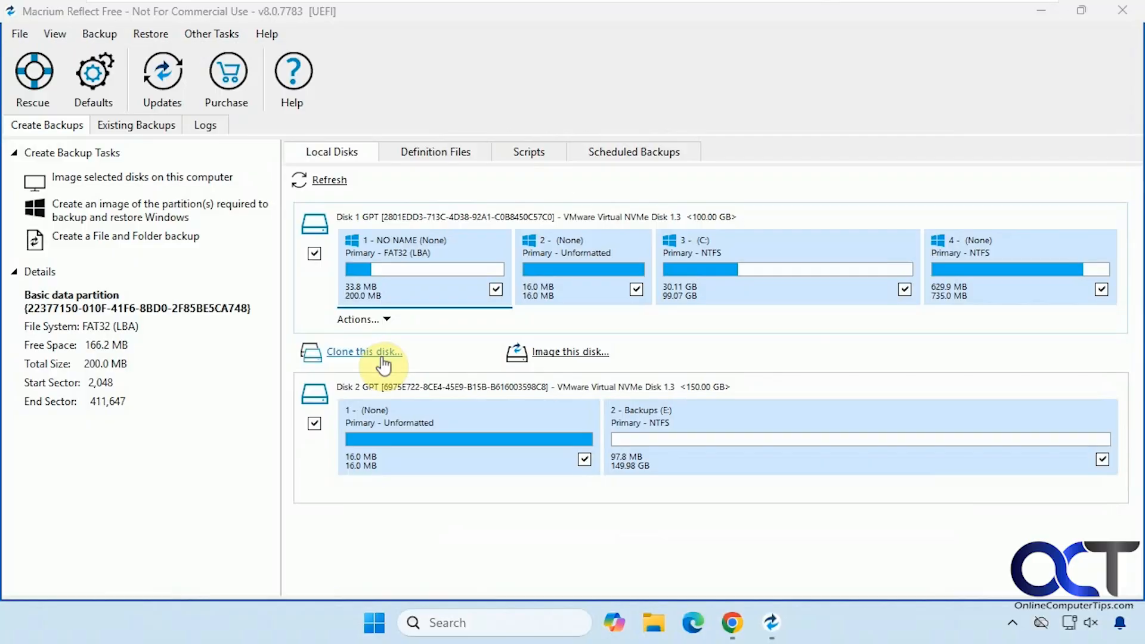
mouse_move(95, 182)
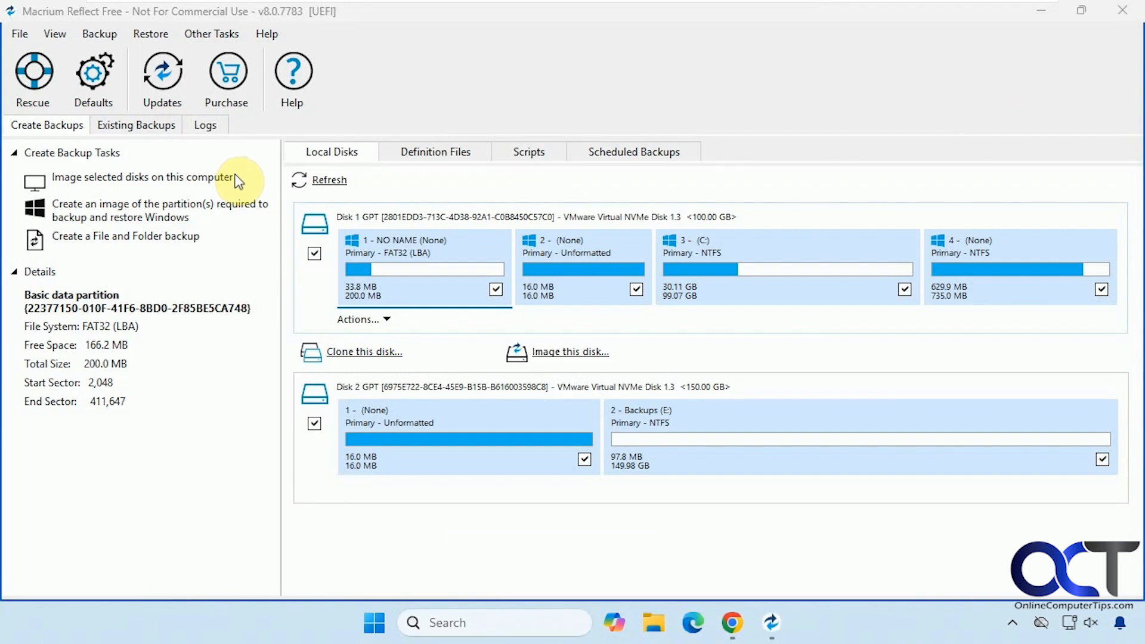
mouse_move(120, 212)
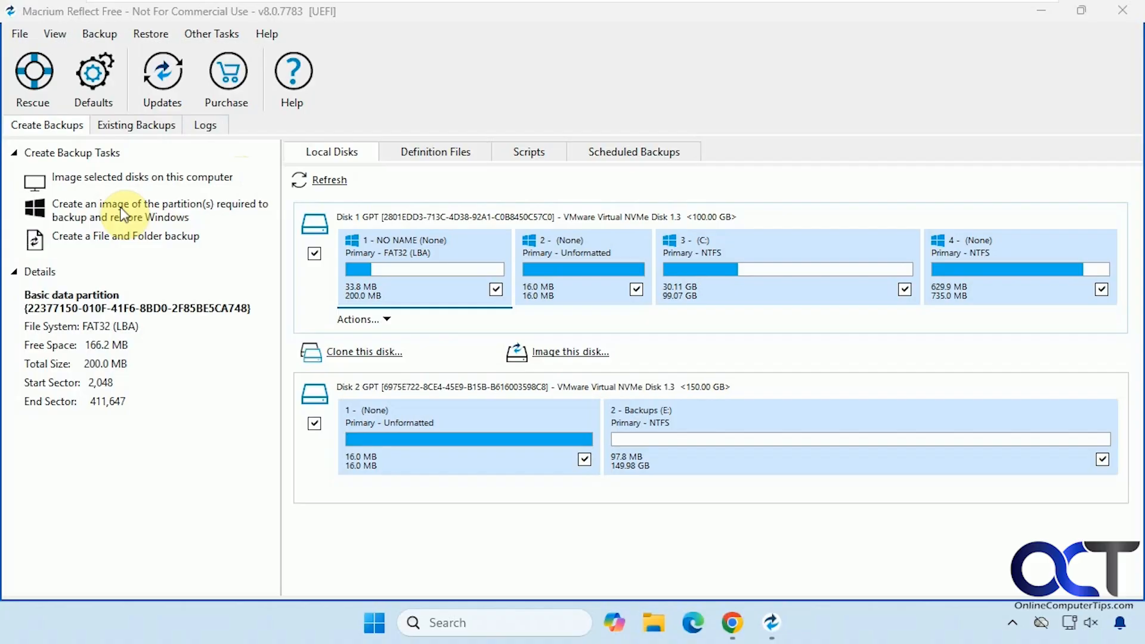
mouse_move(130, 221)
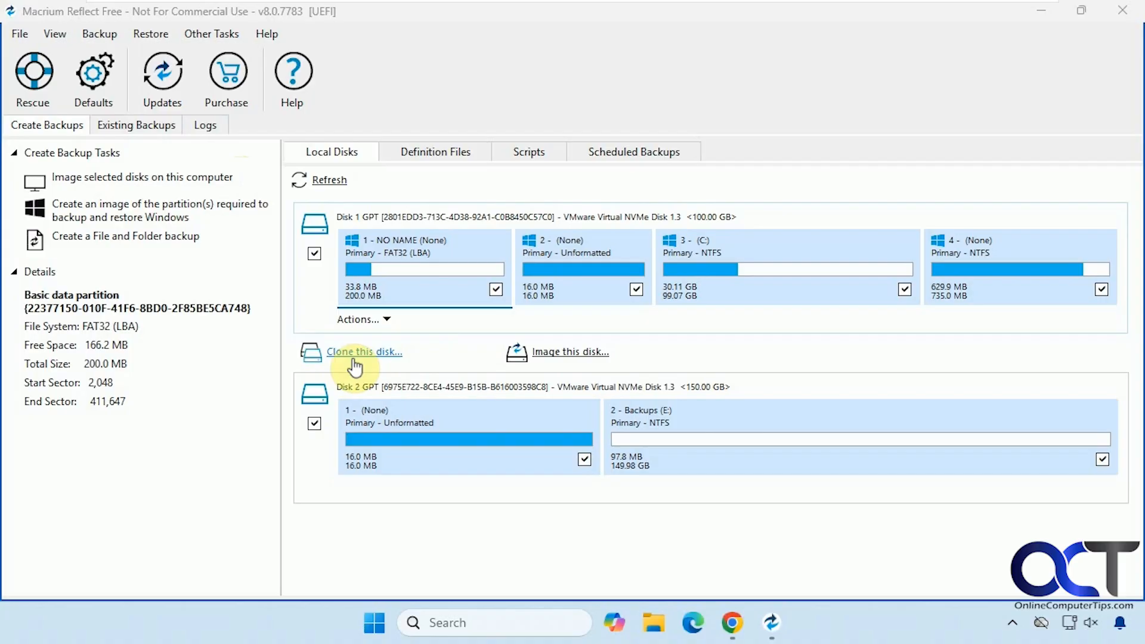
mouse_move(381, 350)
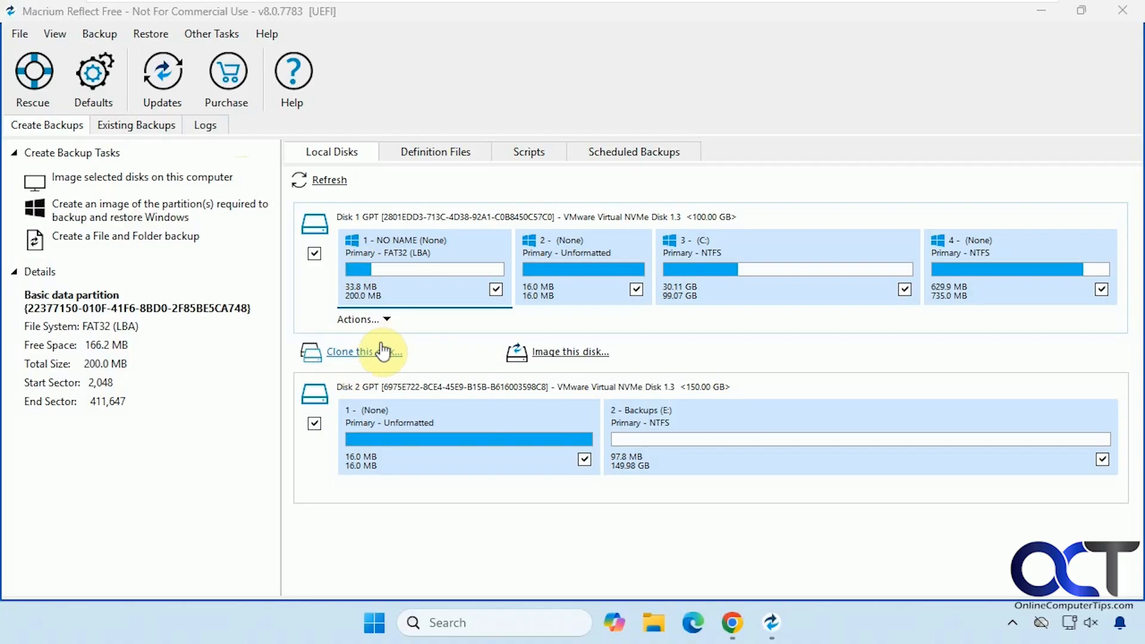
mouse_move(568, 358)
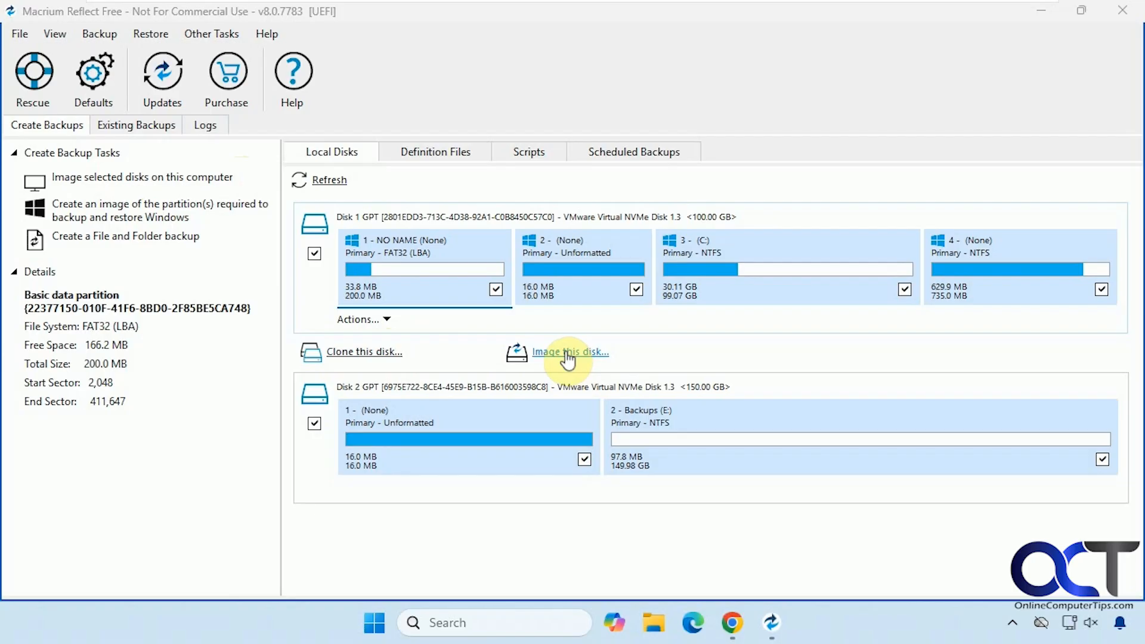
Step: Image Disk 1, setting the destination to a newly created E:\Windows Backup folder
click(570, 351)
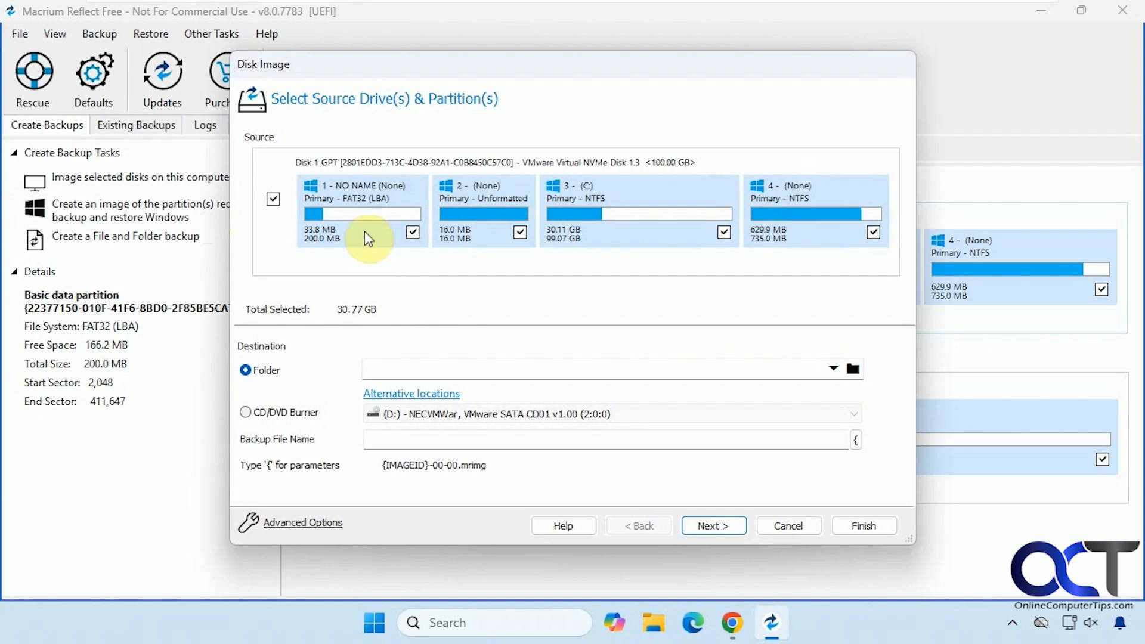
mouse_move(573, 234)
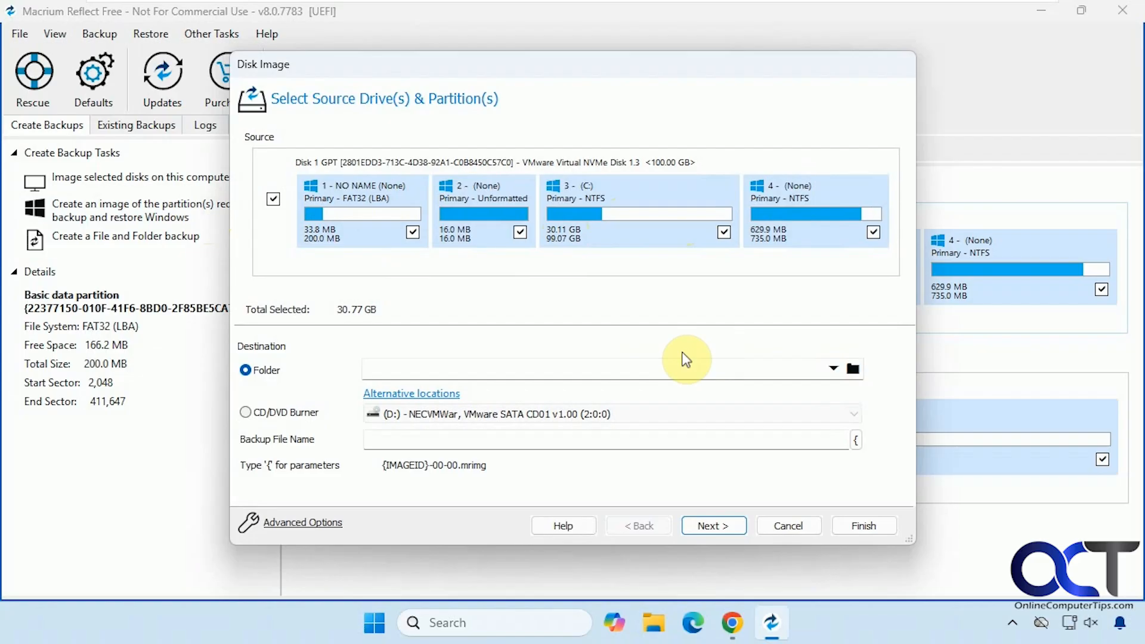
click(852, 368)
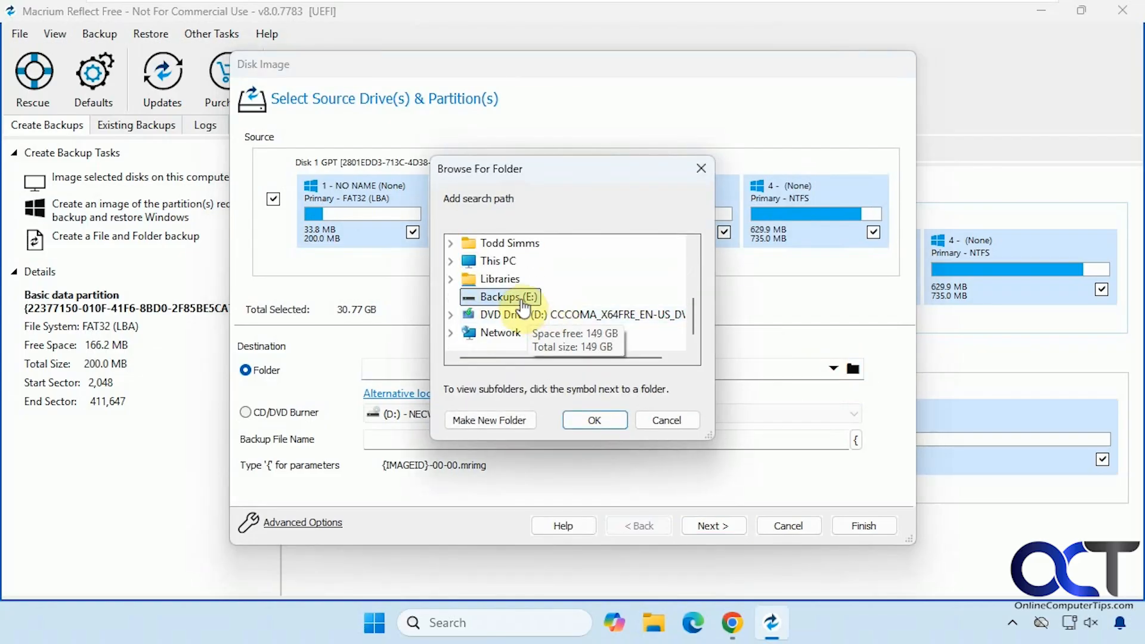
click(489, 420)
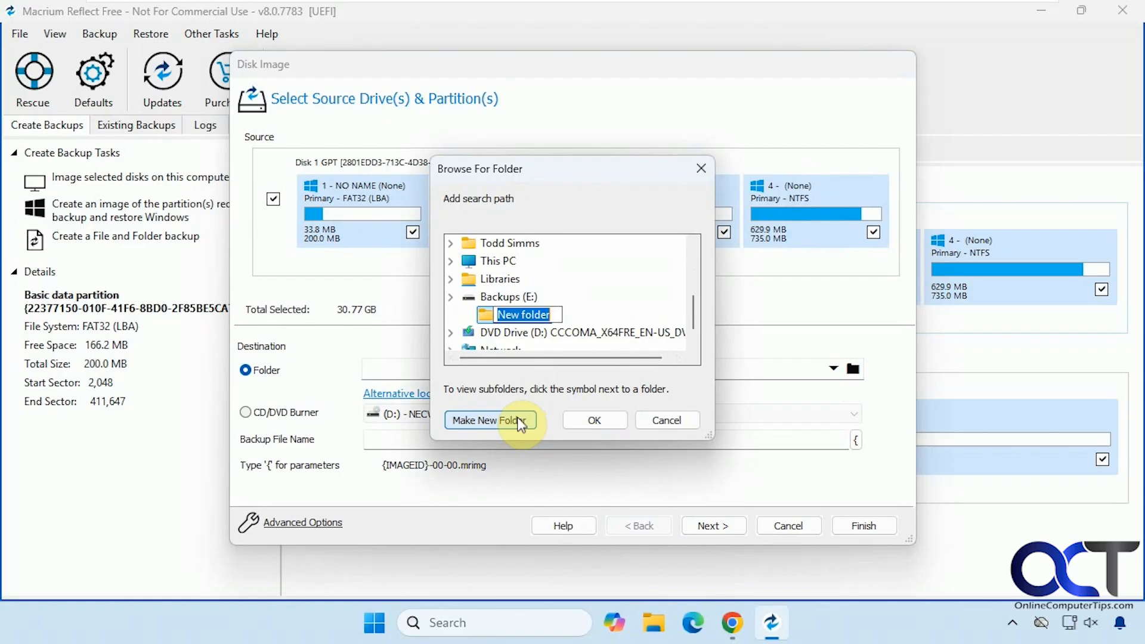
text(Windows)
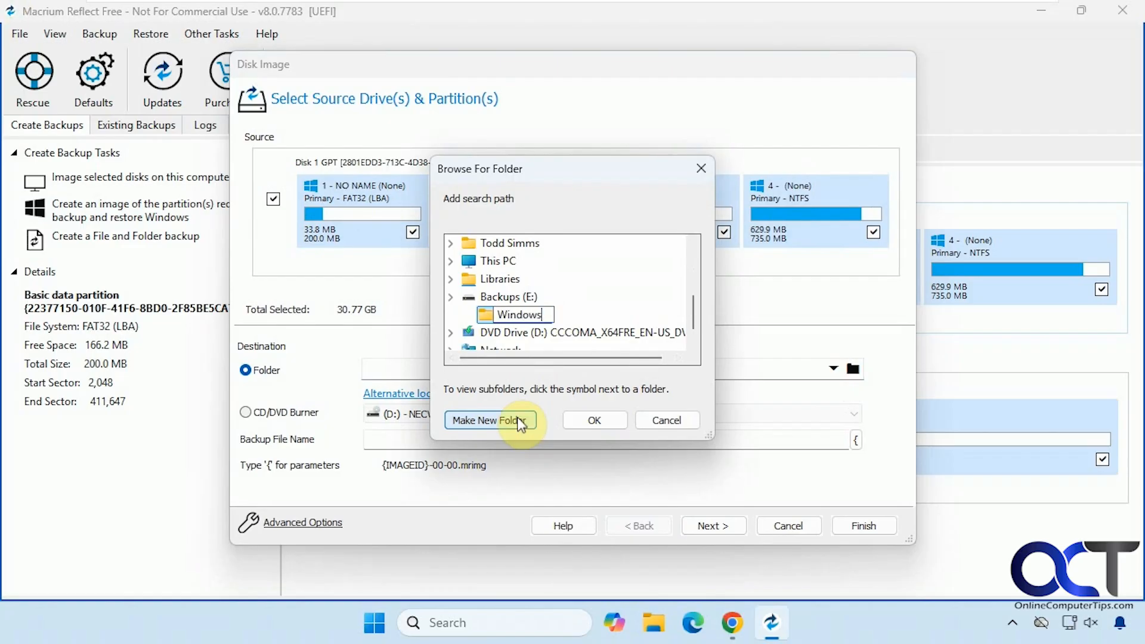
text(Backup)
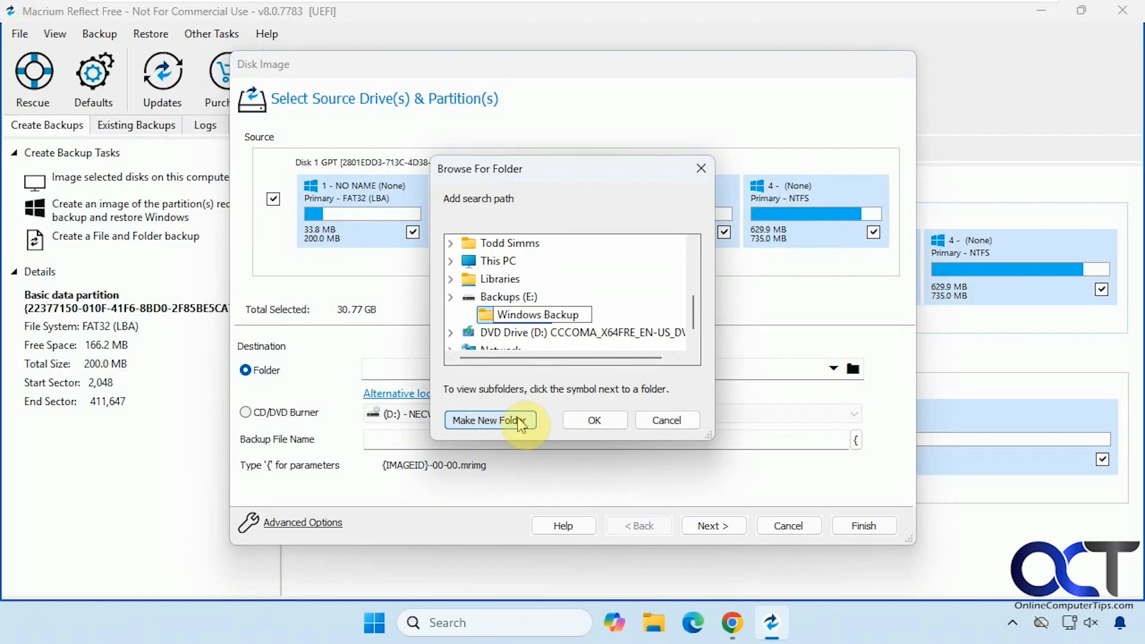
click(539, 314)
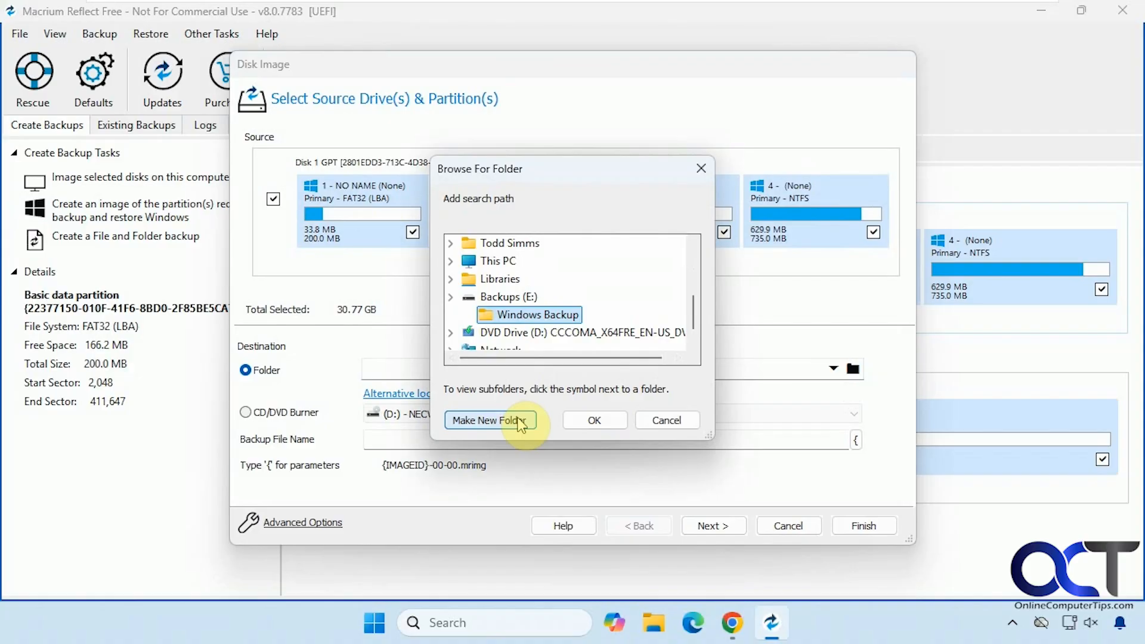
click(594, 419)
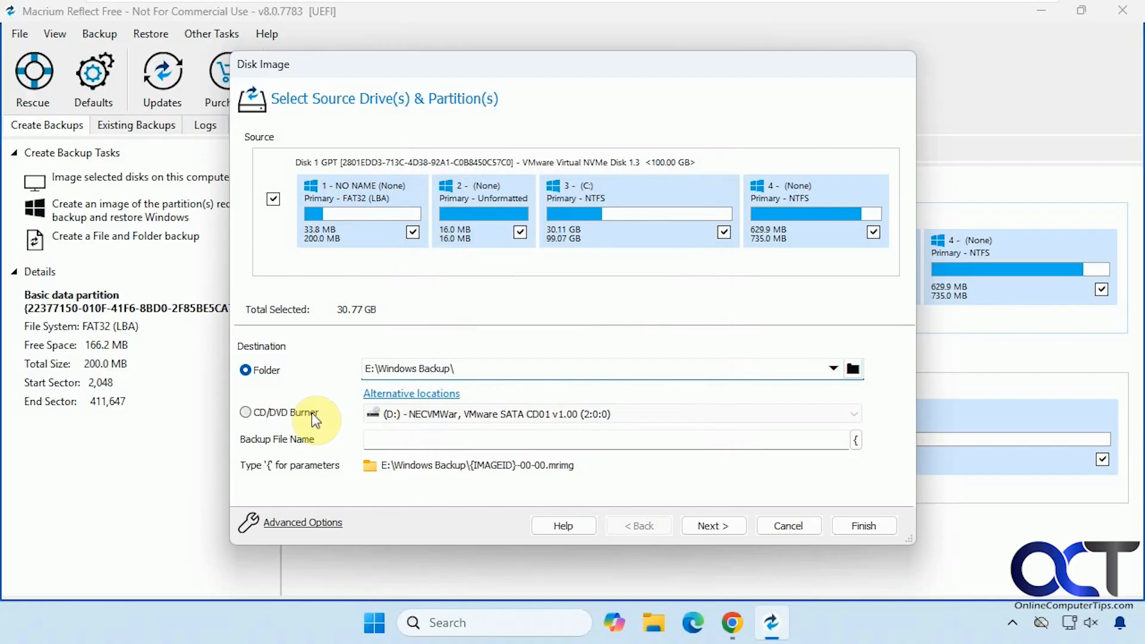
click(411, 393)
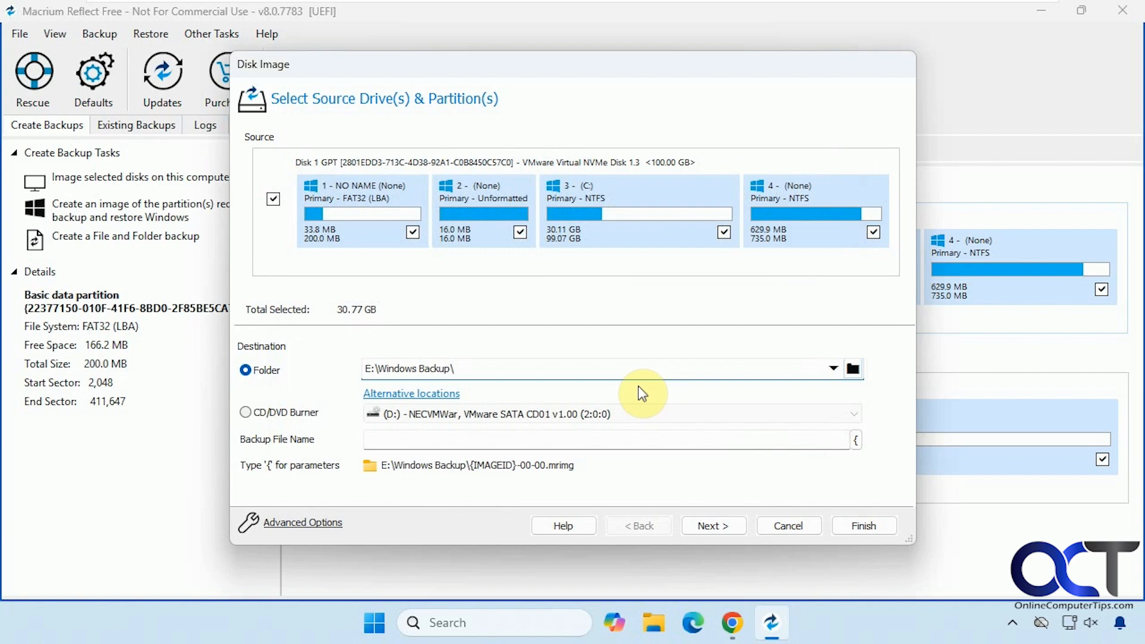
Step: Review Advanced Options with Medium compression and power saving off, then close them
click(302, 522)
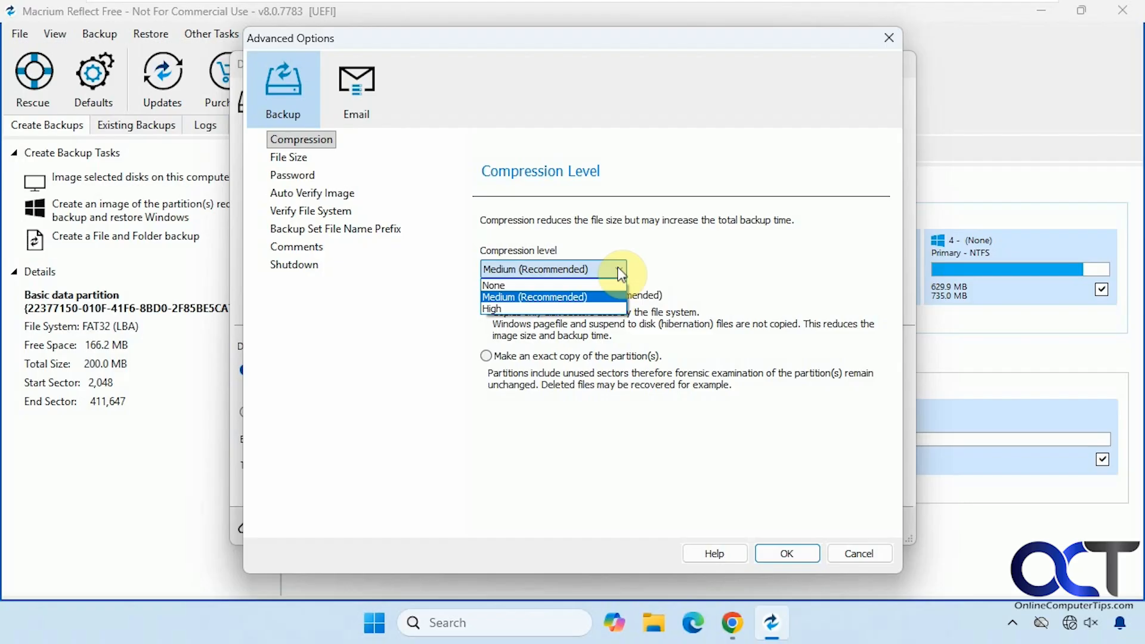
click(533, 296)
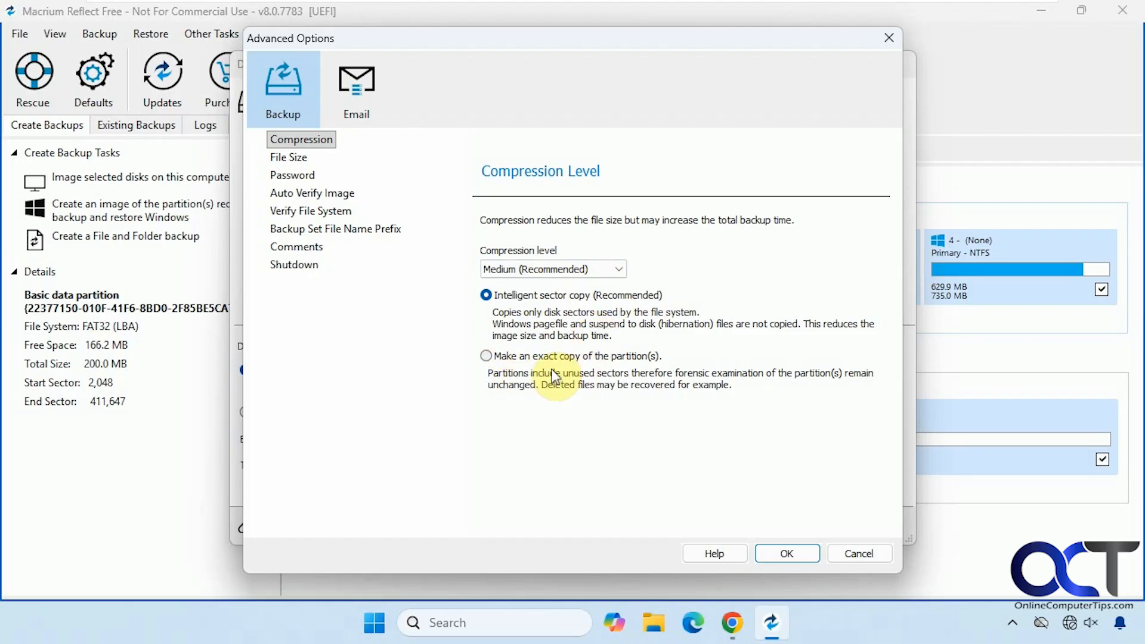
click(287, 157)
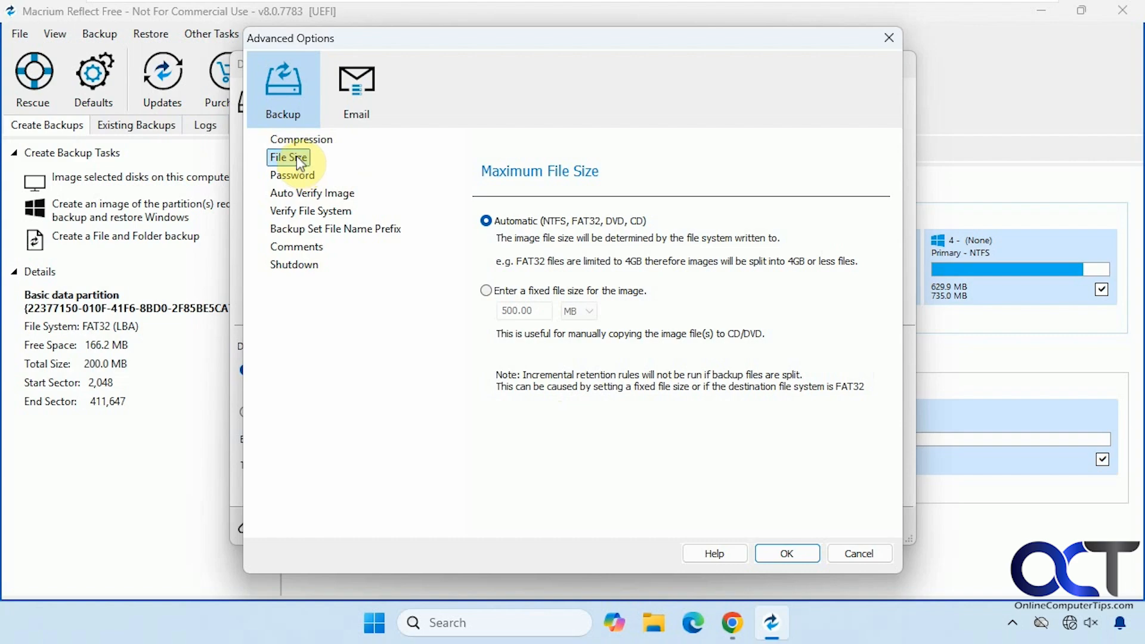
click(292, 175)
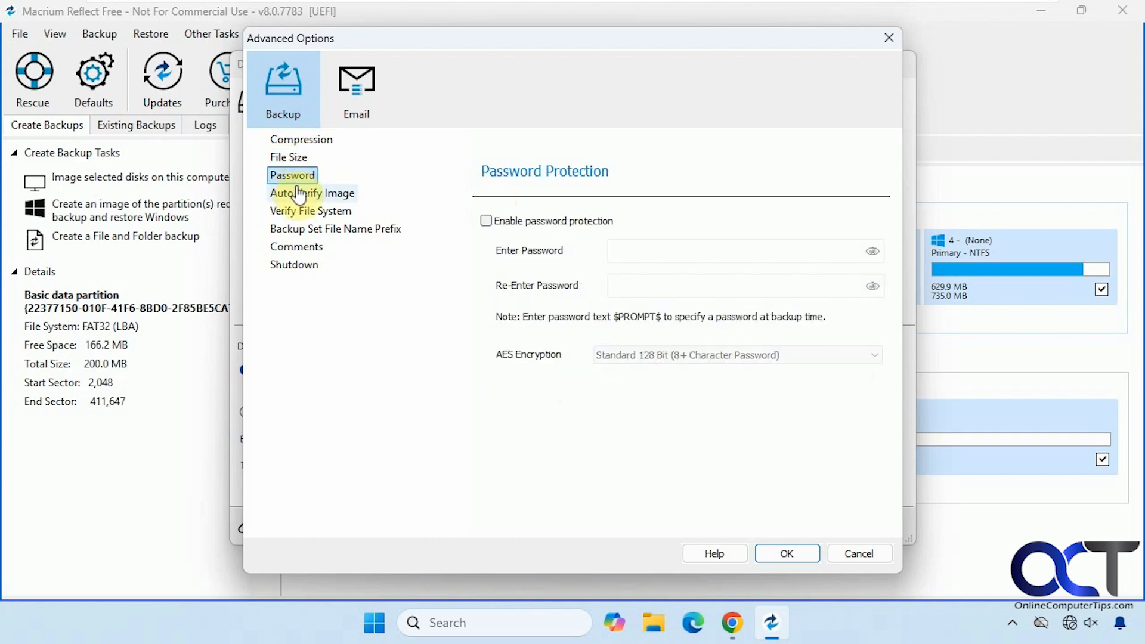
click(311, 193)
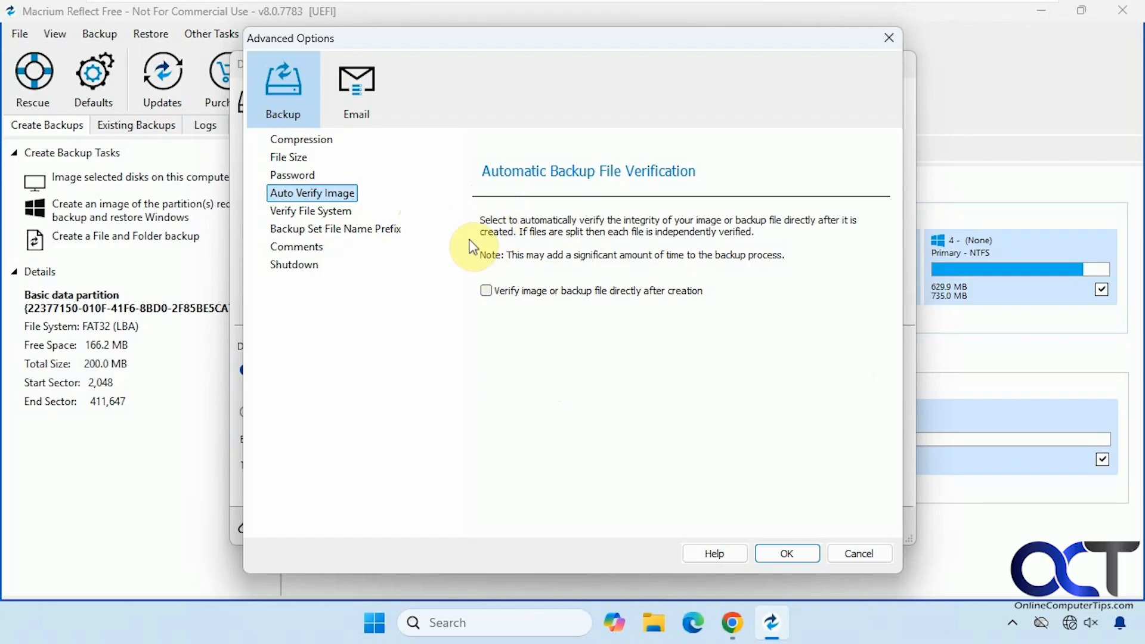
click(310, 211)
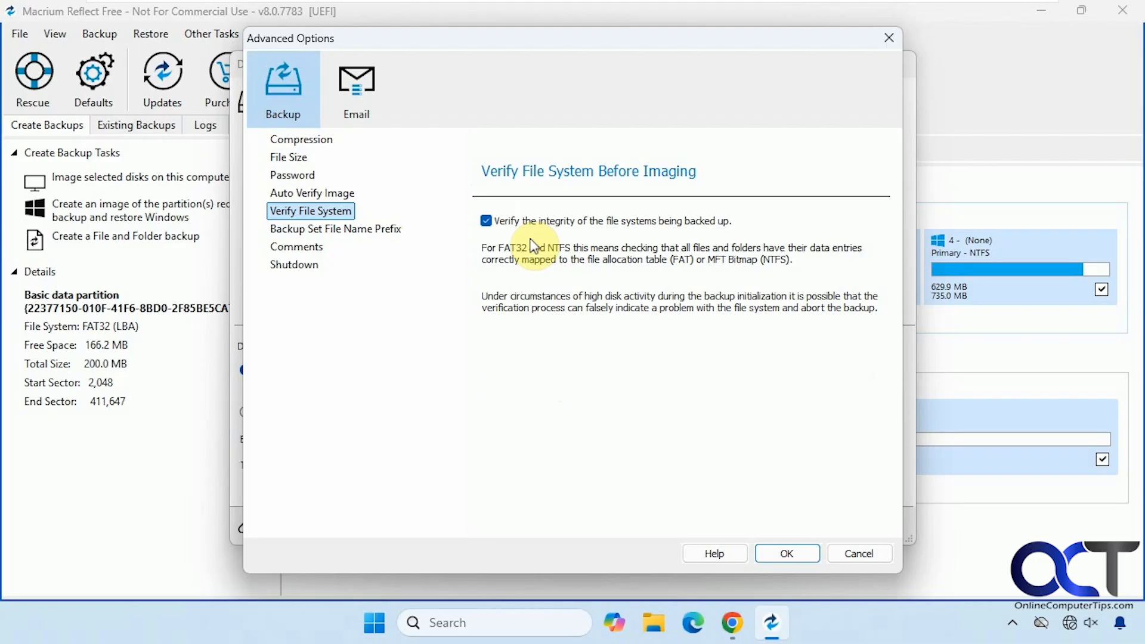
mouse_move(361, 229)
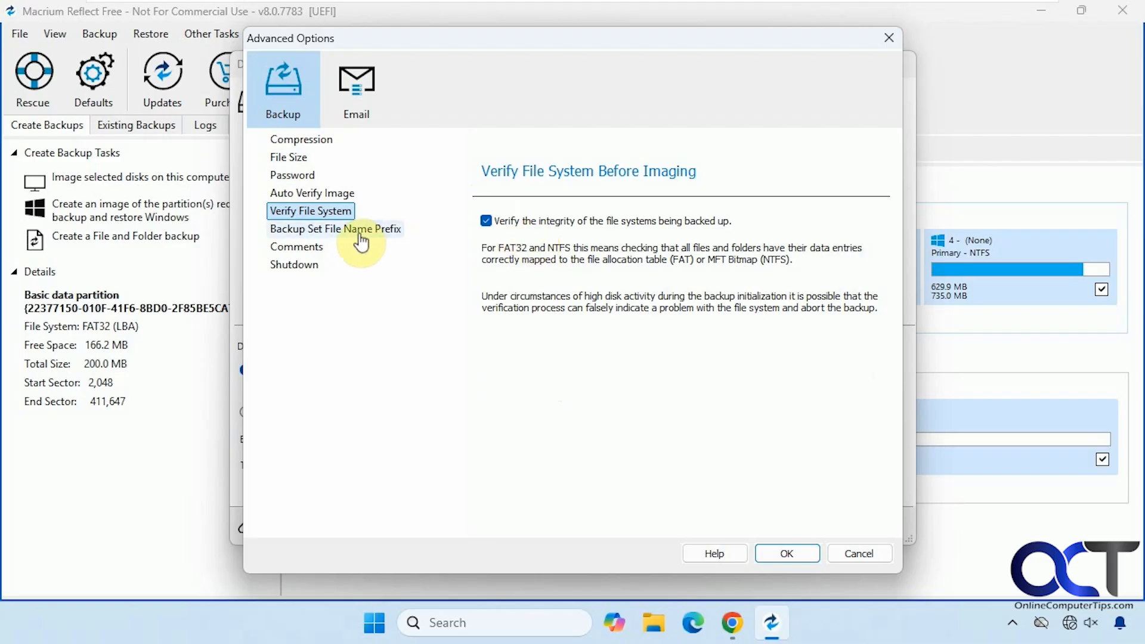
mouse_move(575, 230)
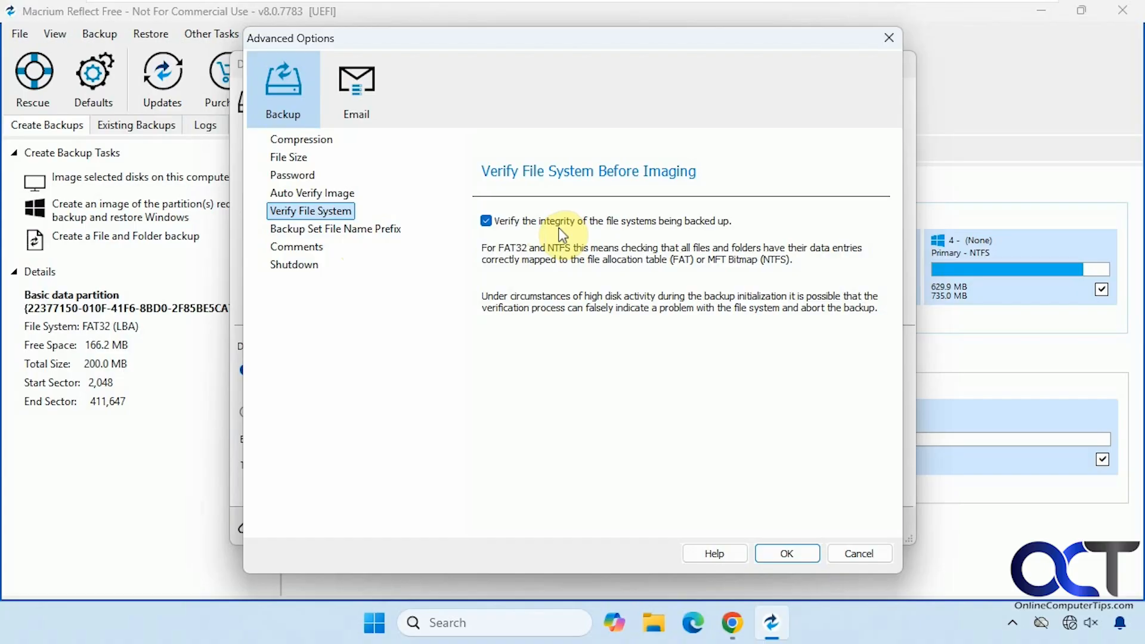
click(335, 228)
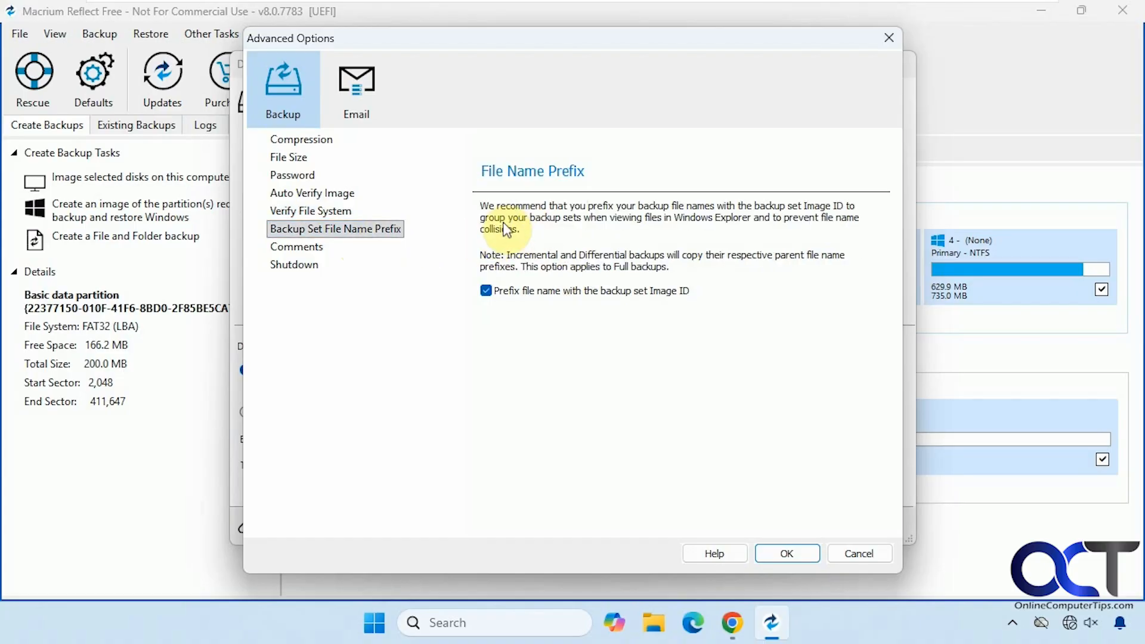
mouse_move(582, 326)
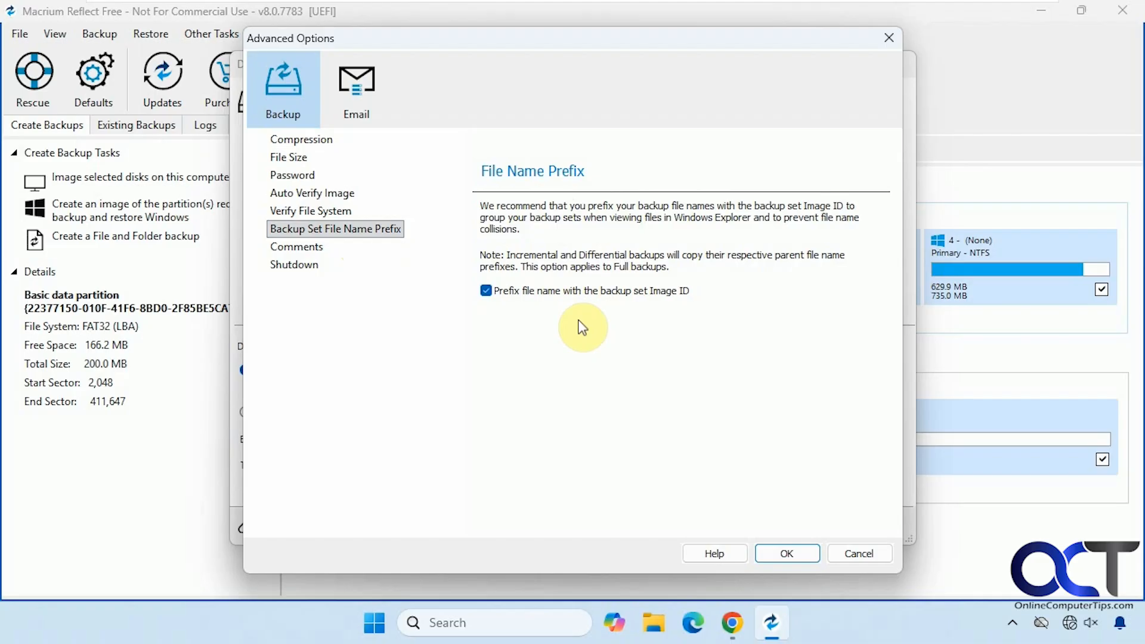
mouse_move(637, 300)
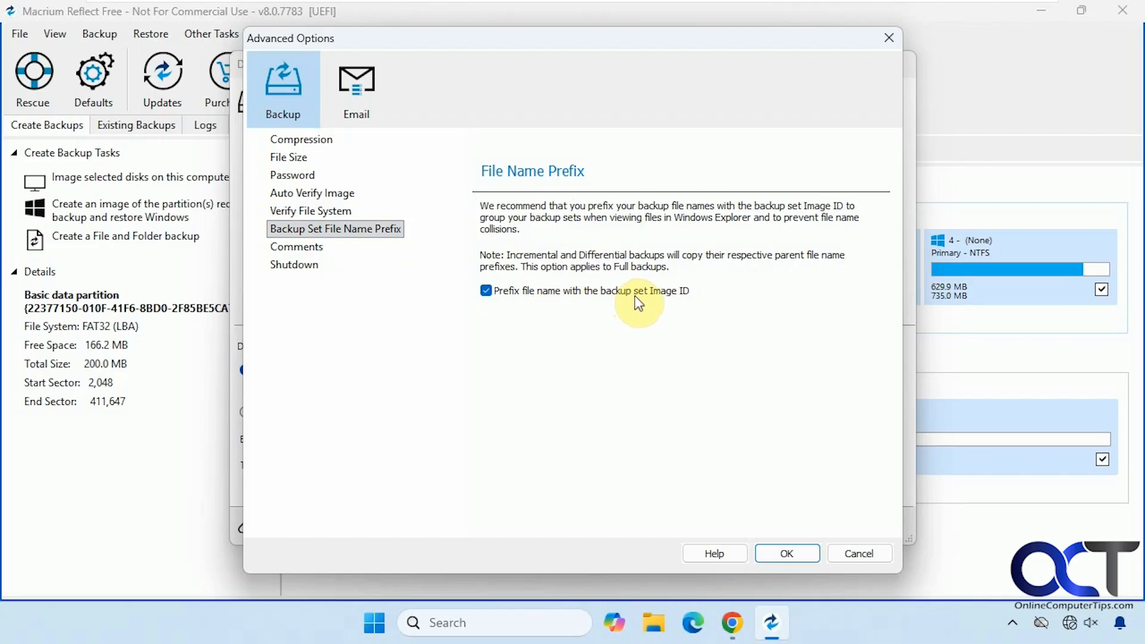
click(296, 246)
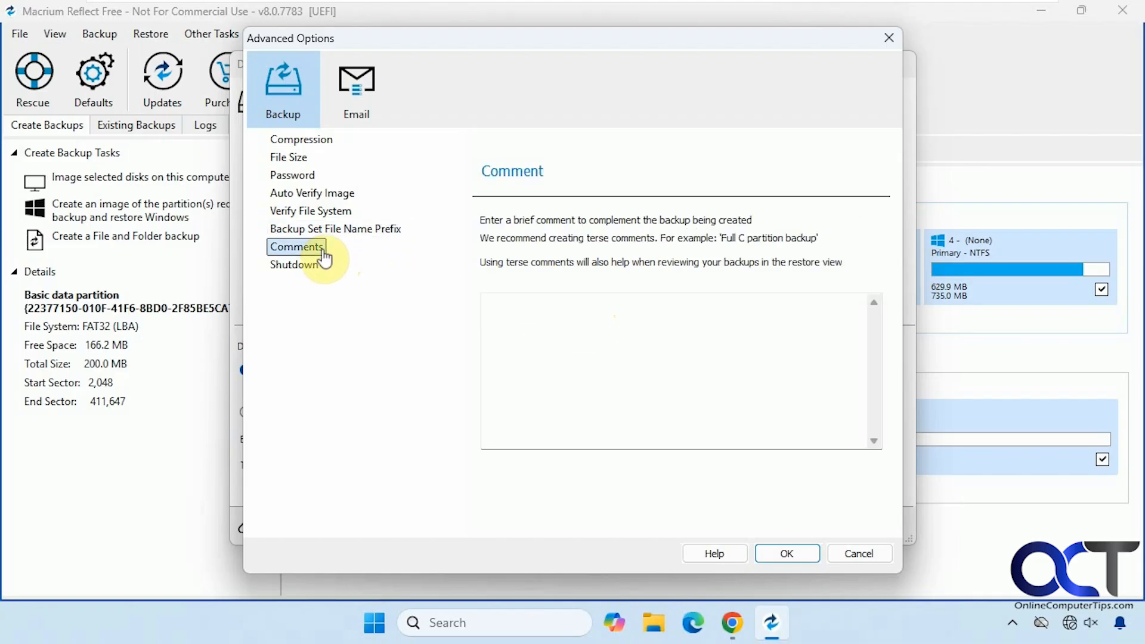
click(294, 264)
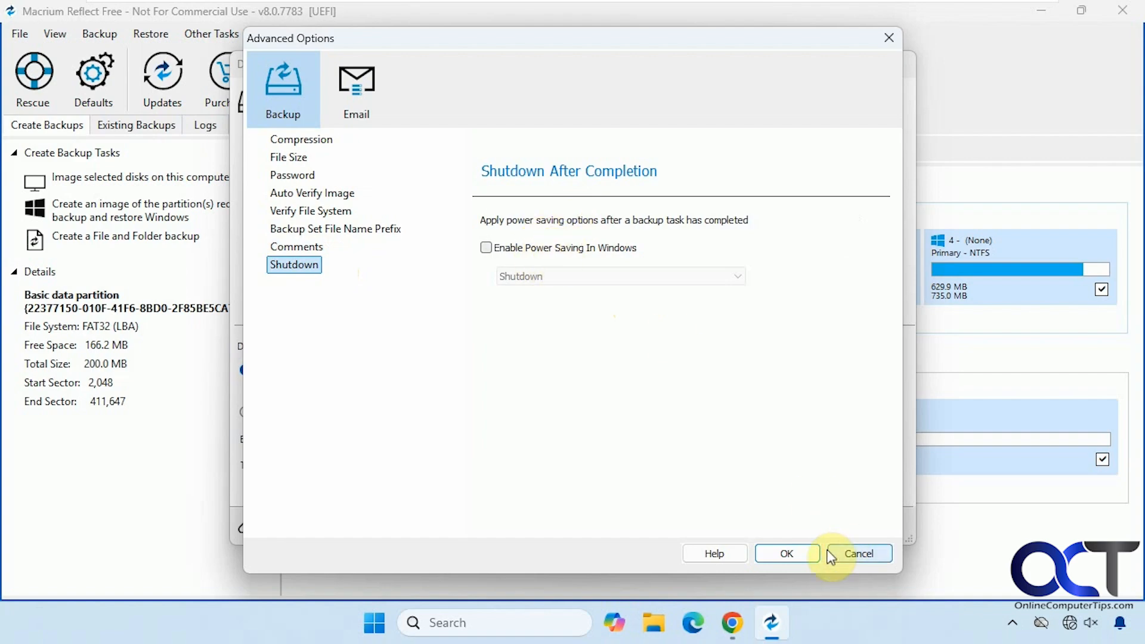
click(858, 553)
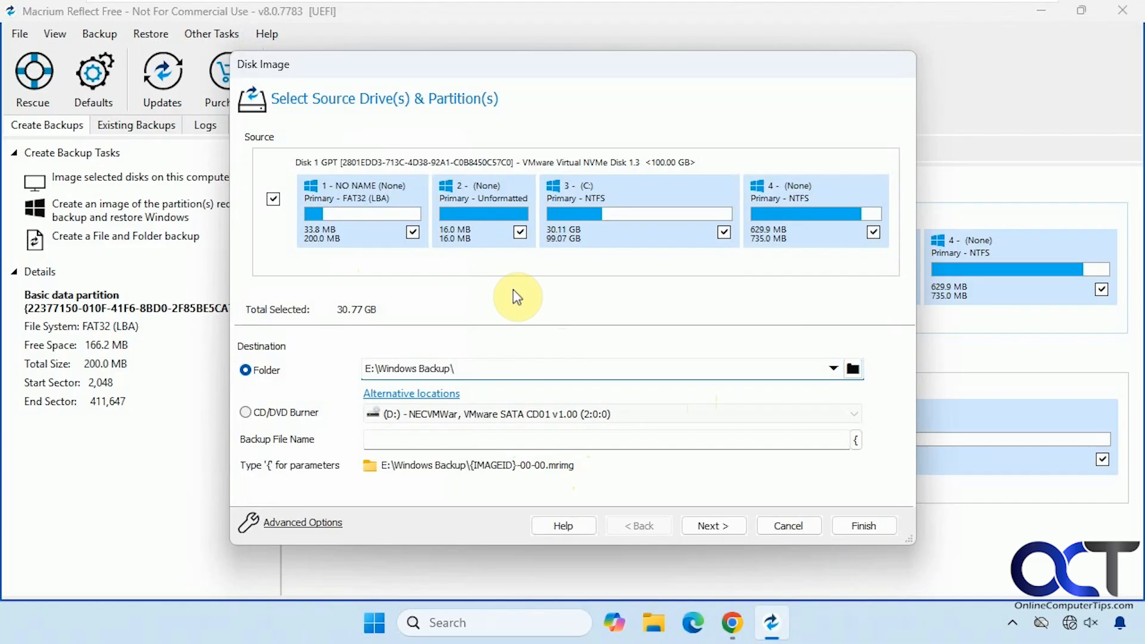
Step: Advance to the backup plan page, leaving template None and default retention rules
click(713, 524)
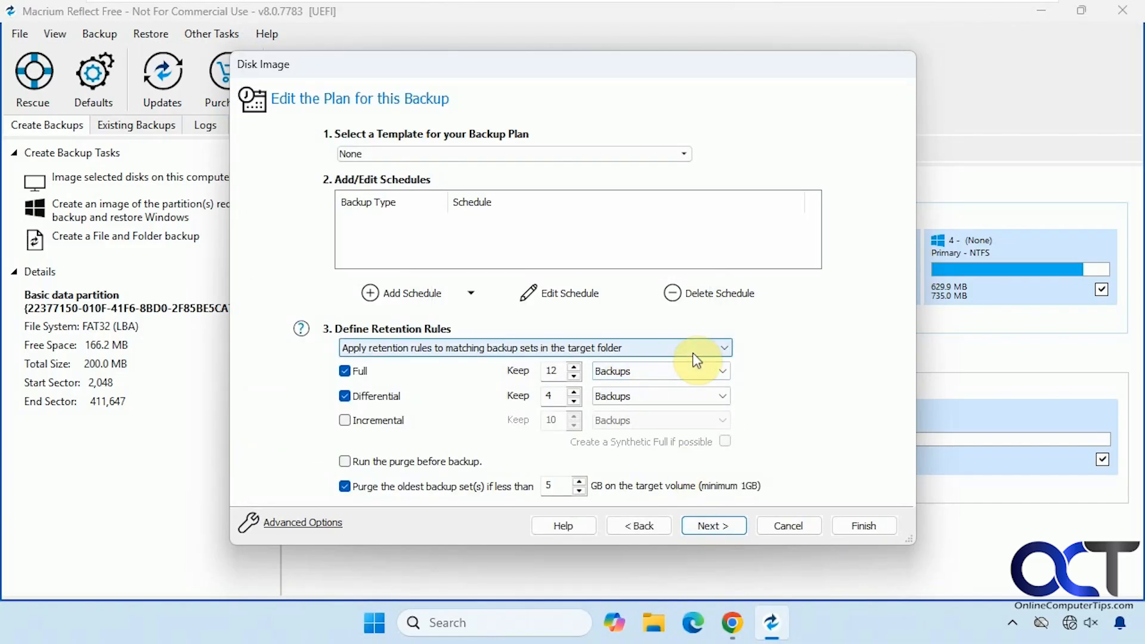
mouse_move(654, 329)
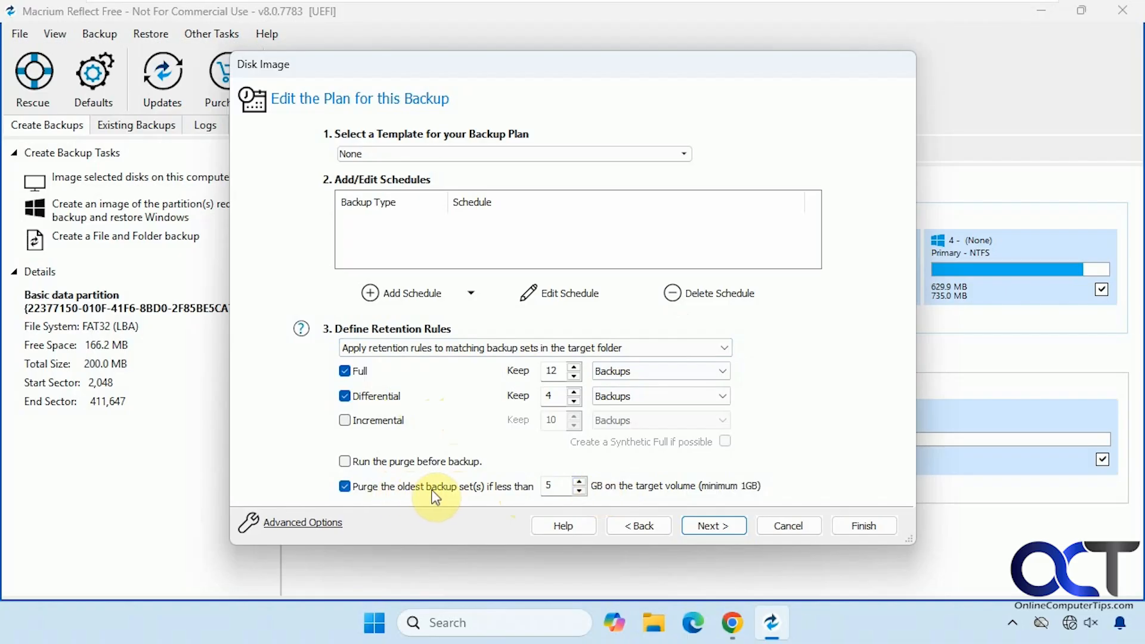
mouse_move(514, 499)
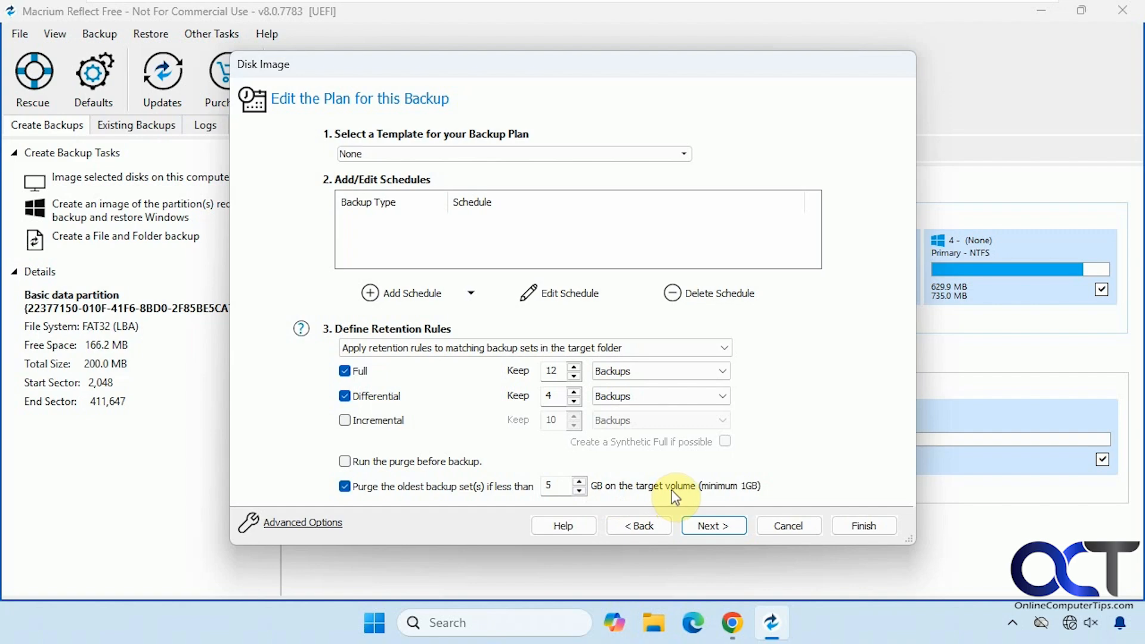
mouse_move(518, 469)
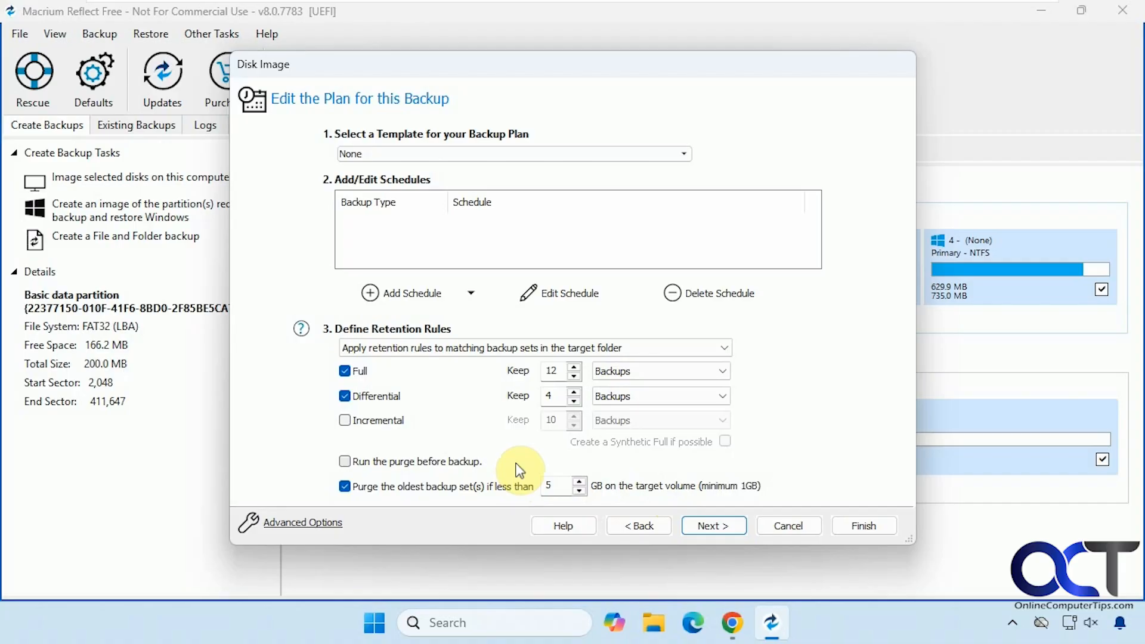
click(682, 153)
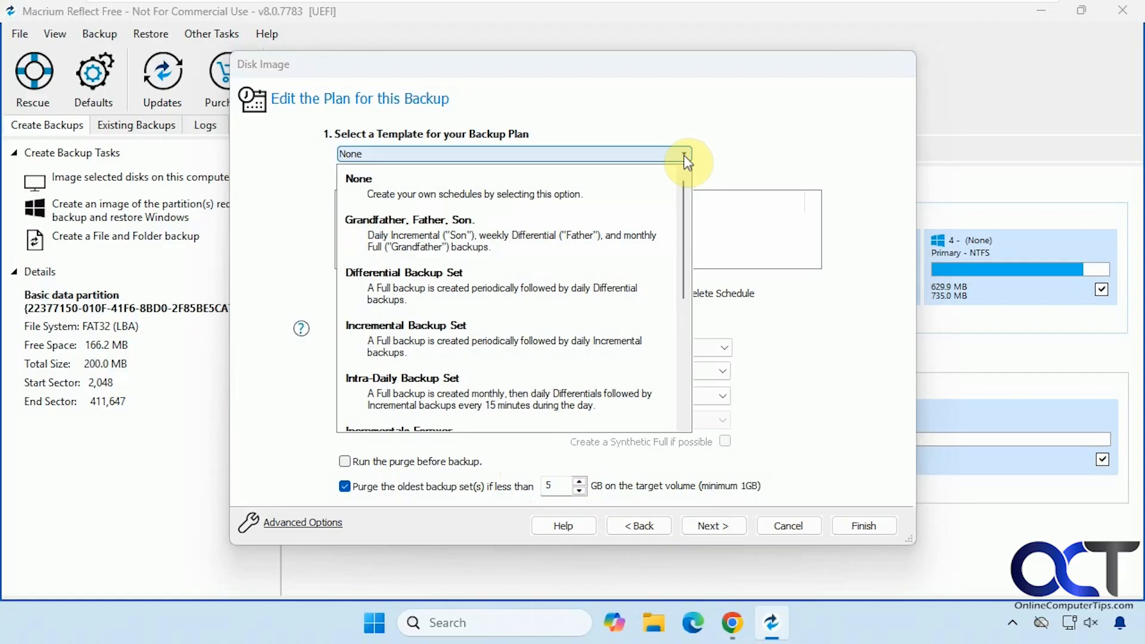
click(682, 153)
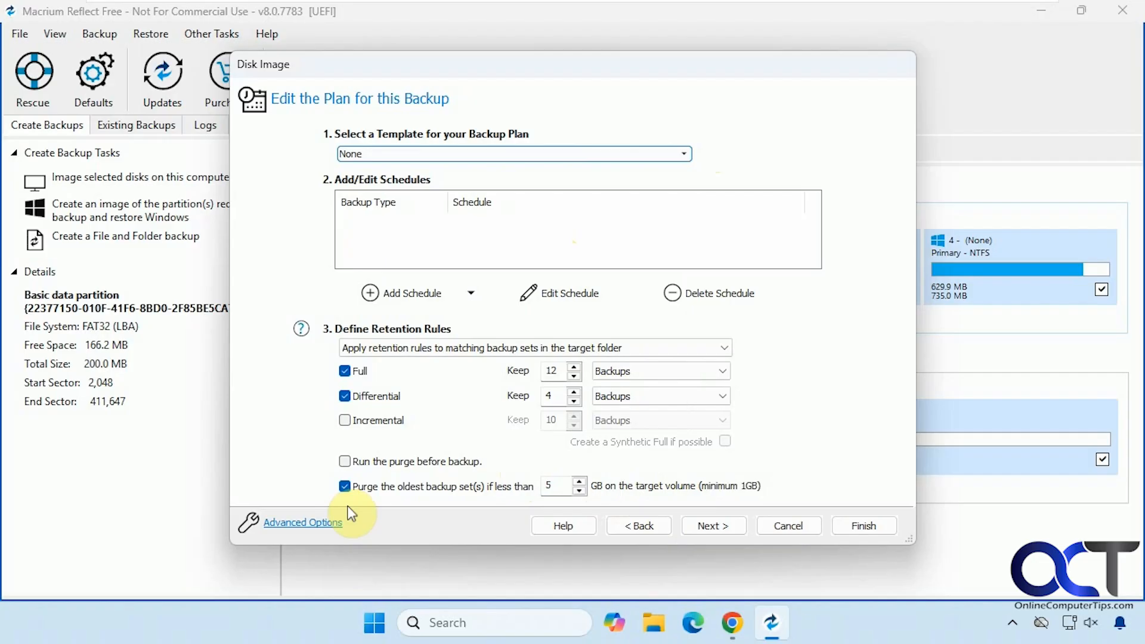
click(303, 522)
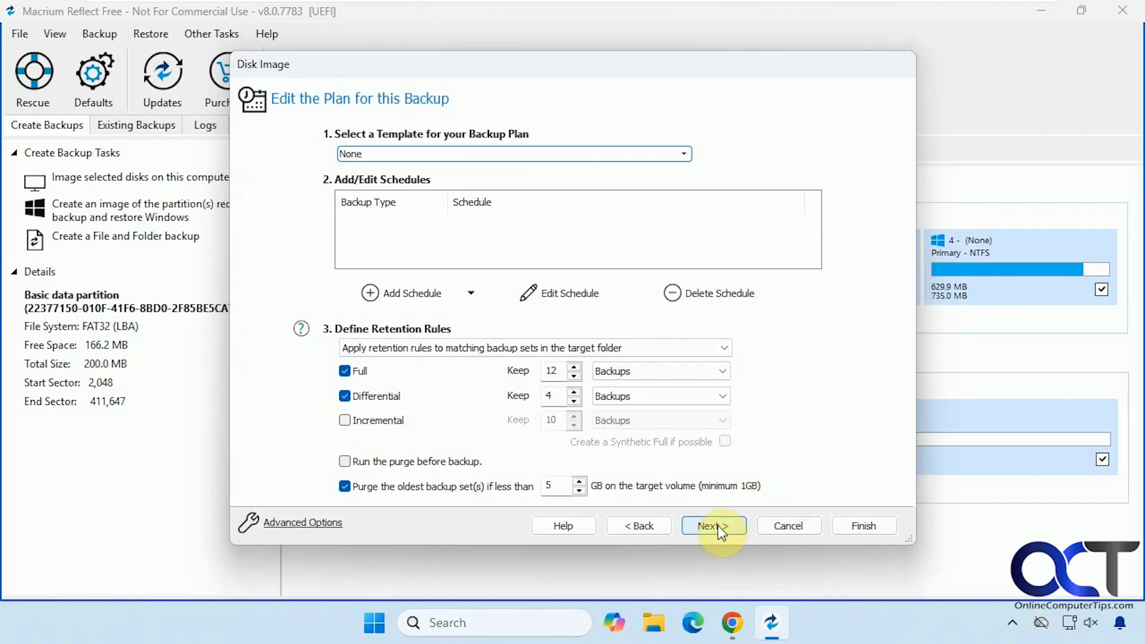
Step: Finish the Disk Image wizard without a backup definition file and run the backup
click(713, 526)
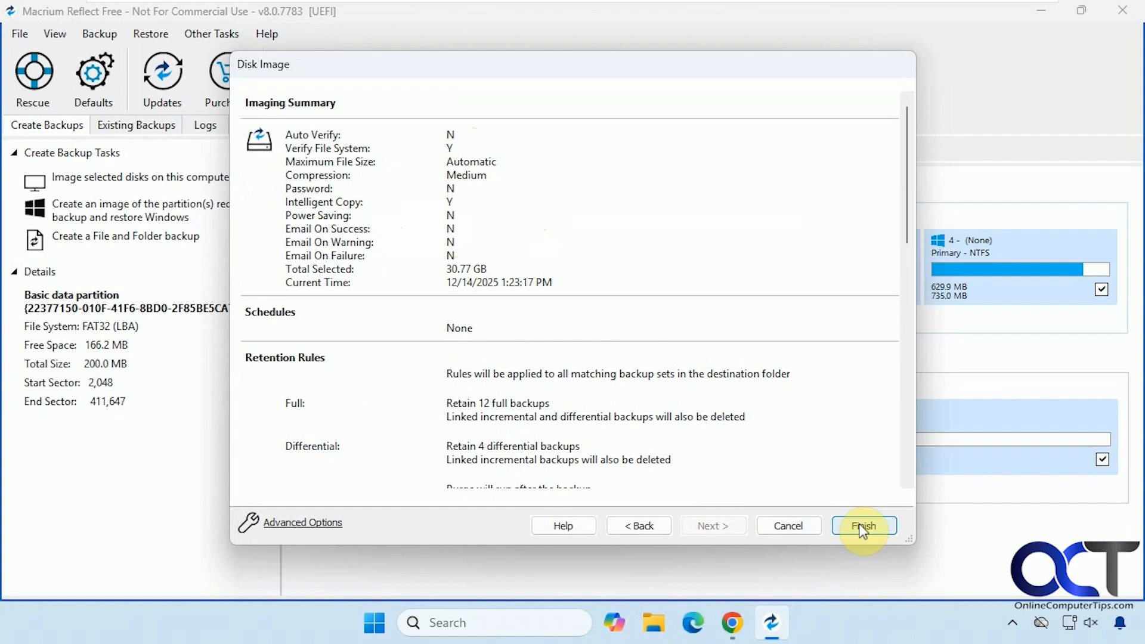
click(864, 526)
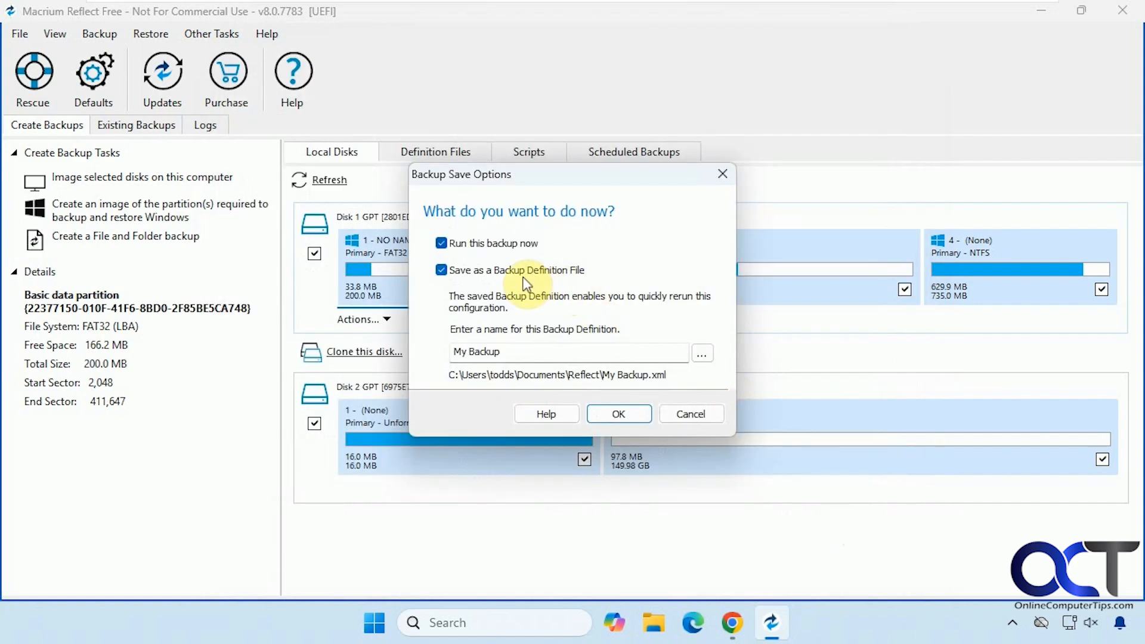
mouse_move(551, 314)
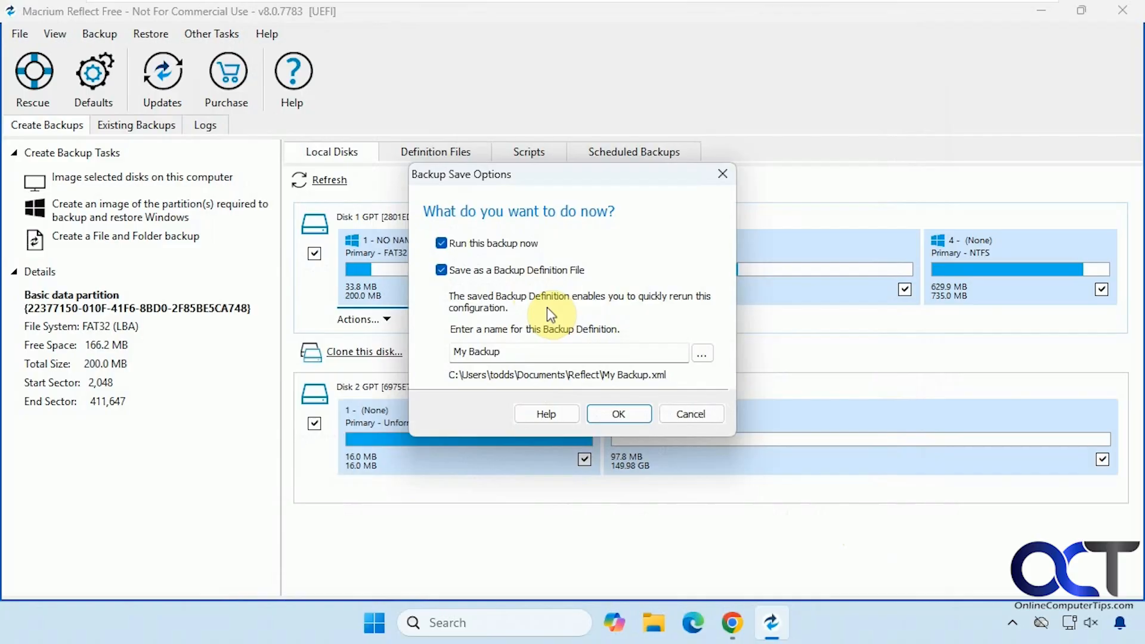
mouse_move(529, 345)
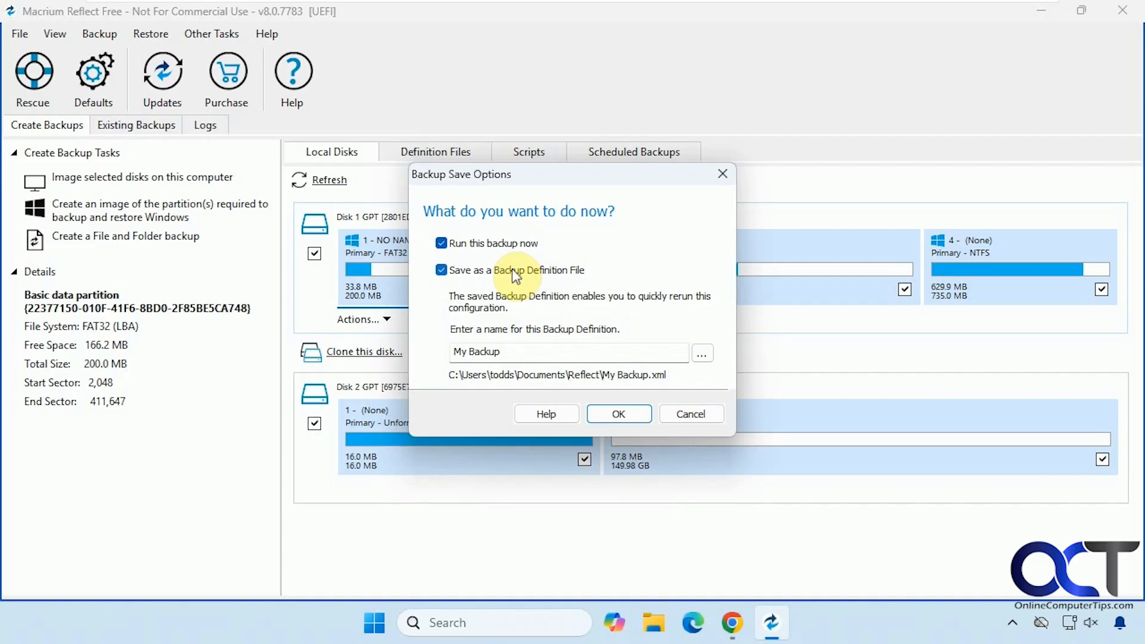
click(441, 269)
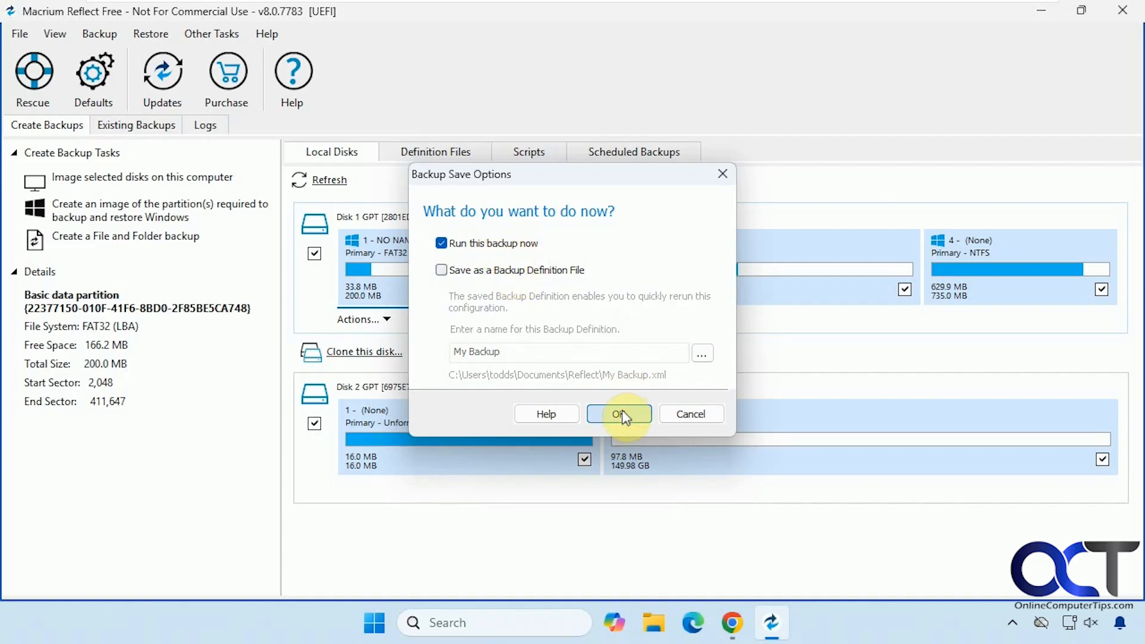
click(618, 413)
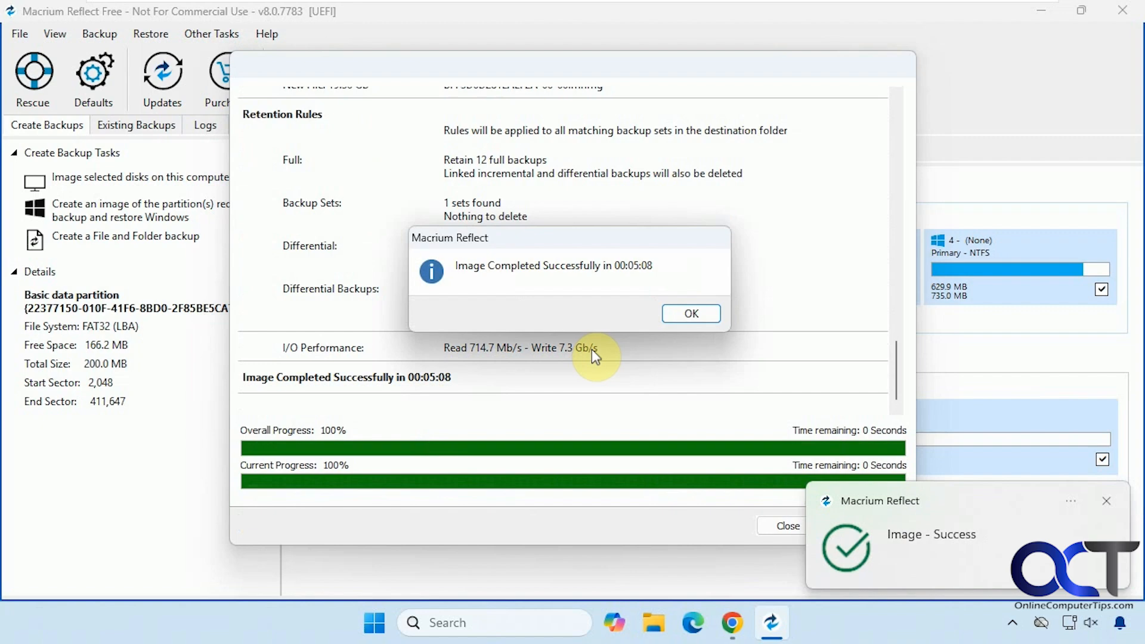
Step: Acknowledge 'Image Completed Successfully' and close the backup progress window
click(689, 313)
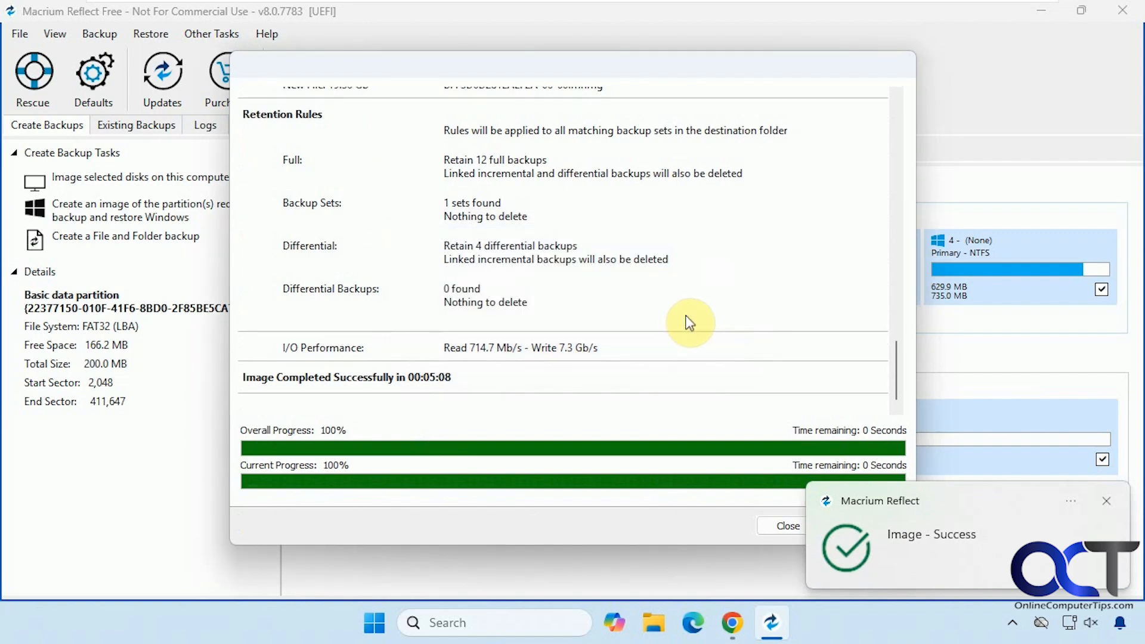
click(788, 526)
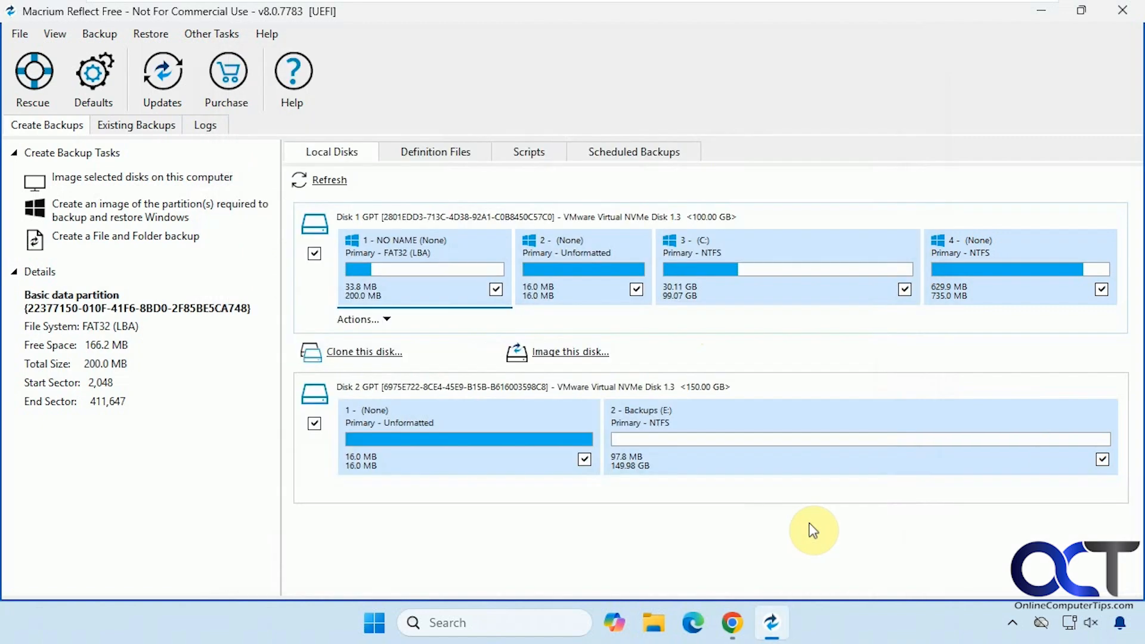
Step: Open File Explorer and browse into the Windows Backup folder on Backups (E:)
click(652, 622)
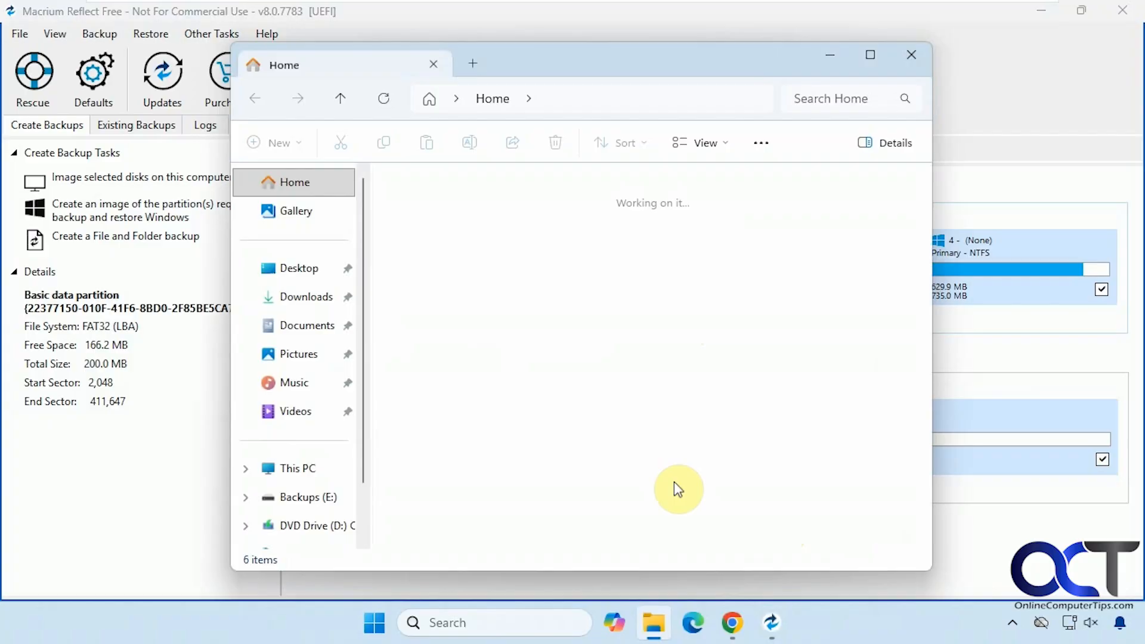
click(300, 496)
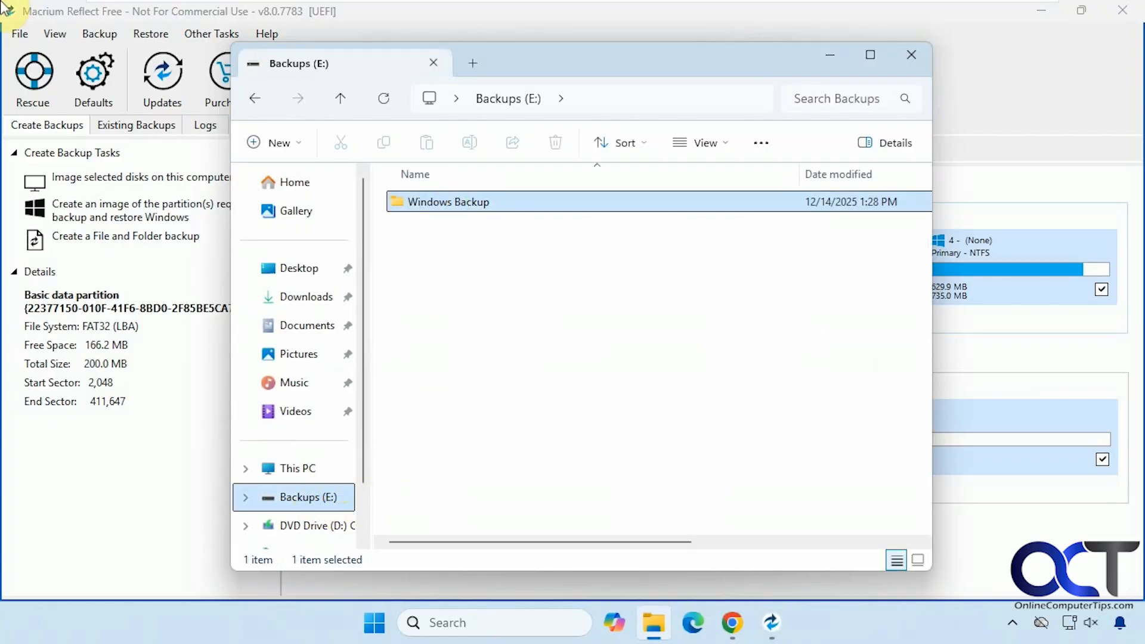
double_click(448, 202)
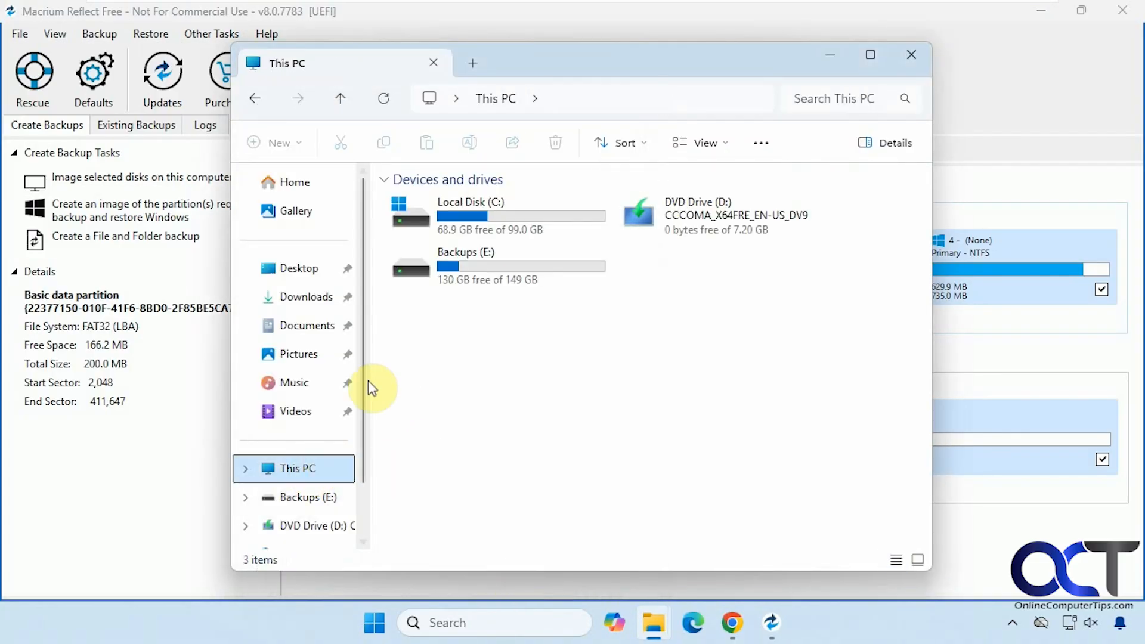
Step: Check the C: drive's properties, close Explorer, and show Existing Backups in Reflect
right_click(470, 215)
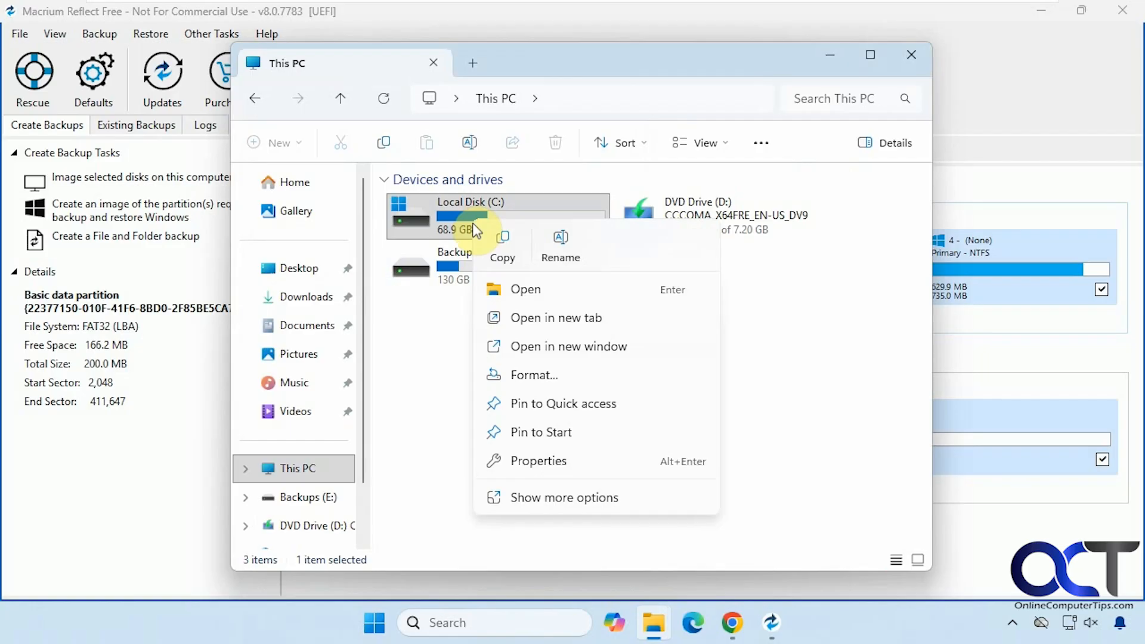
click(537, 460)
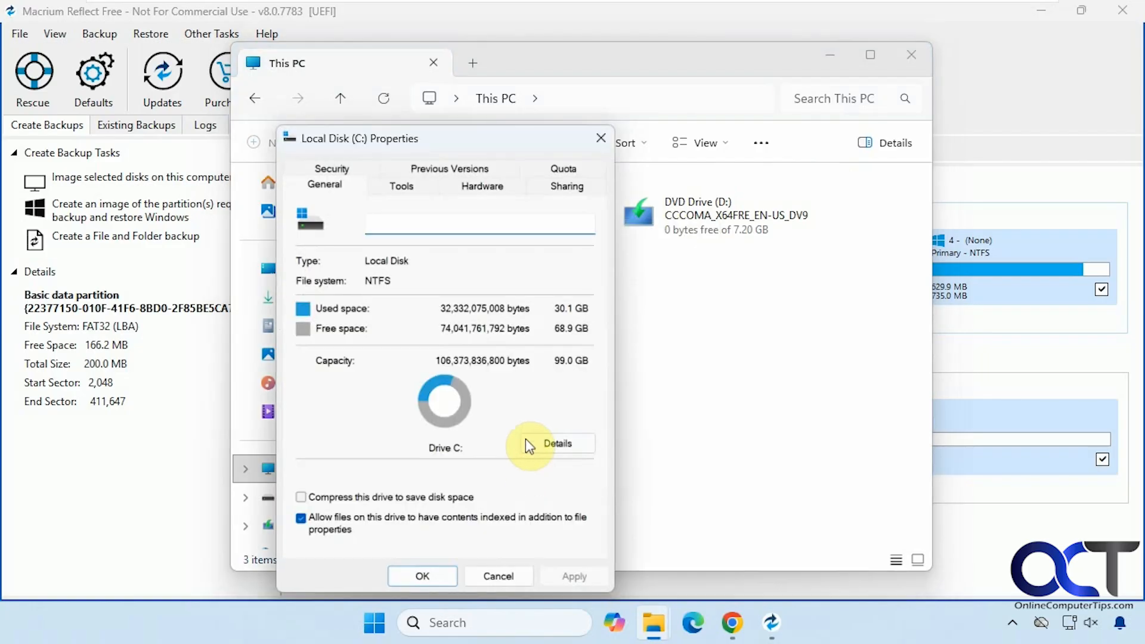
click(498, 576)
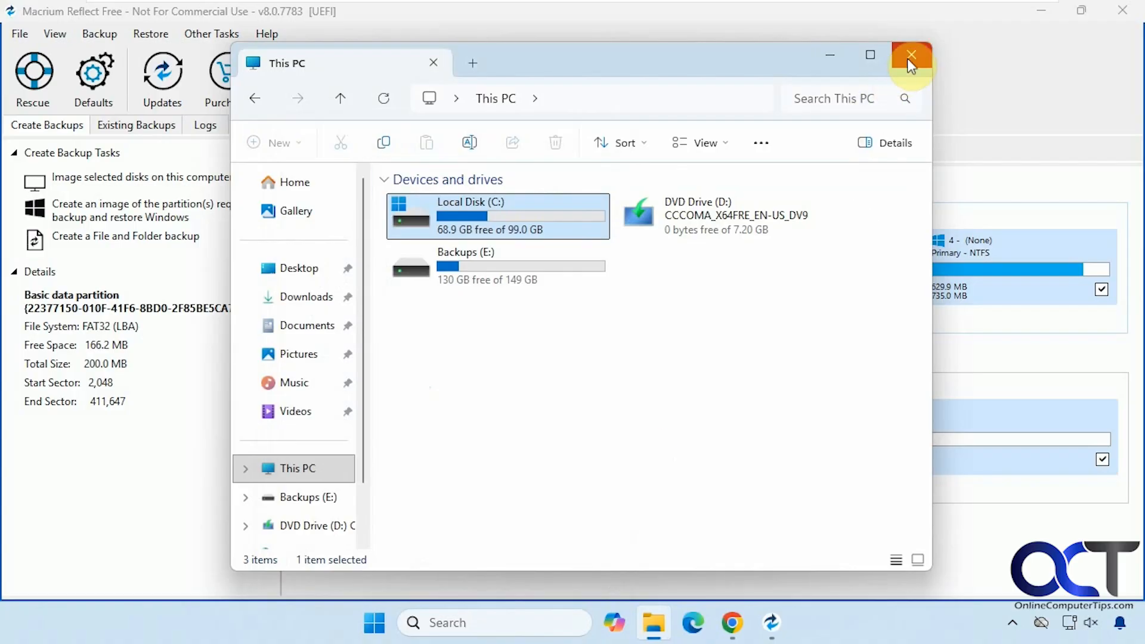
click(912, 56)
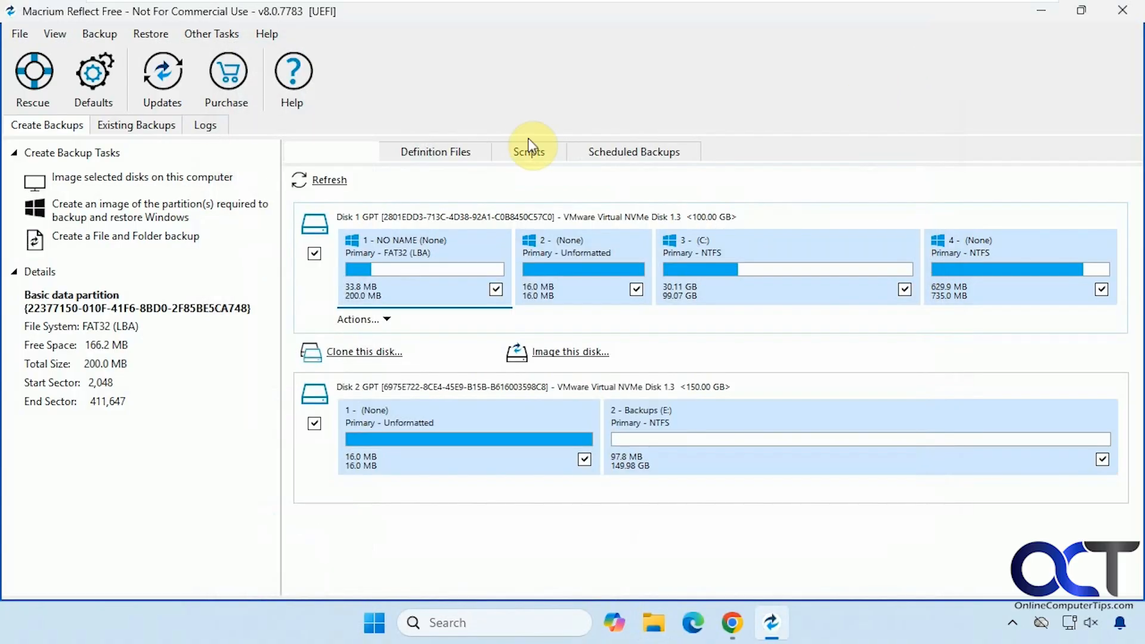
click(136, 125)
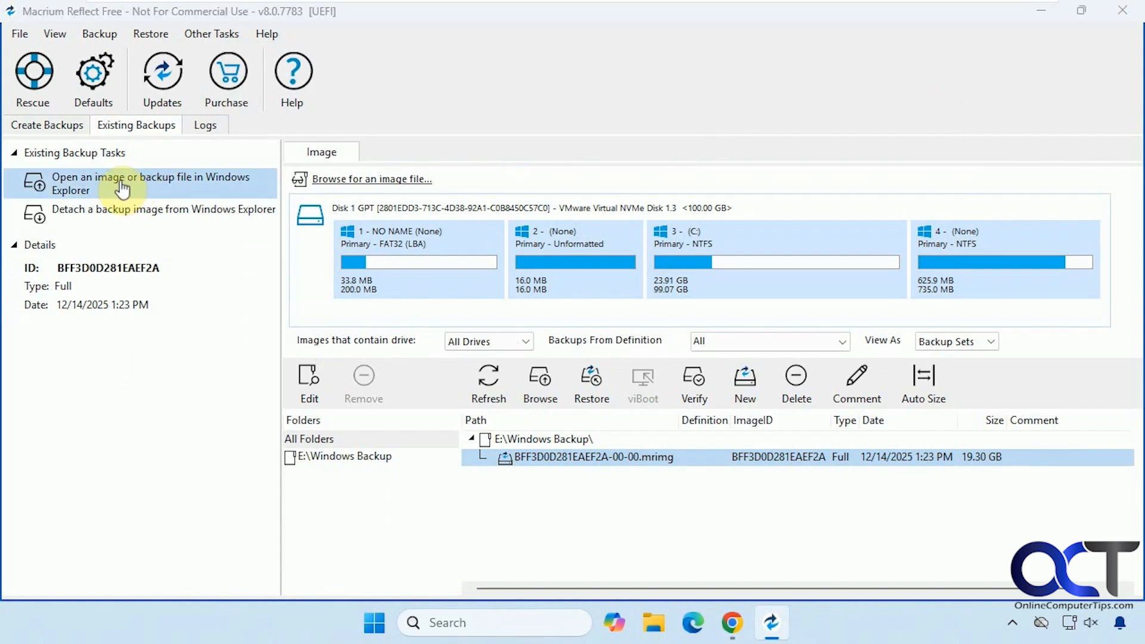
Step: Mount the backup image's C: volume as drive F: for browsing in Explorer
click(149, 183)
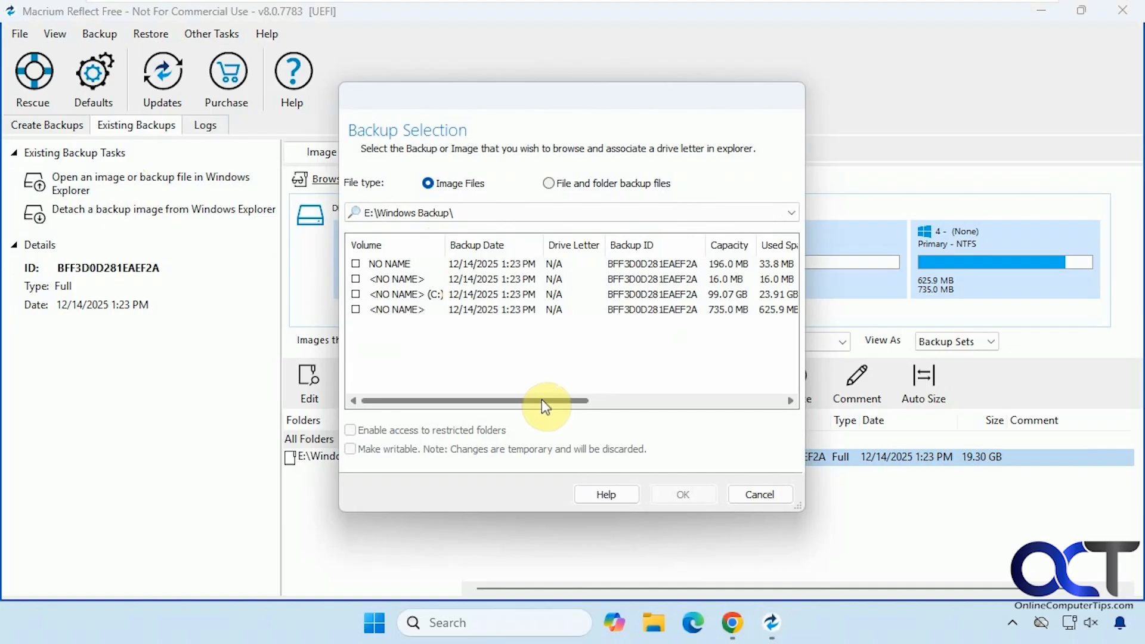
mouse_move(513, 405)
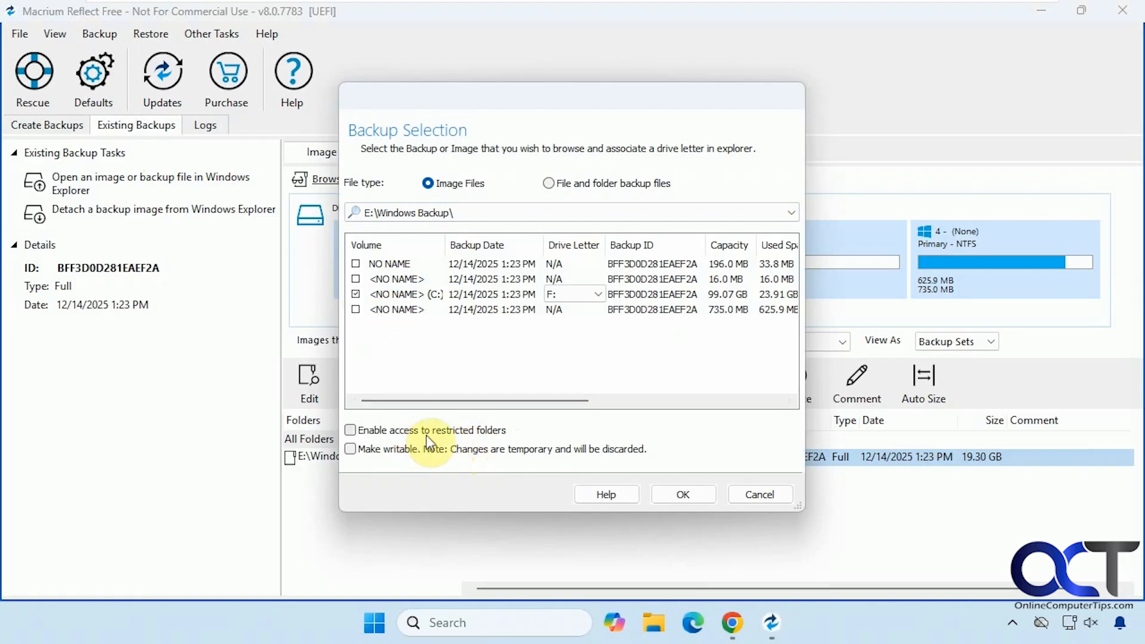
mouse_move(429, 464)
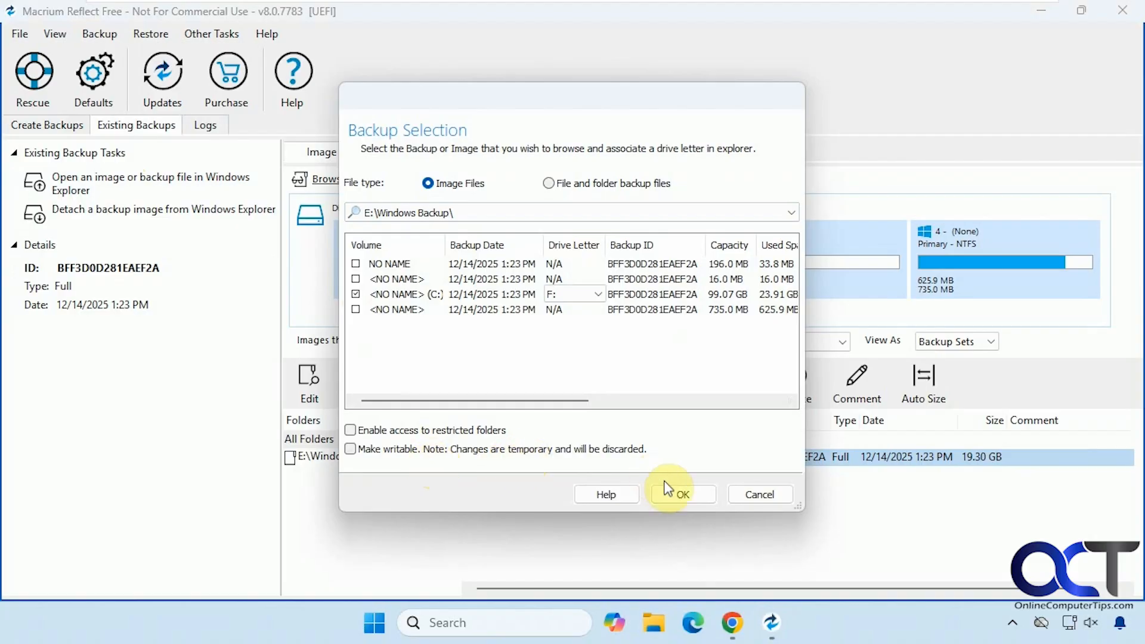
click(681, 494)
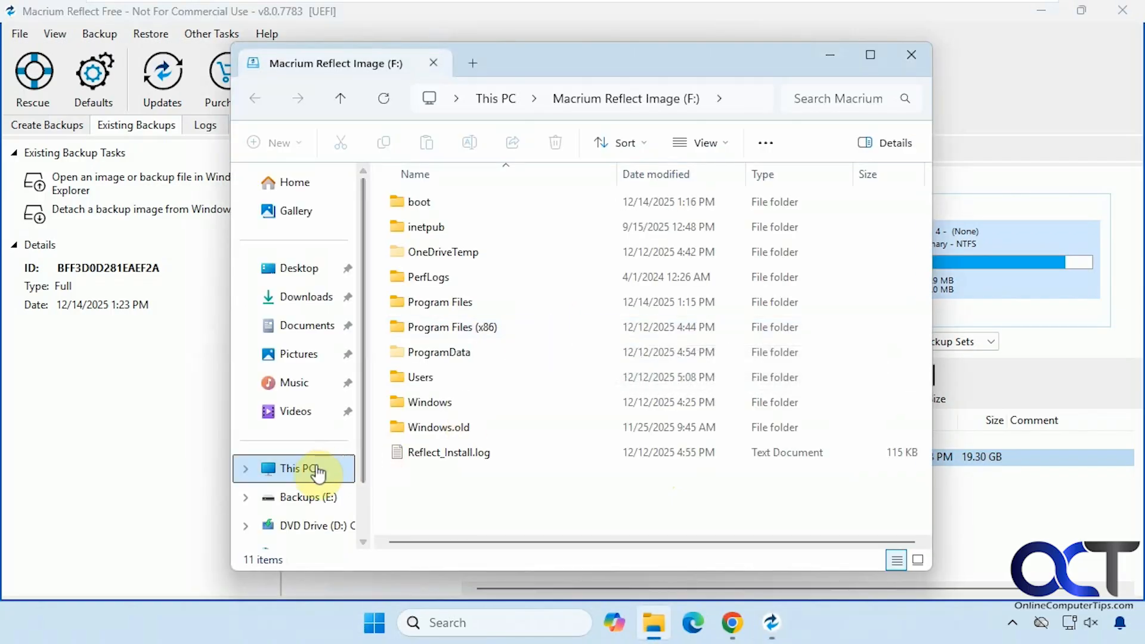
Step: Browse the mounted Macrium Reflect Image (F:) drive, then close File Explorer
click(296, 468)
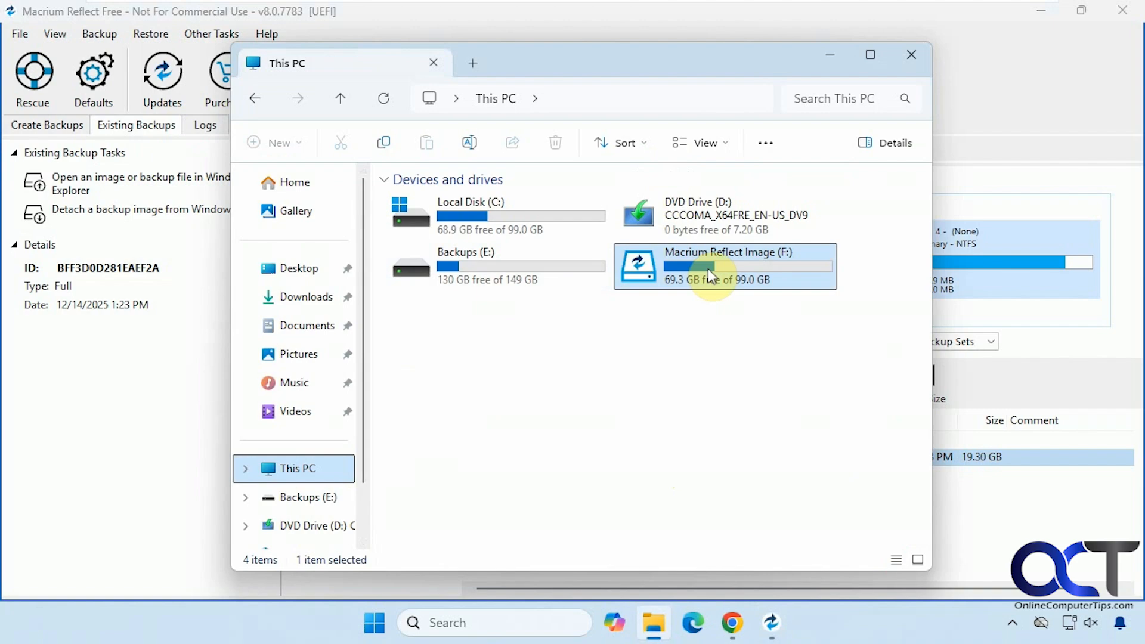
double_click(724, 266)
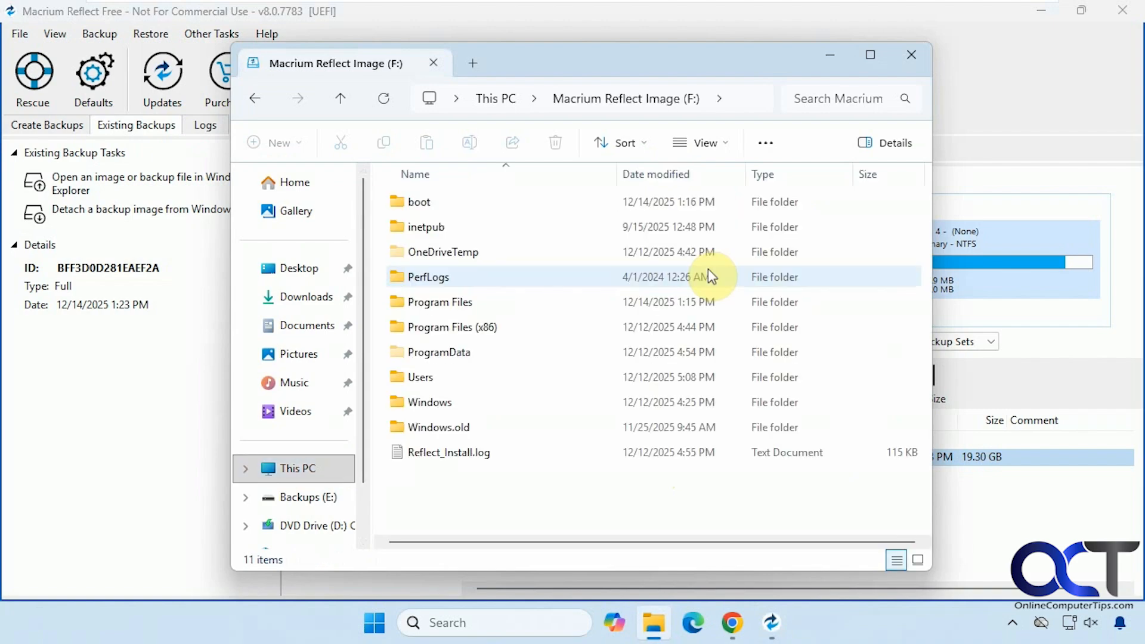
mouse_move(568, 358)
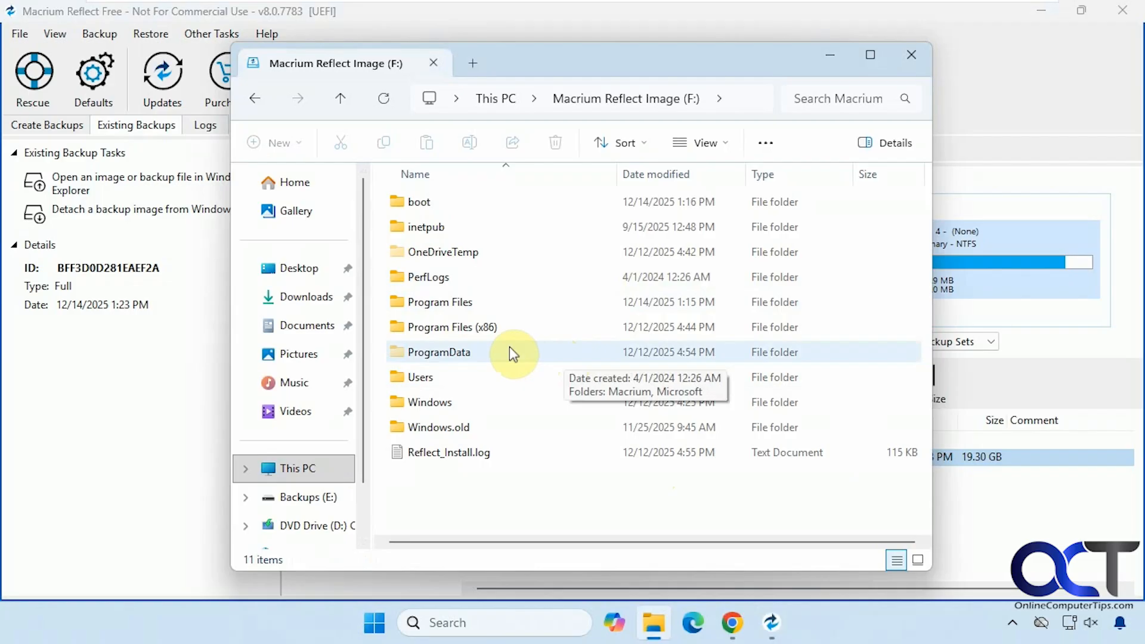
mouse_move(419, 202)
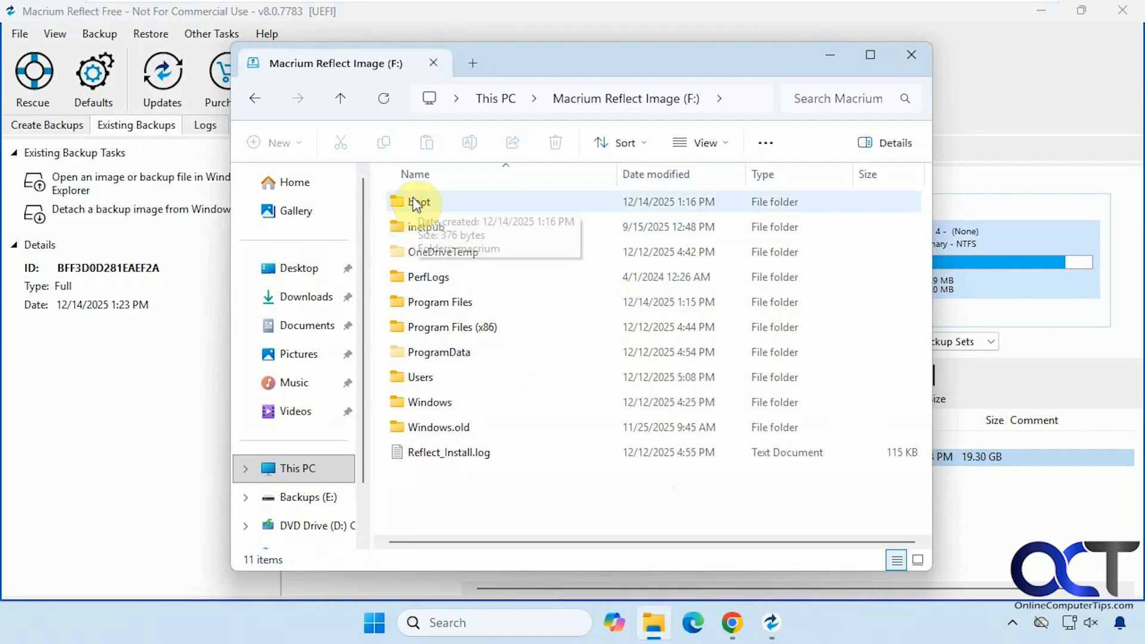
click(254, 98)
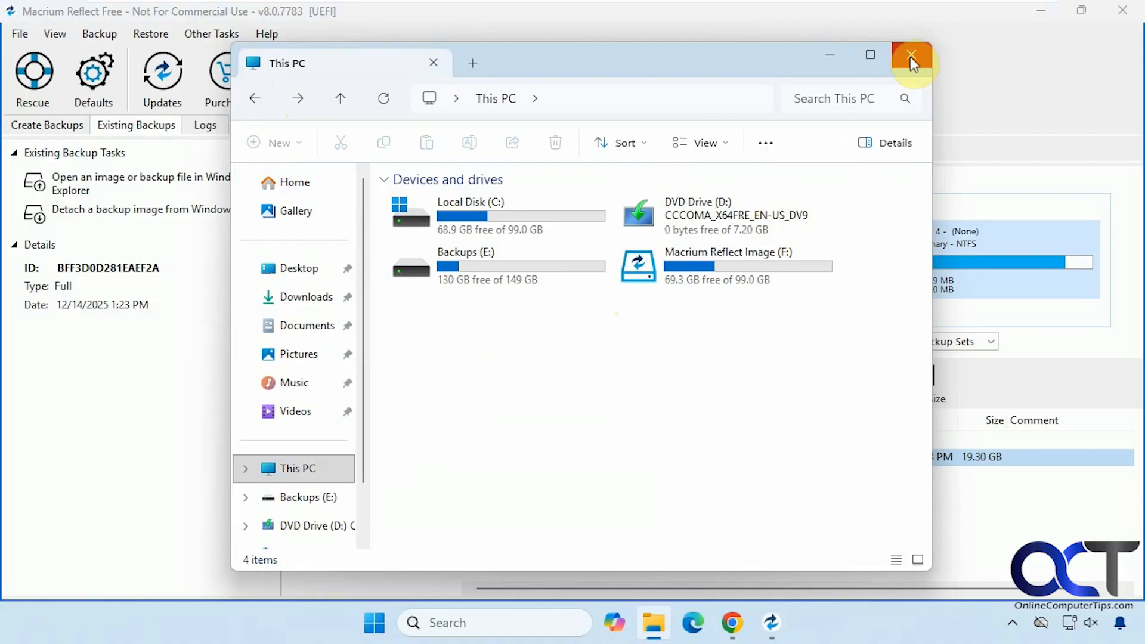
click(911, 55)
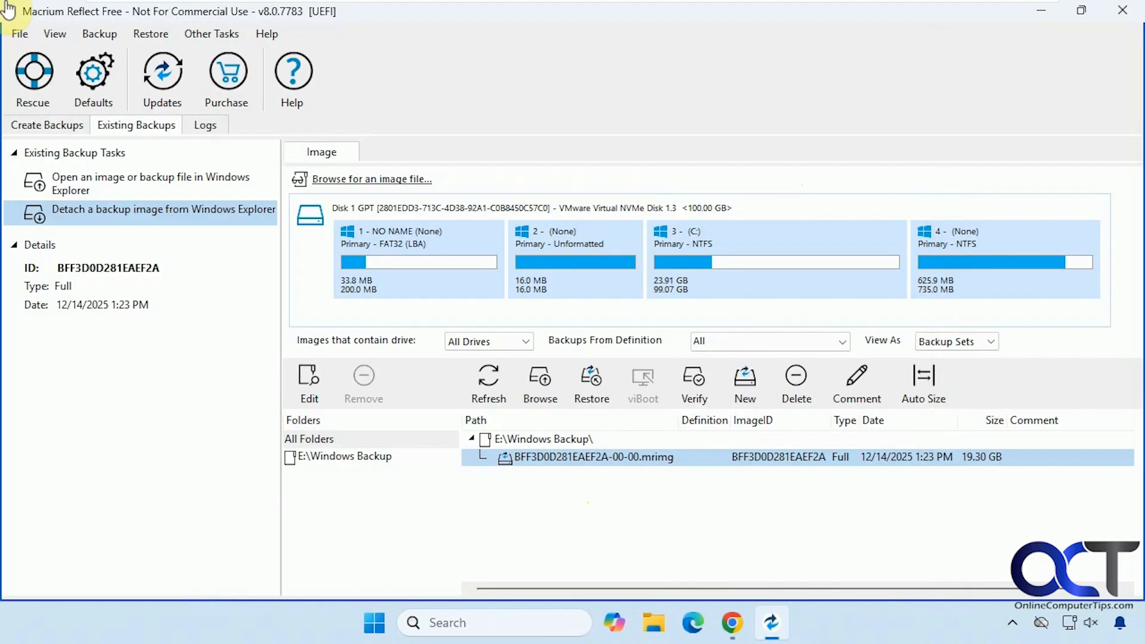
Step: Detach the F: backup image from Windows
click(163, 209)
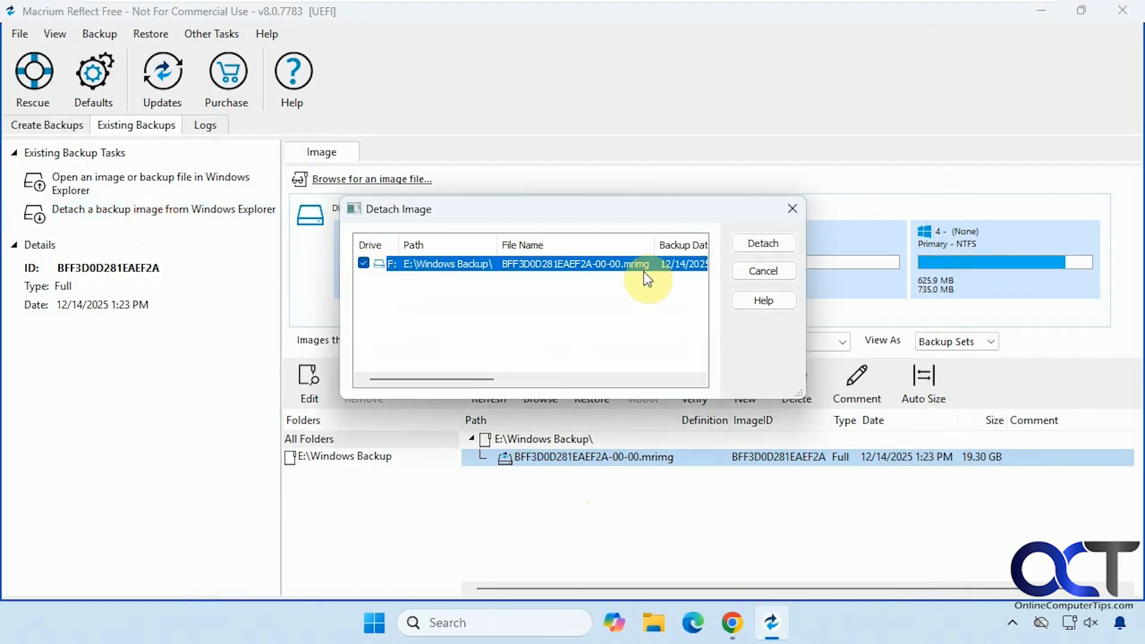
click(762, 271)
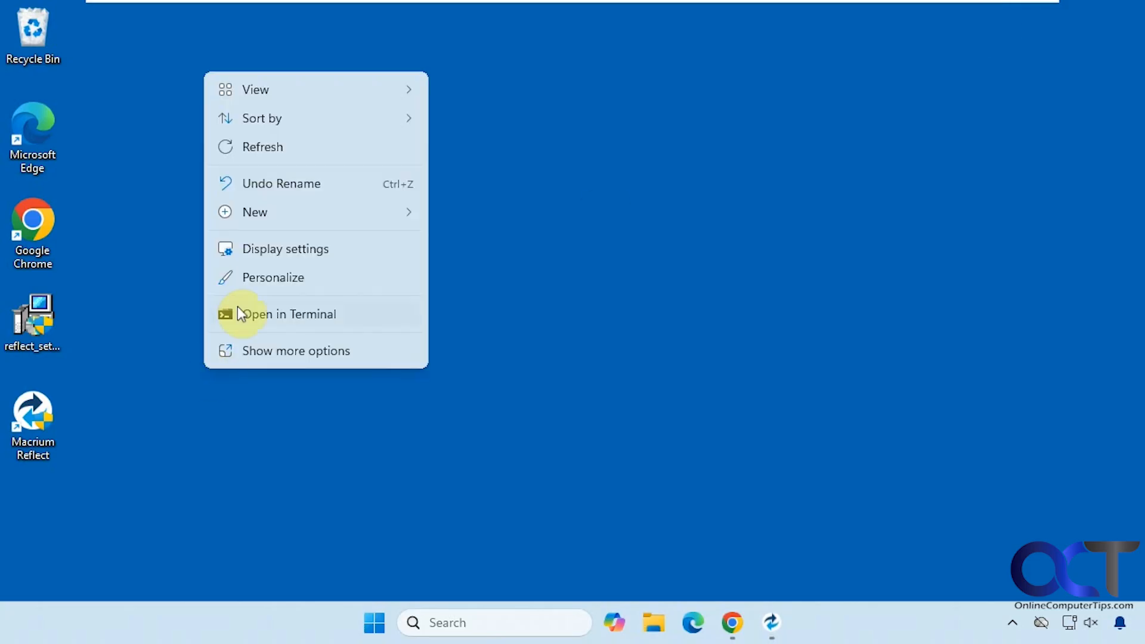
Step: Create an empty text file named 'Before Restore.txt' on the desktop
click(254, 211)
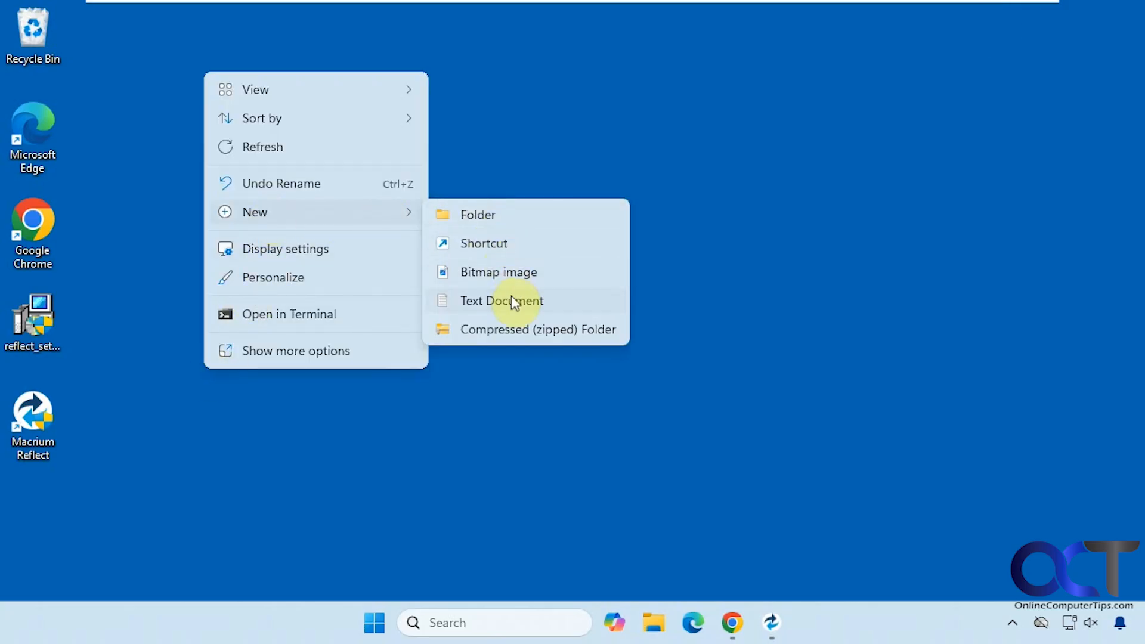
click(501, 300)
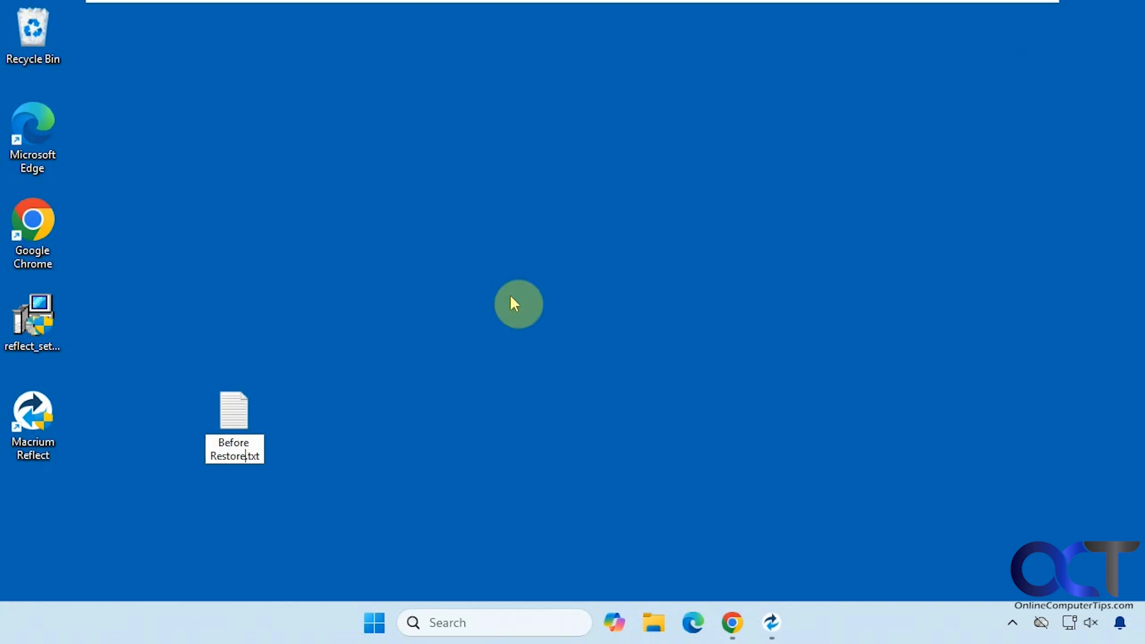
click(234, 416)
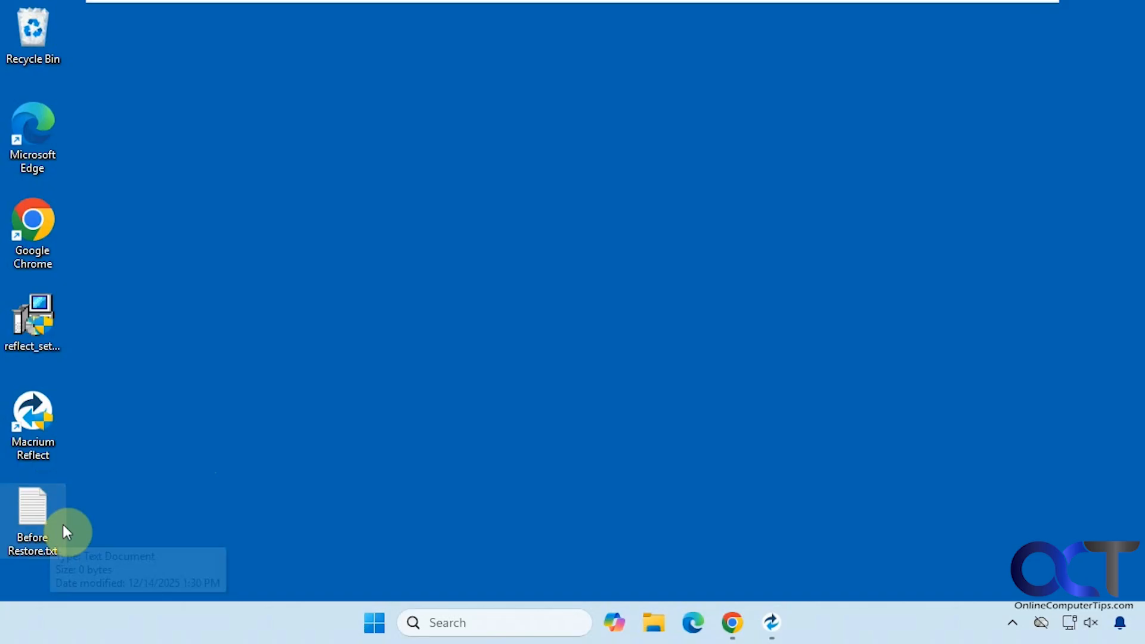
mouse_move(381, 359)
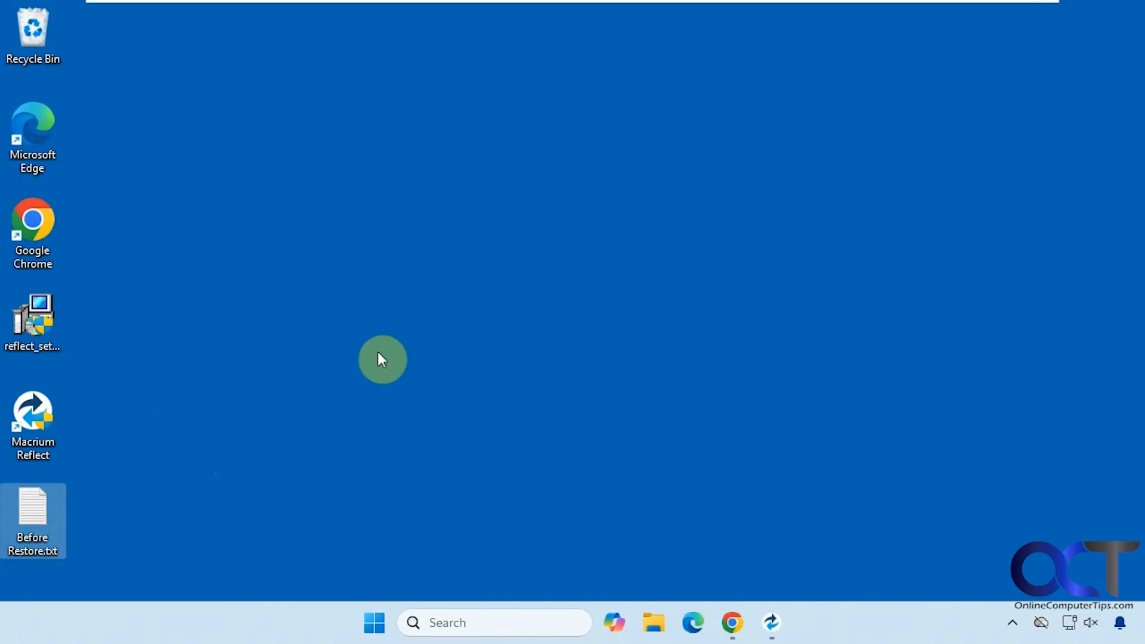
mouse_move(43, 504)
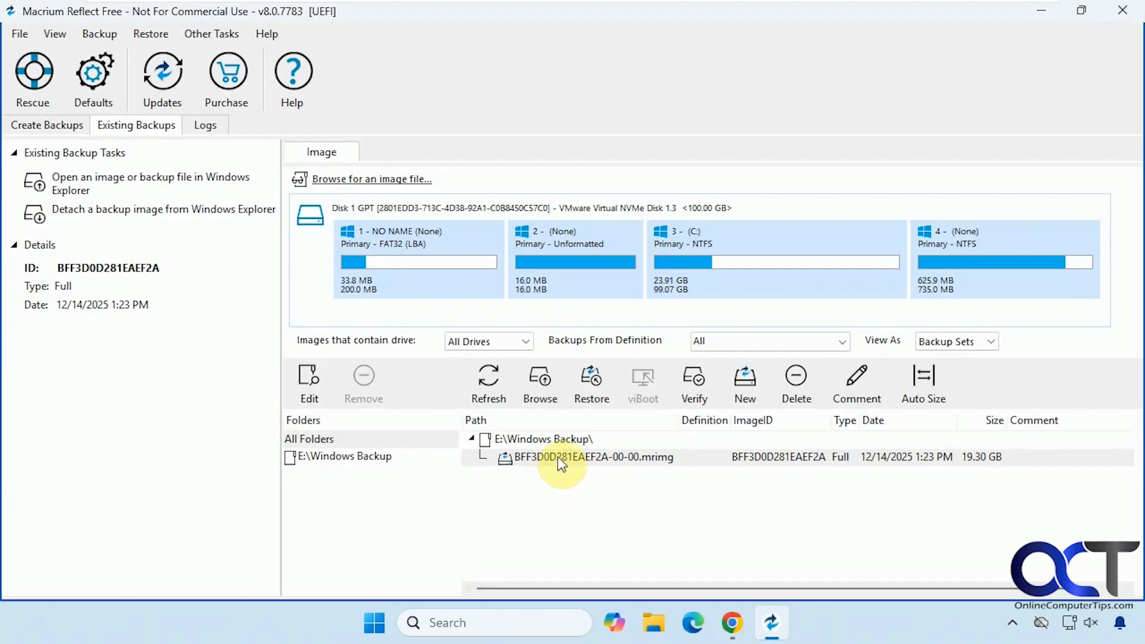
mouse_move(561, 449)
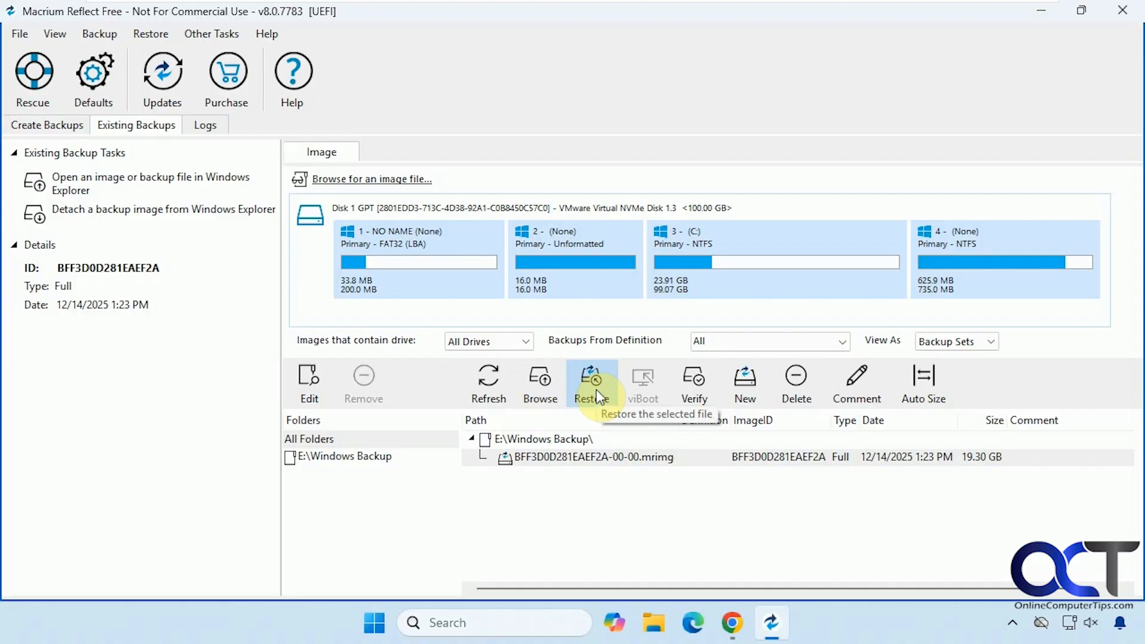
Step: Restore the selected .mrimg image to Disk 1 with its four-partition layout
click(592, 384)
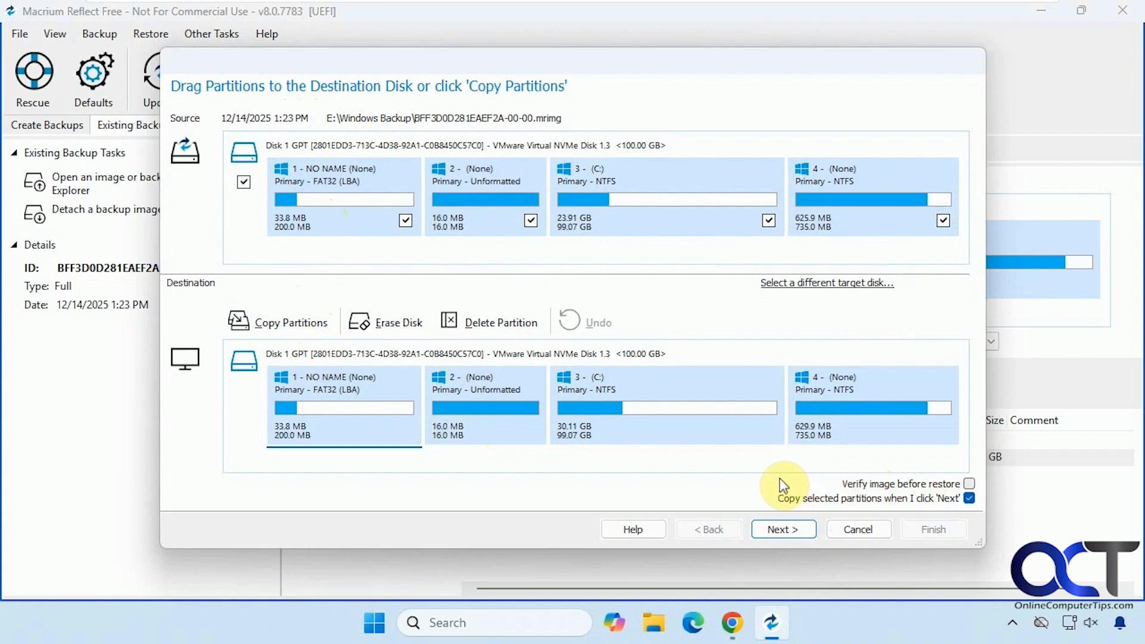
mouse_move(784, 489)
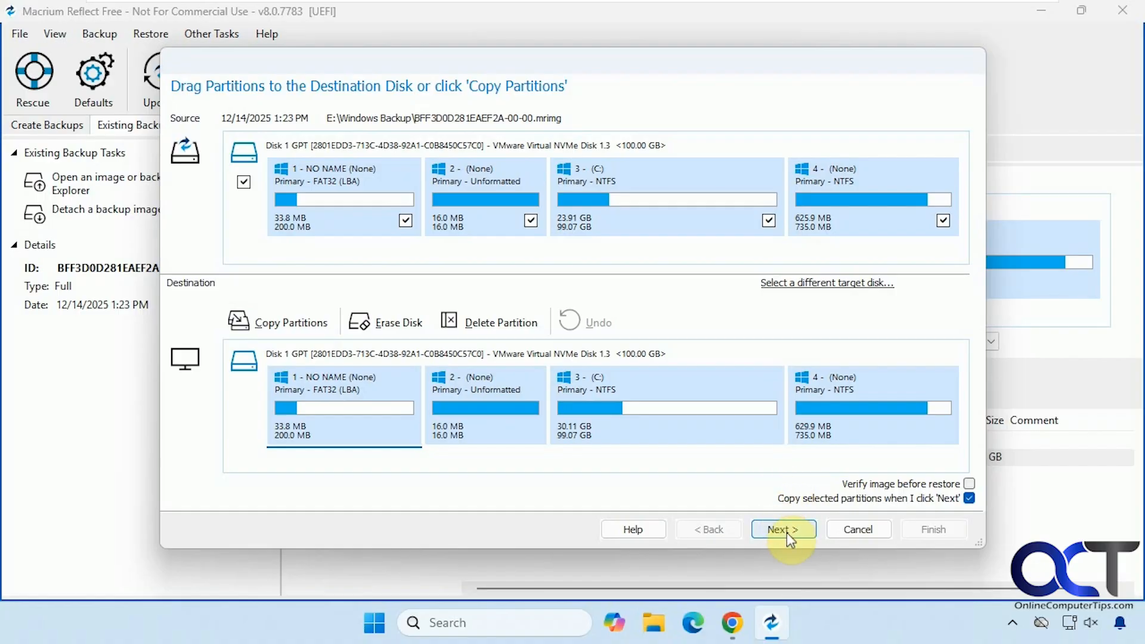
click(783, 529)
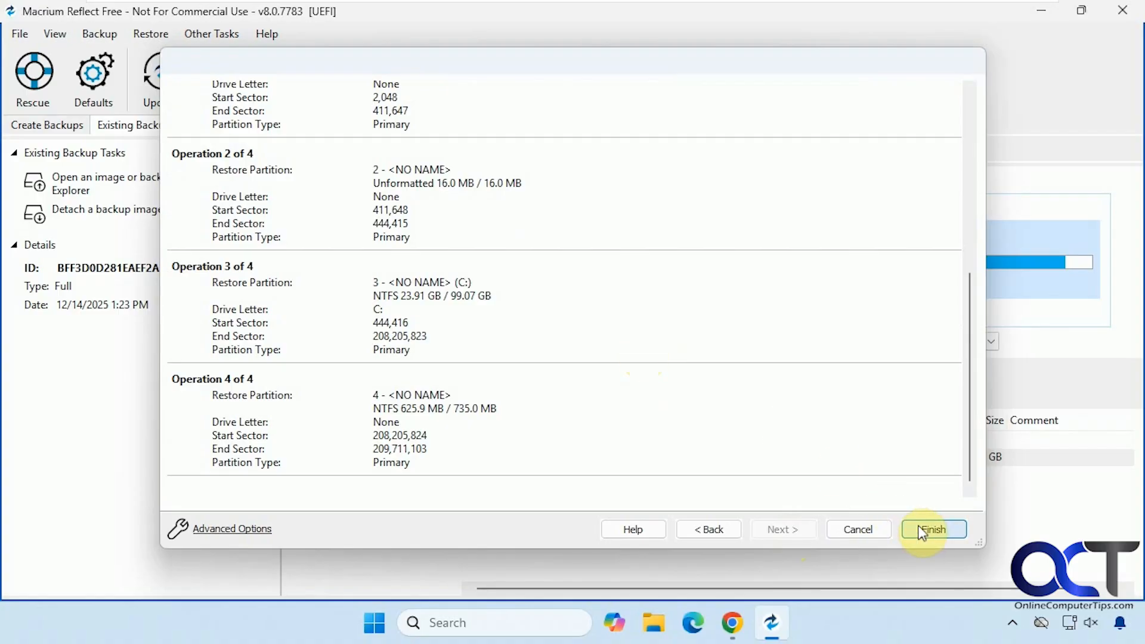
click(932, 529)
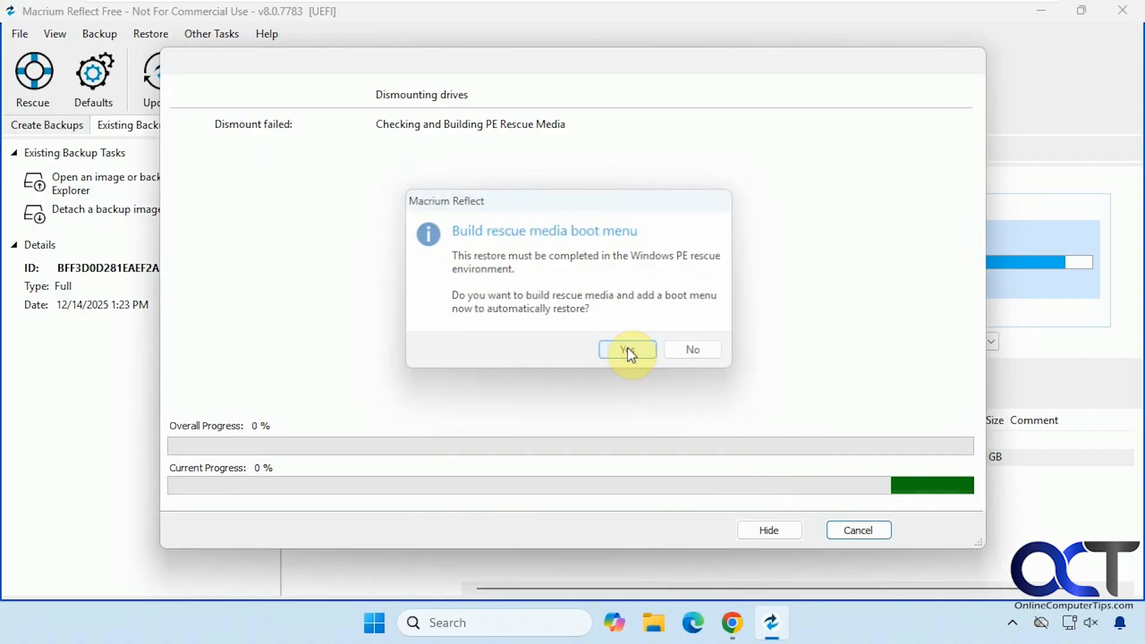
Step: Build the rescue boot menu, keep After Restore: Reboot, and restart into Windows PE
click(627, 349)
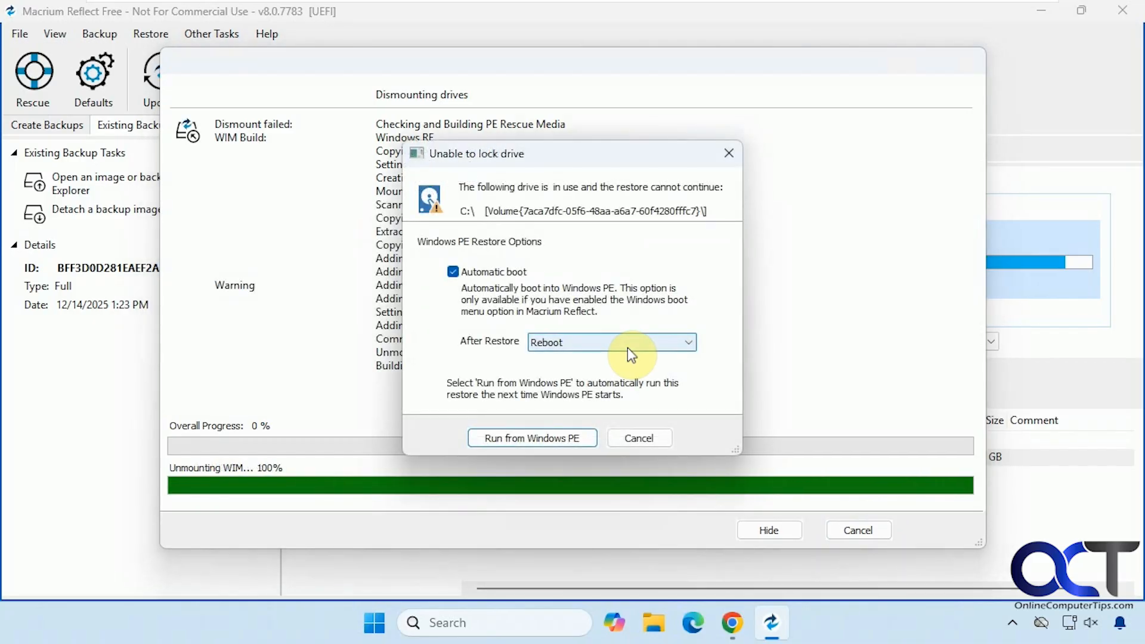
mouse_move(544, 262)
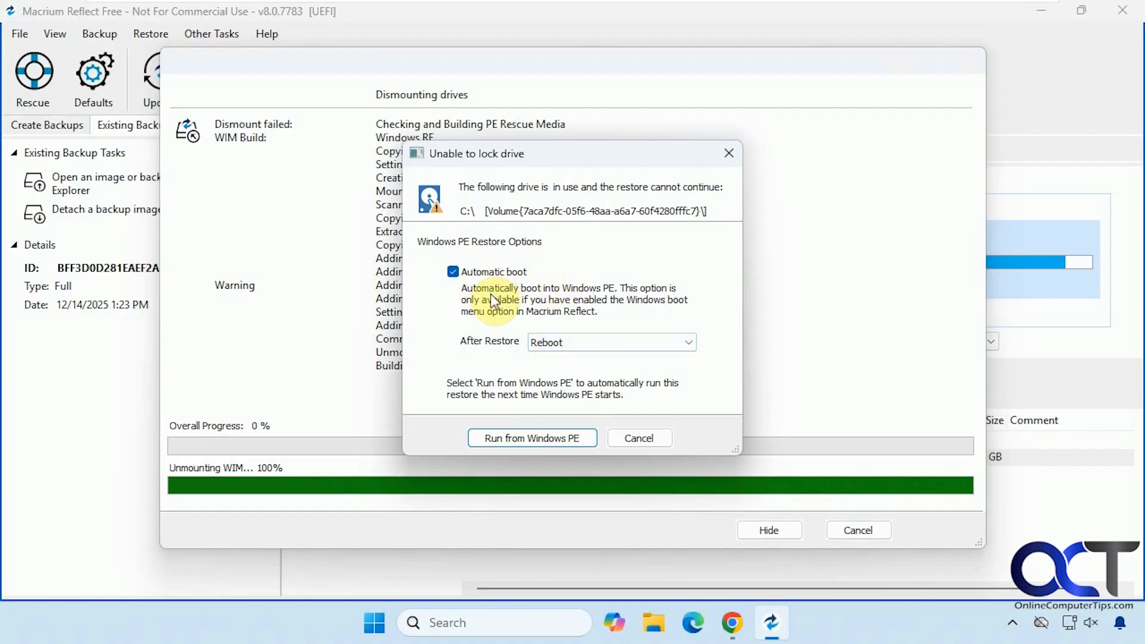
mouse_move(559, 312)
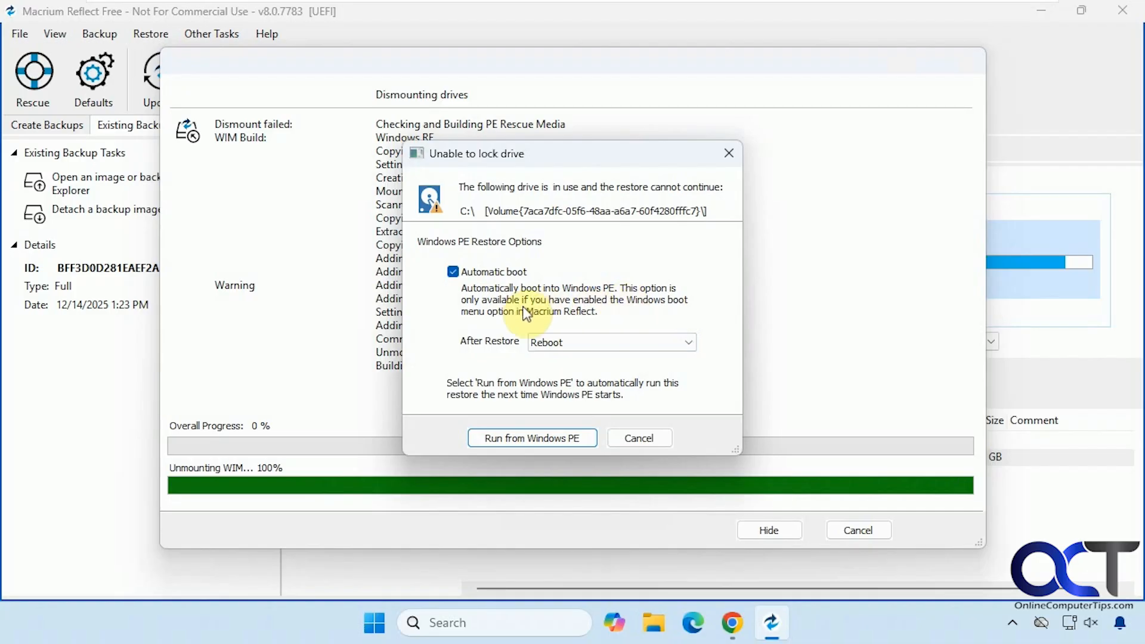
mouse_move(584, 310)
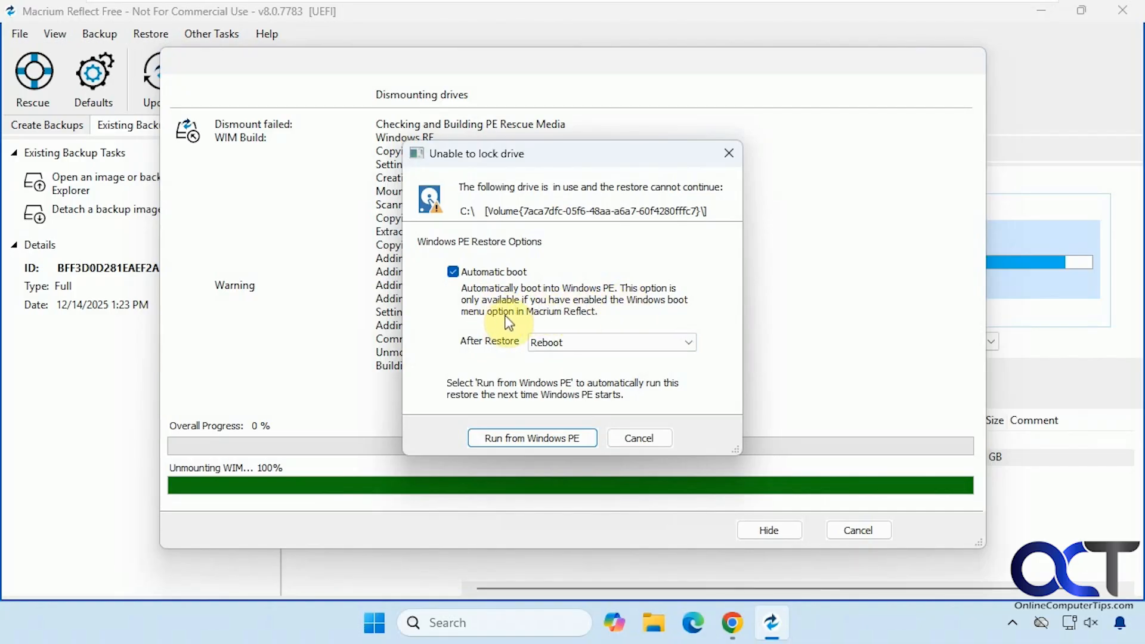
click(611, 342)
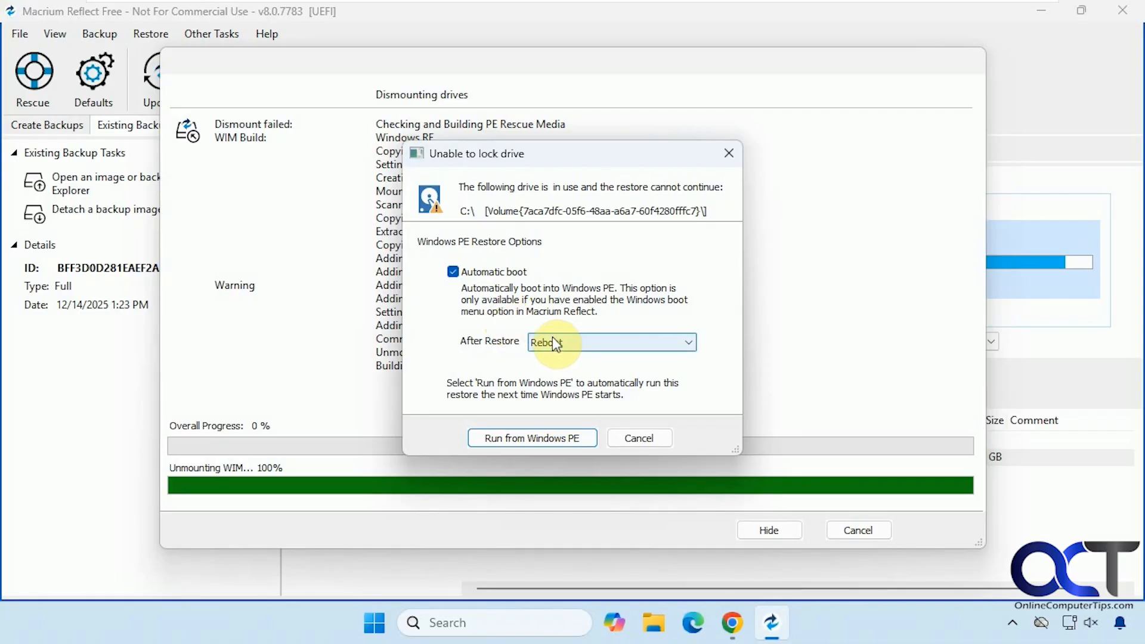
click(612, 342)
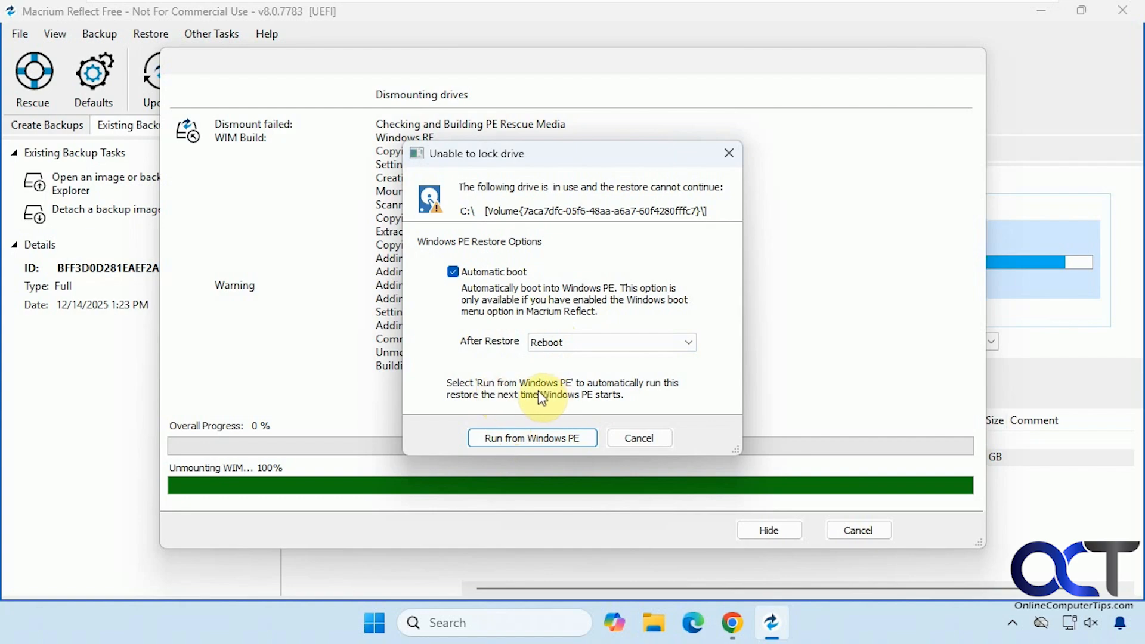
mouse_move(540, 407)
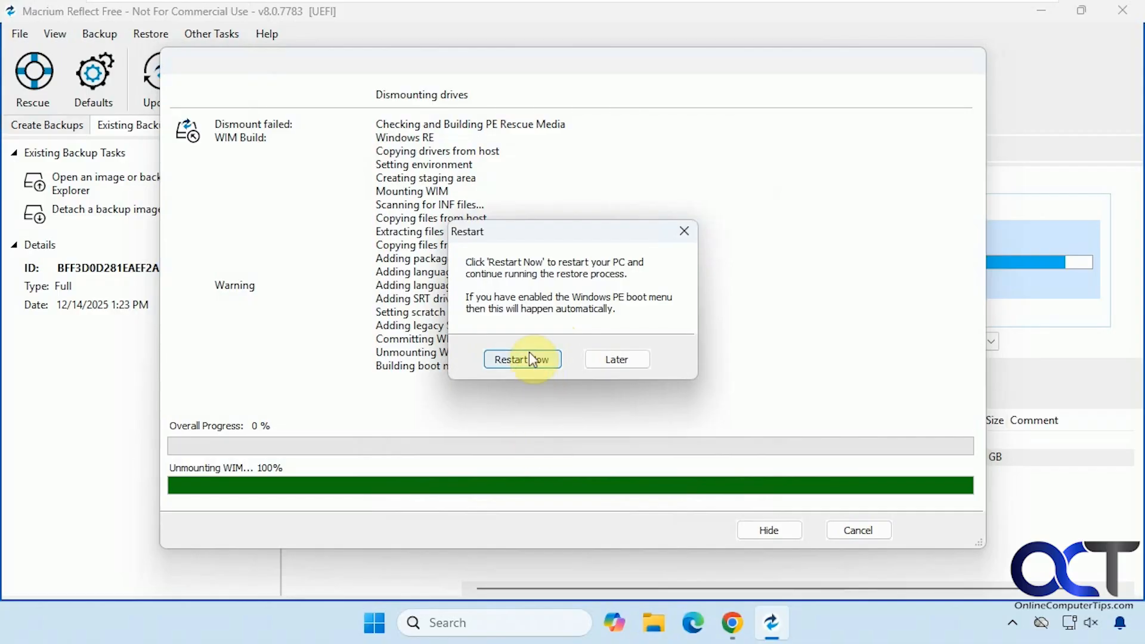
click(521, 359)
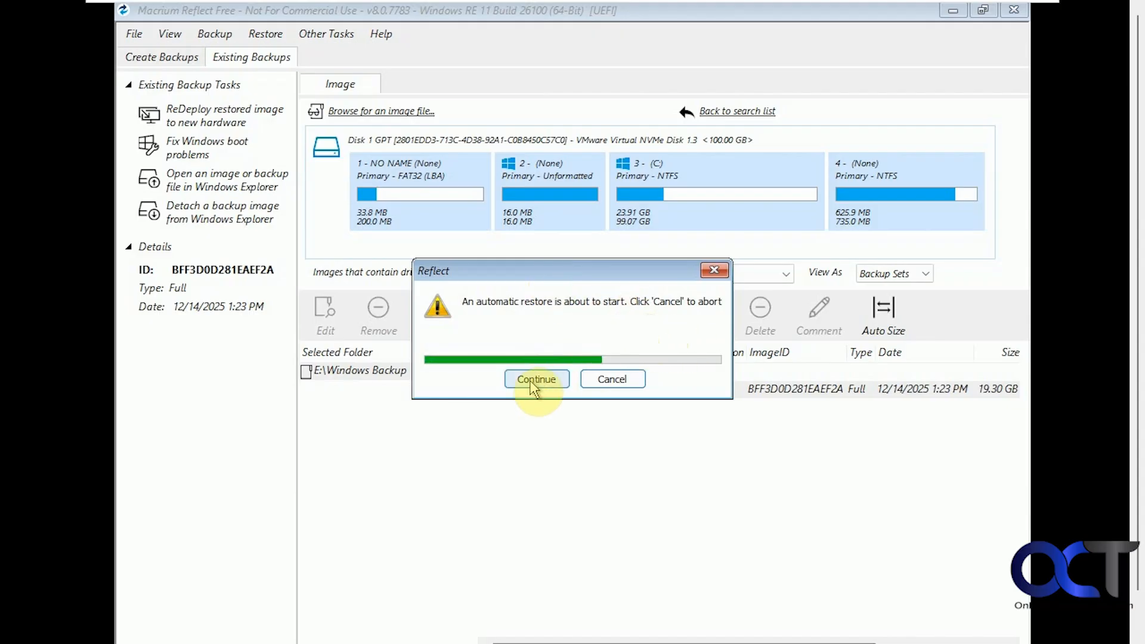
Step: Continue the automatic restore in Windows RE, keeping Reboot as the post-restore action
click(536, 379)
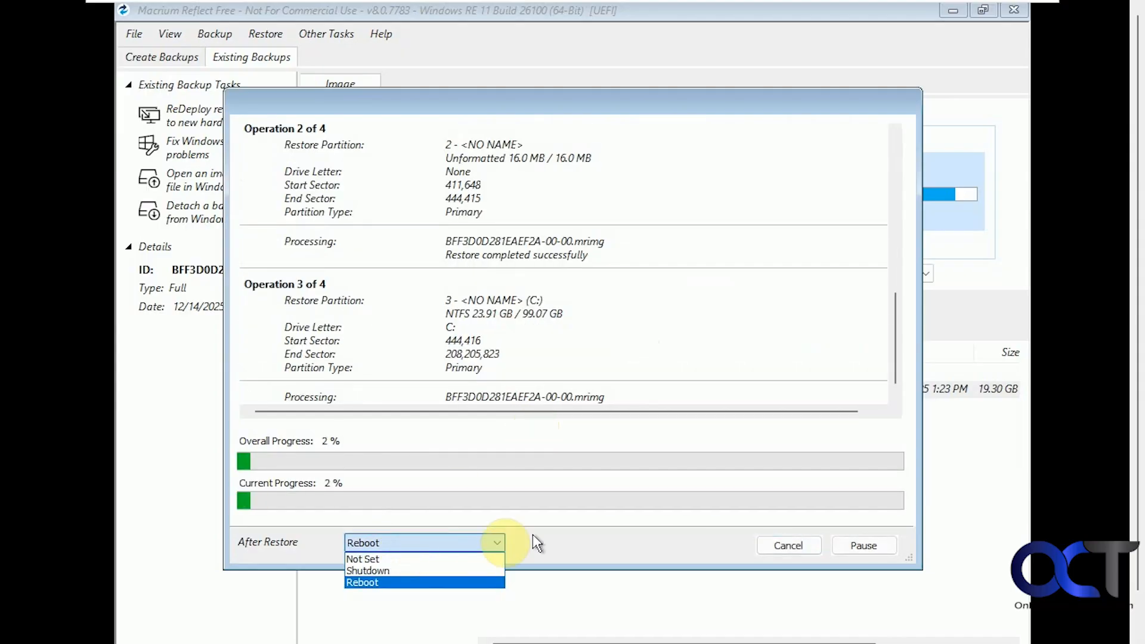
click(362, 582)
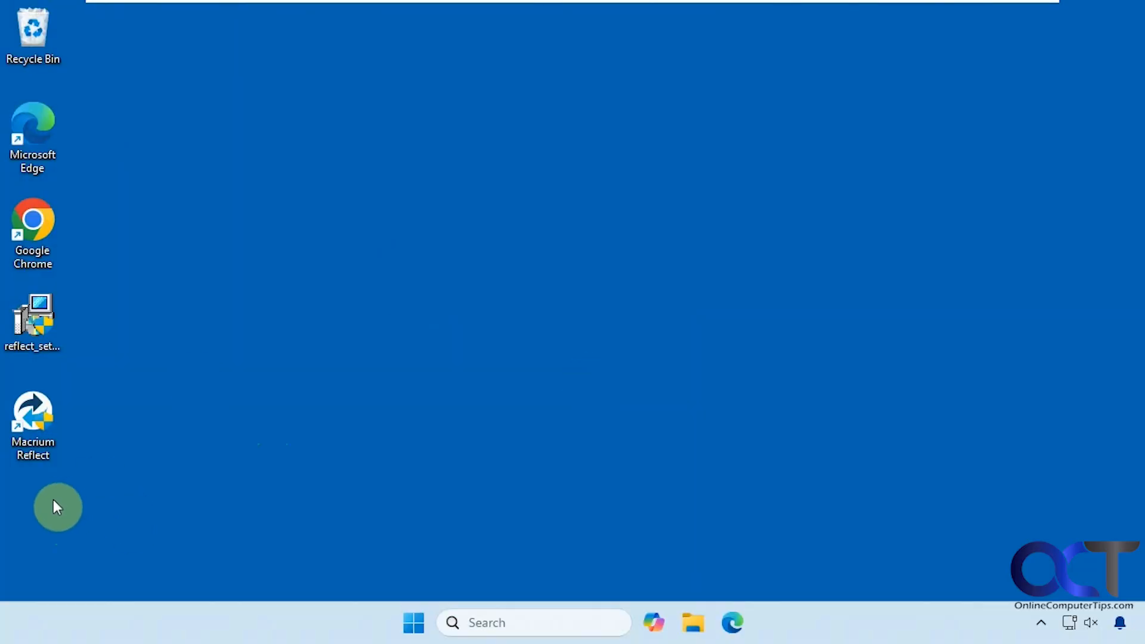
mouse_move(185, 409)
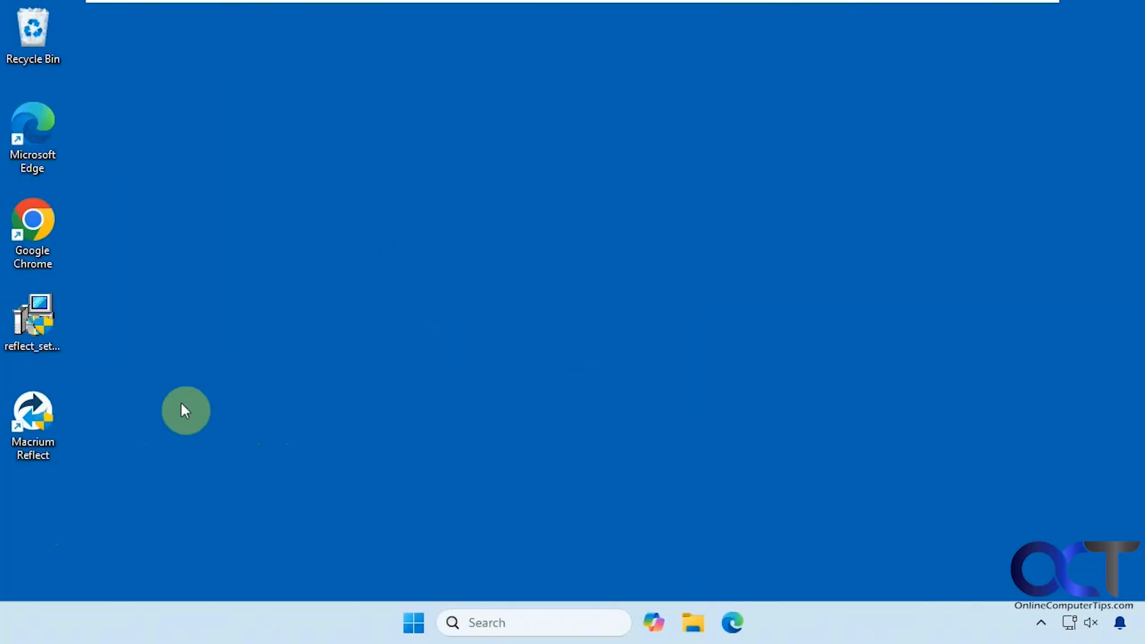
mouse_move(248, 452)
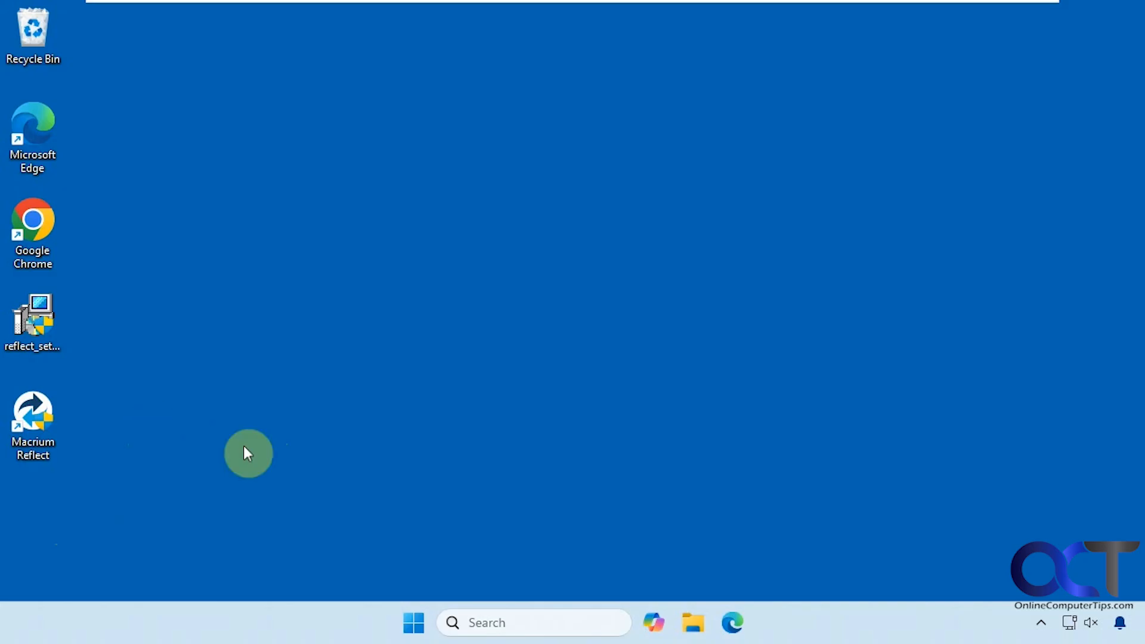
Step: Launch Macrium Reflect from its desktop shortcut and approve the UAC prompt
click(33, 423)
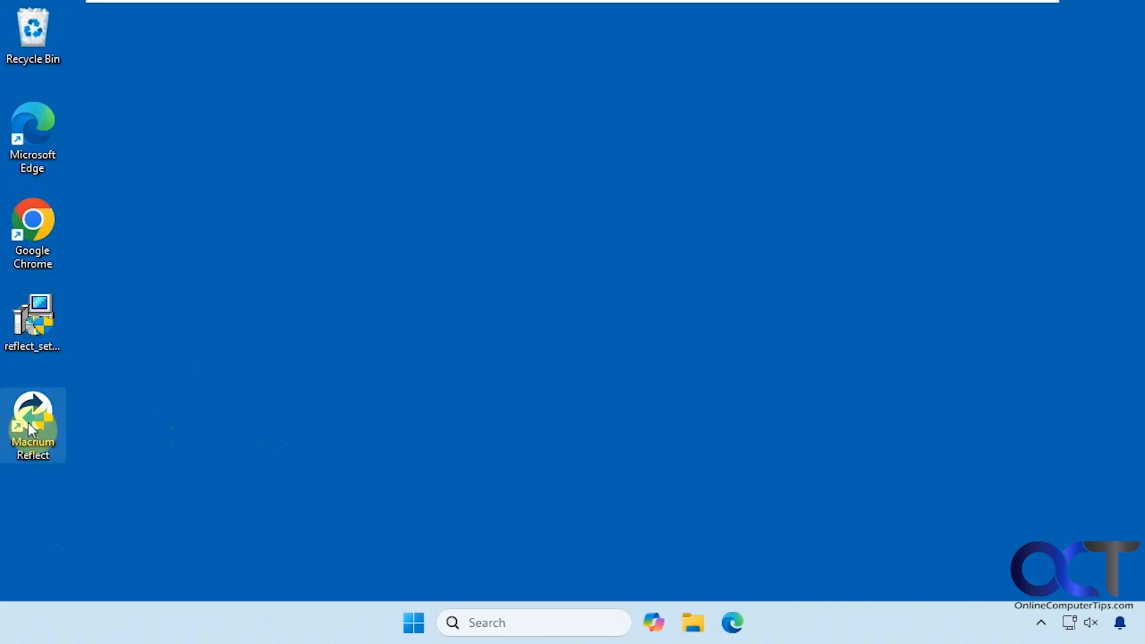
double_click(33, 425)
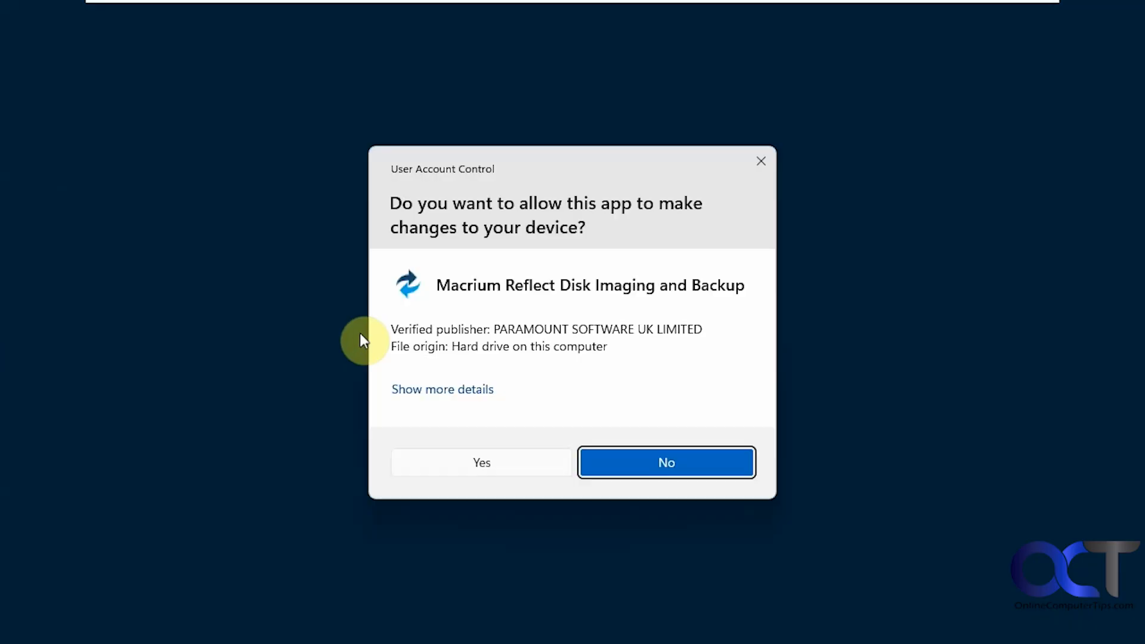
click(481, 462)
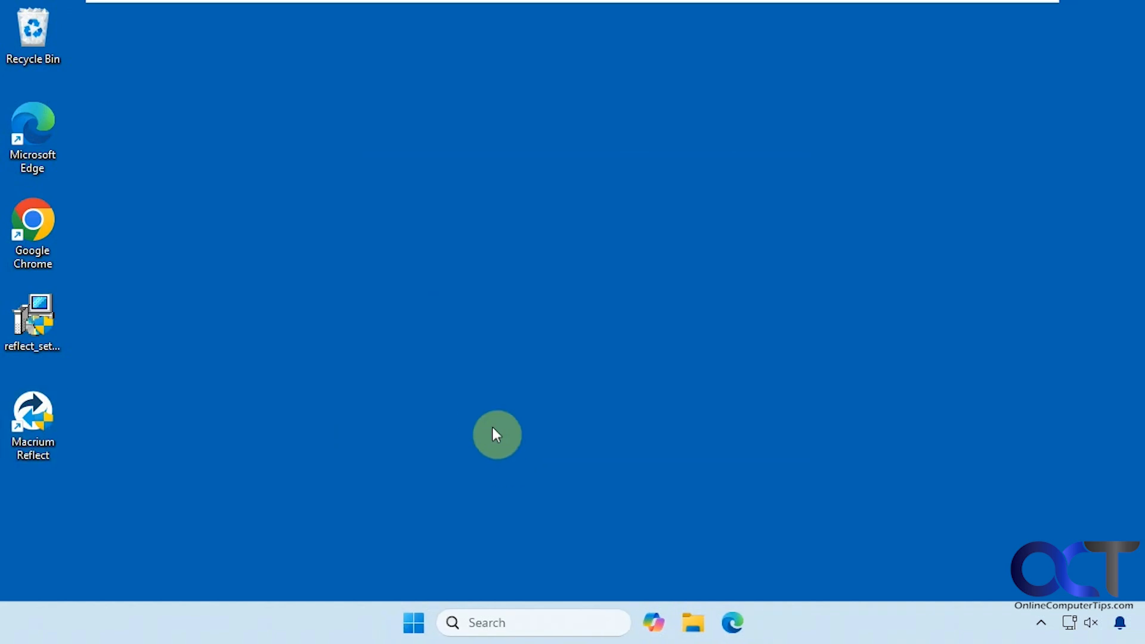
Step: Open Existing Backups and start the Rescue media builder's device scan
double_click(33, 423)
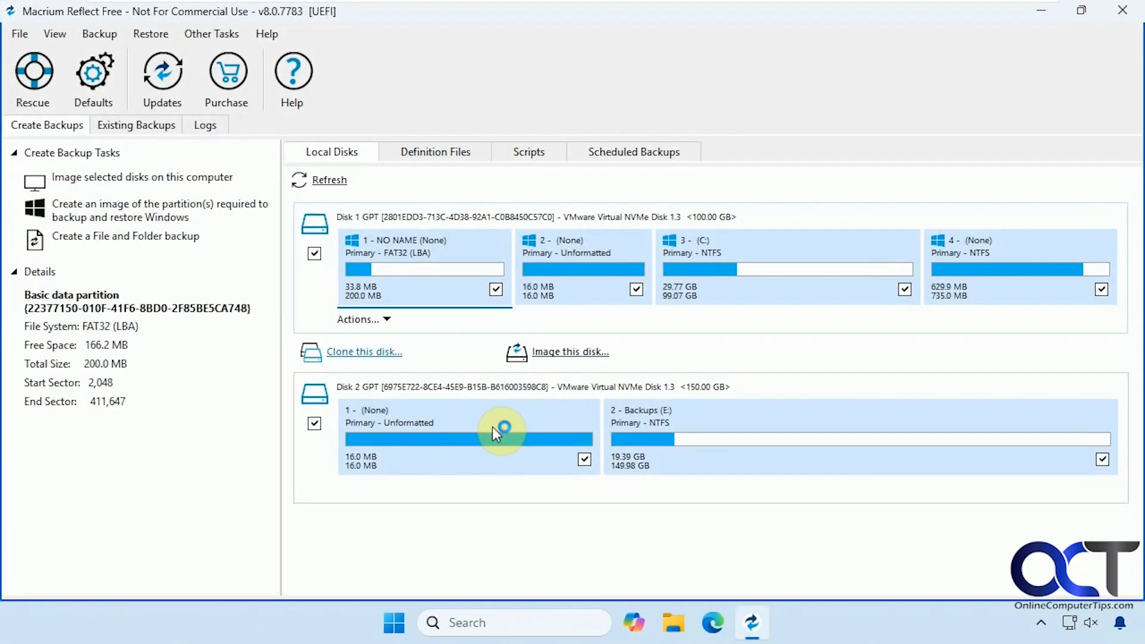
click(136, 125)
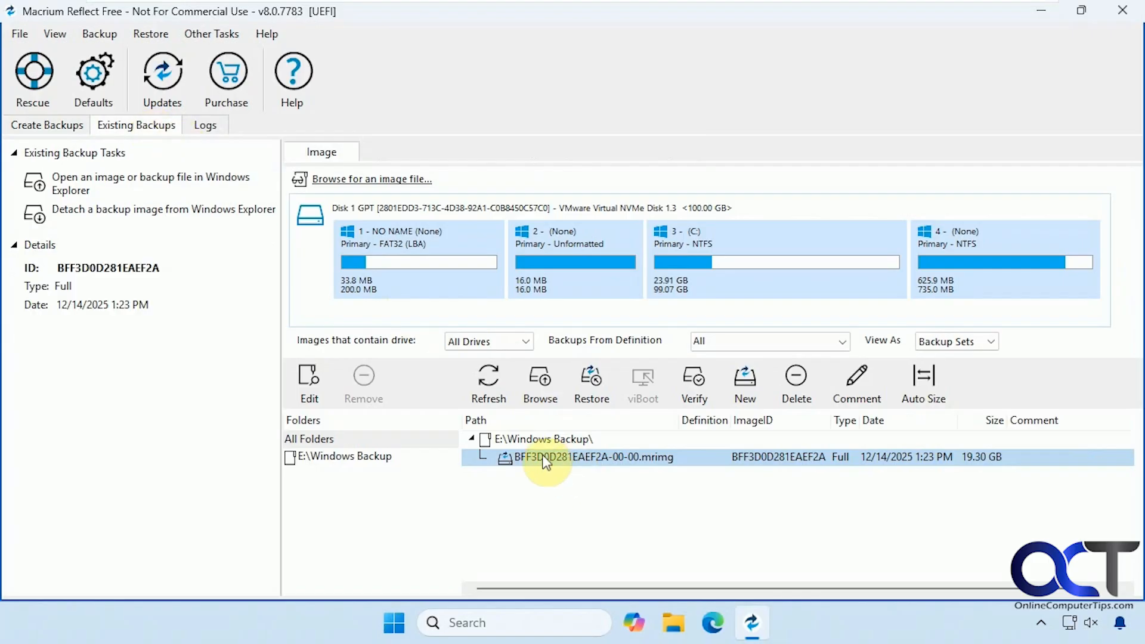
mouse_move(535, 523)
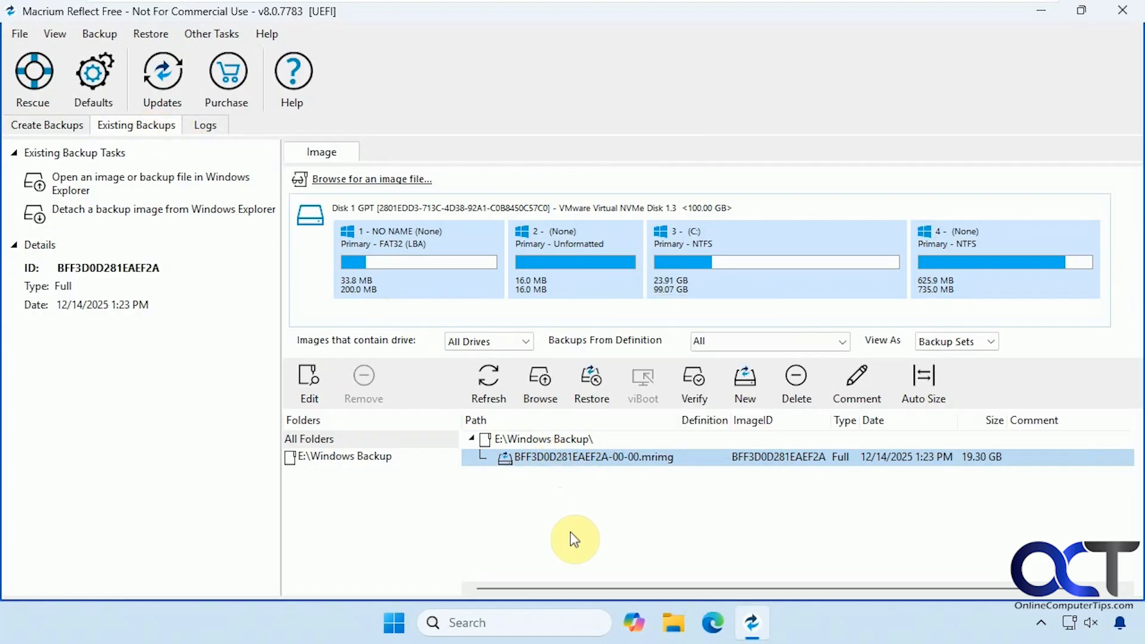
mouse_move(537, 493)
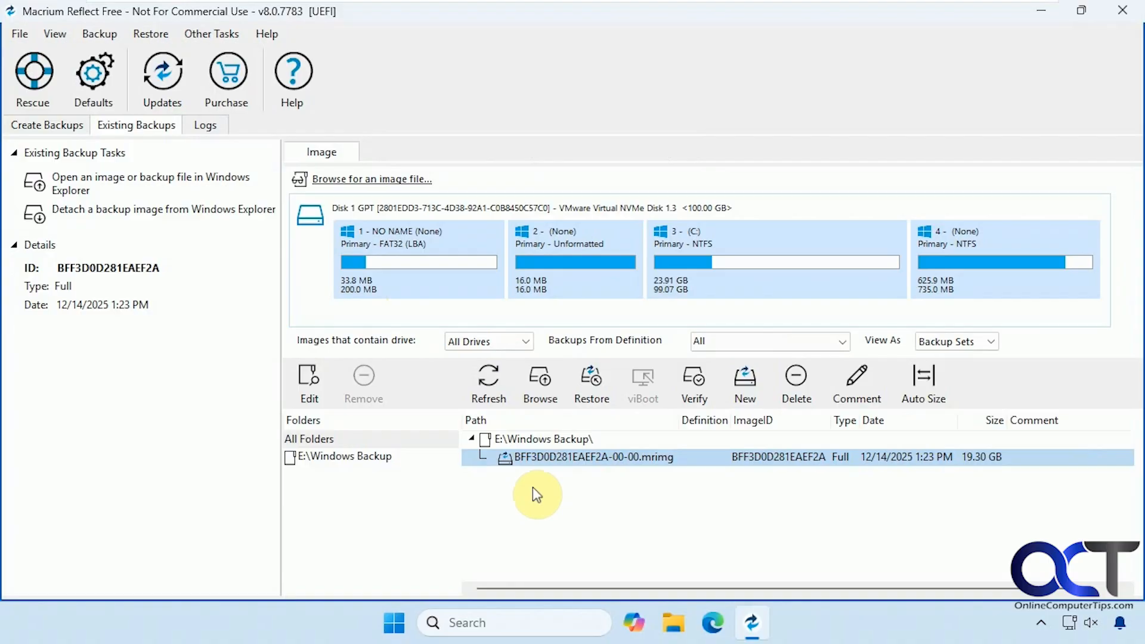
click(211, 33)
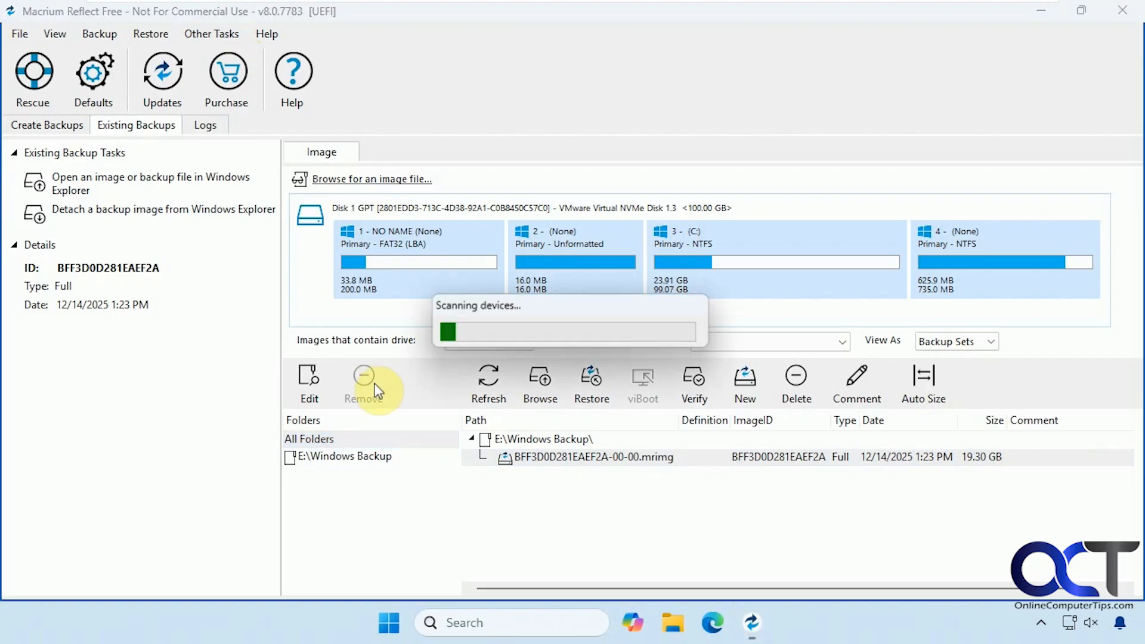
Step: Build a Windows Boot Menu rescue entry, acknowledge success, and close the builder
click(32, 77)
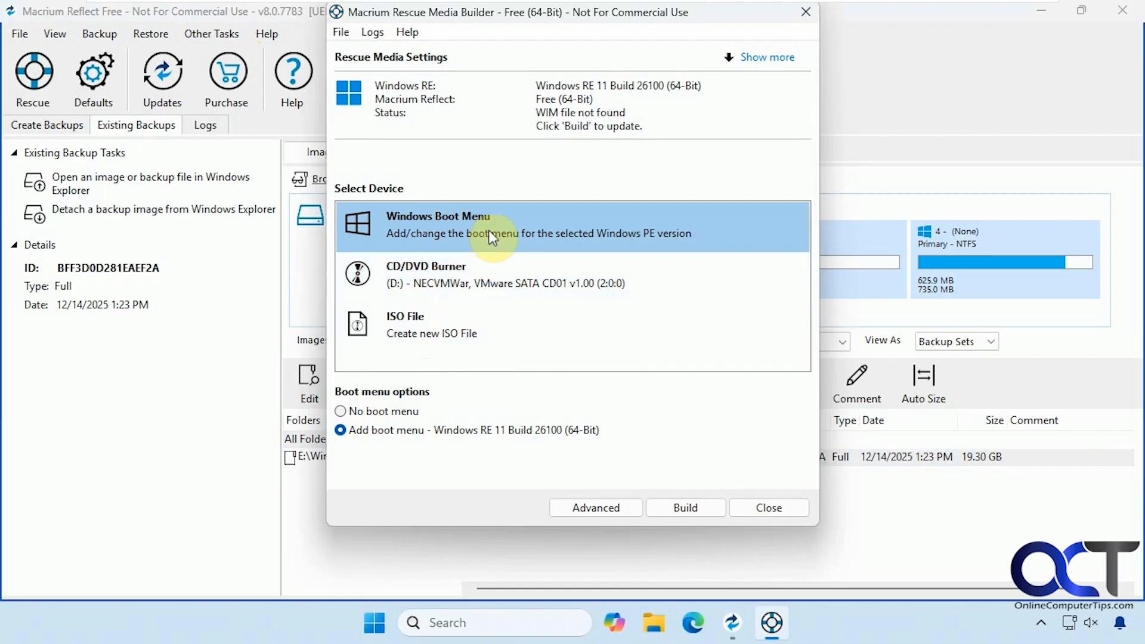
mouse_move(469, 235)
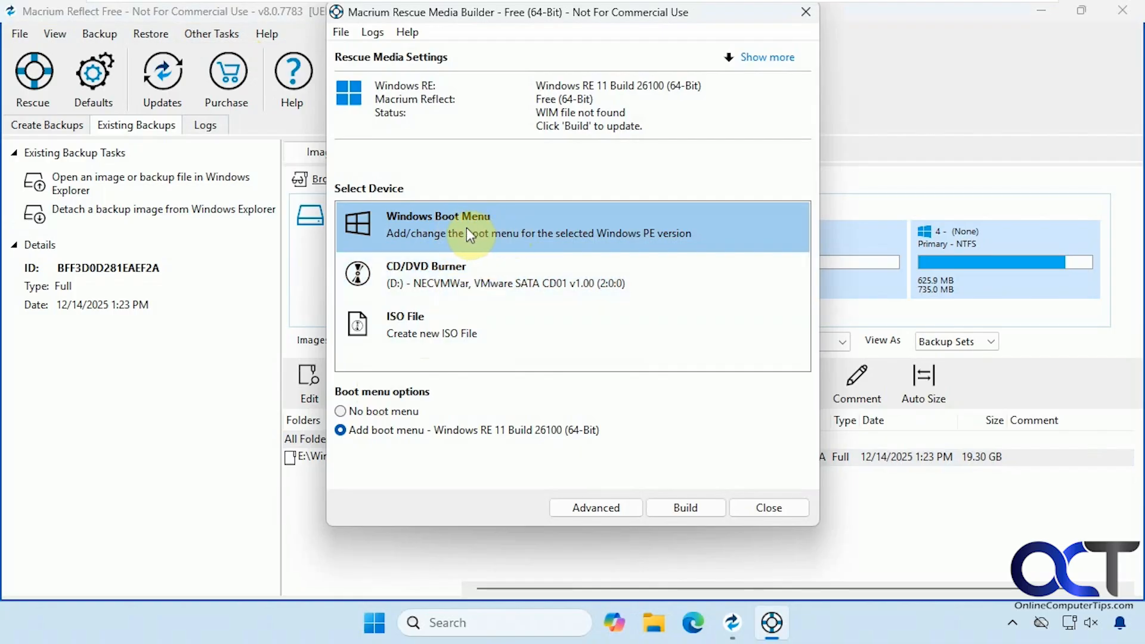
mouse_move(458, 237)
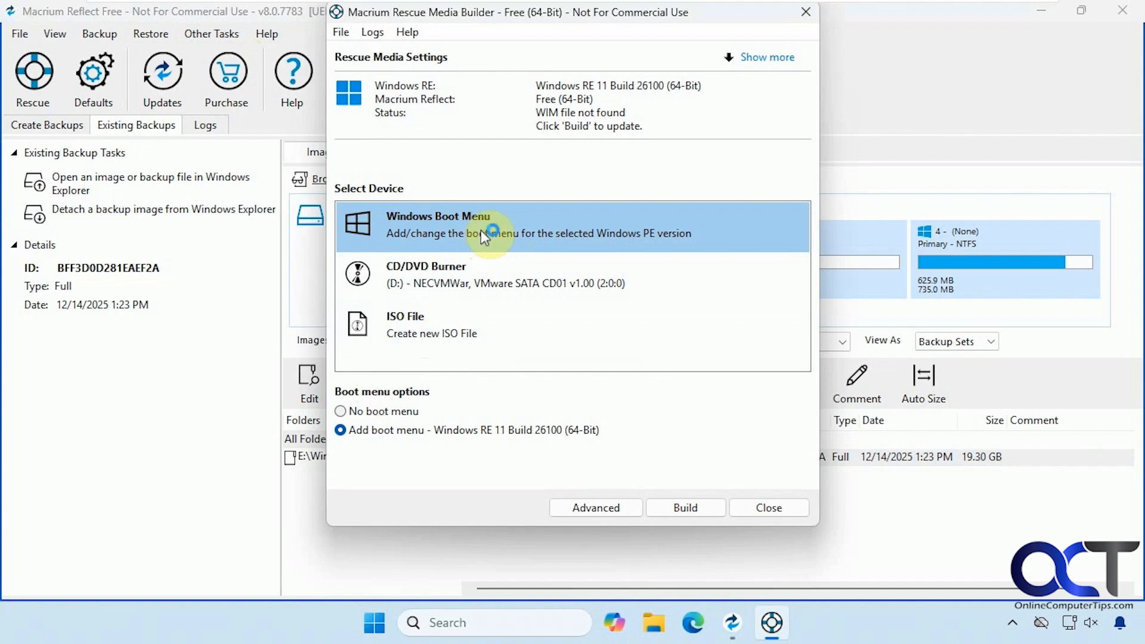
mouse_move(467, 241)
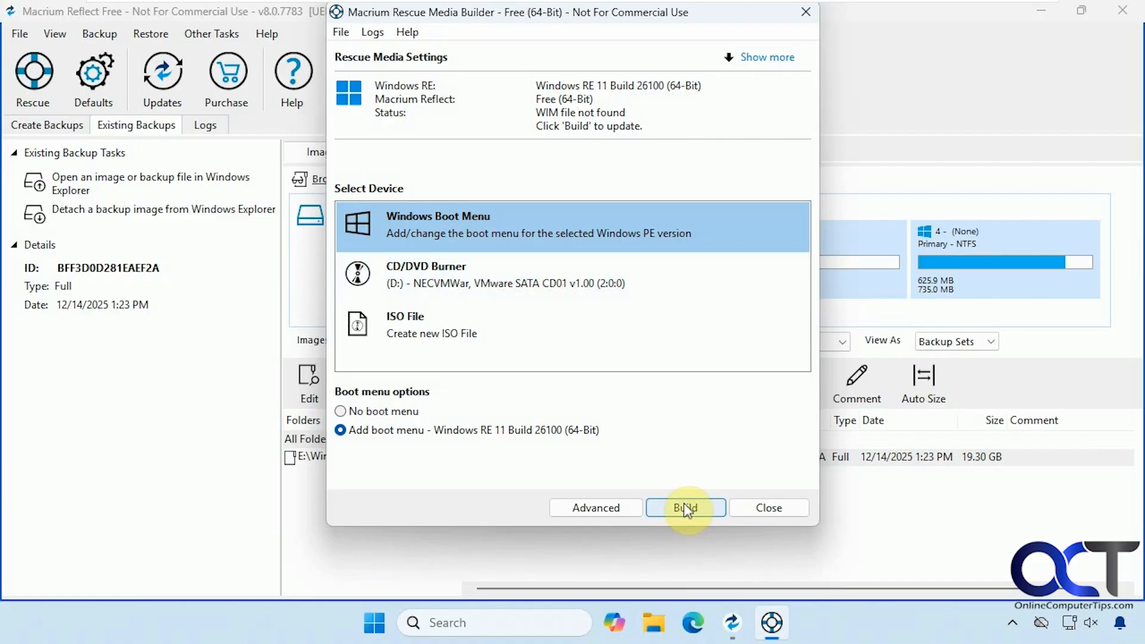
click(683, 507)
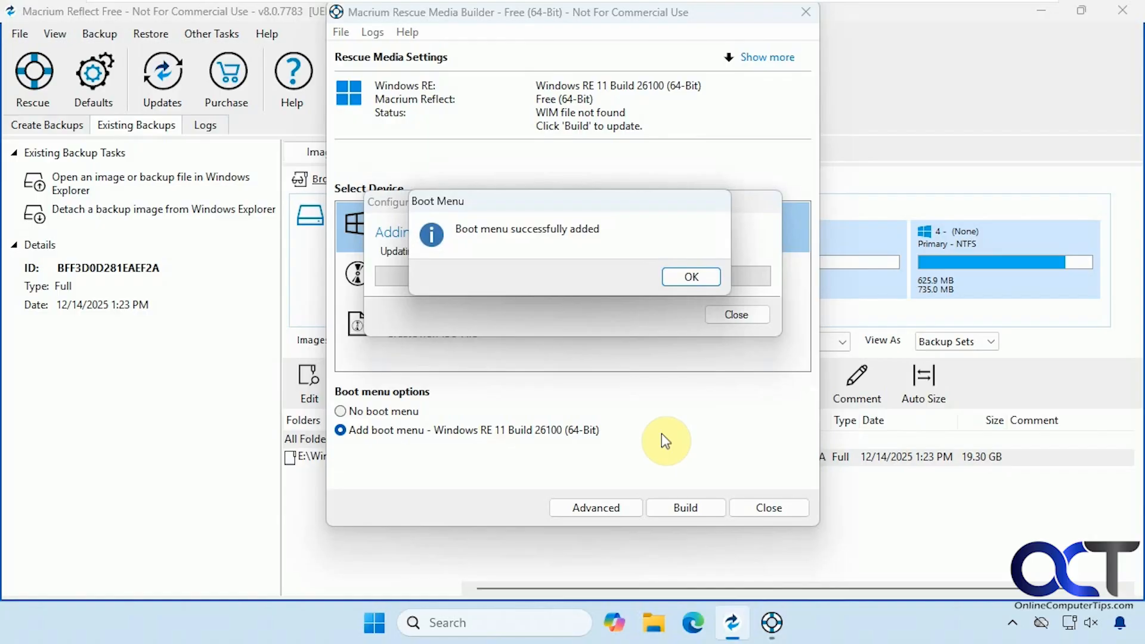
click(689, 277)
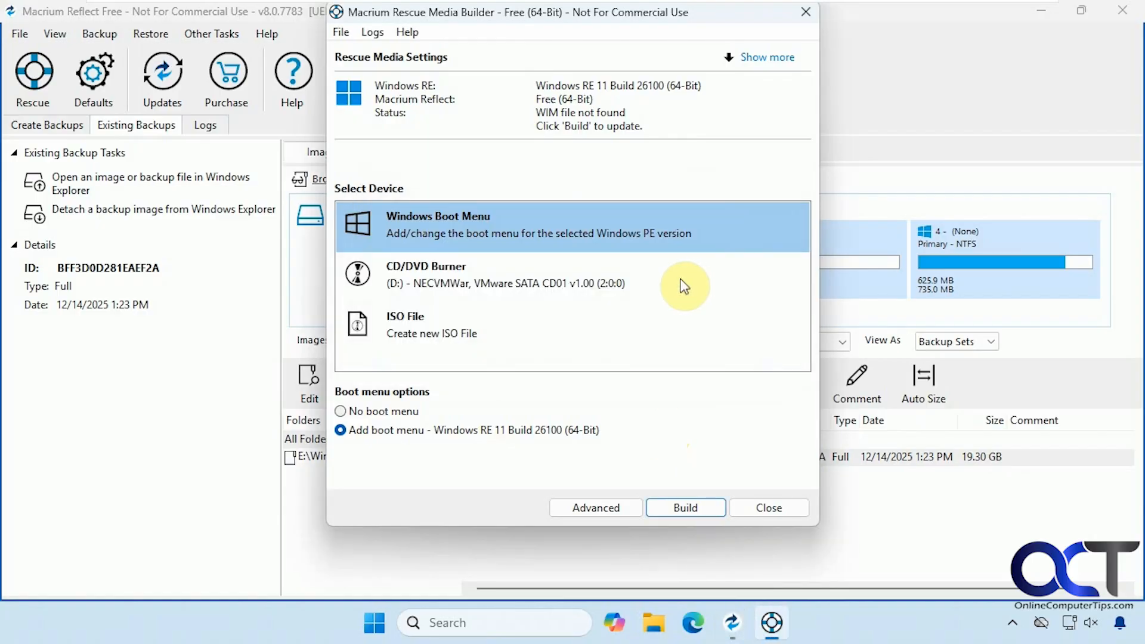
click(768, 507)
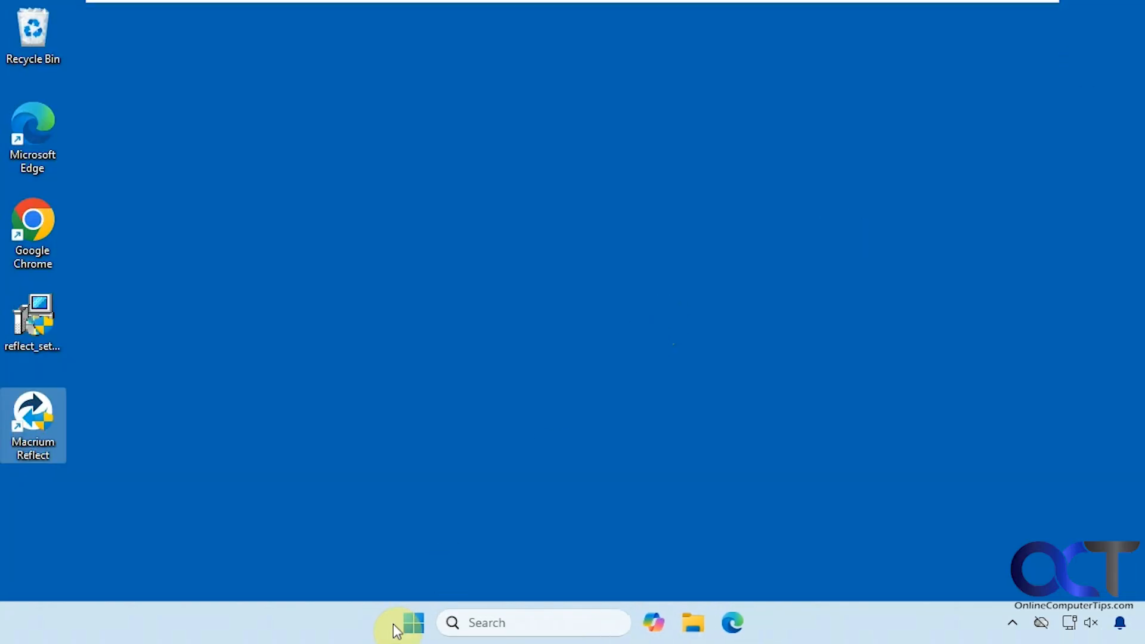
Step: Restart Windows from the Start menu's power options
click(412, 622)
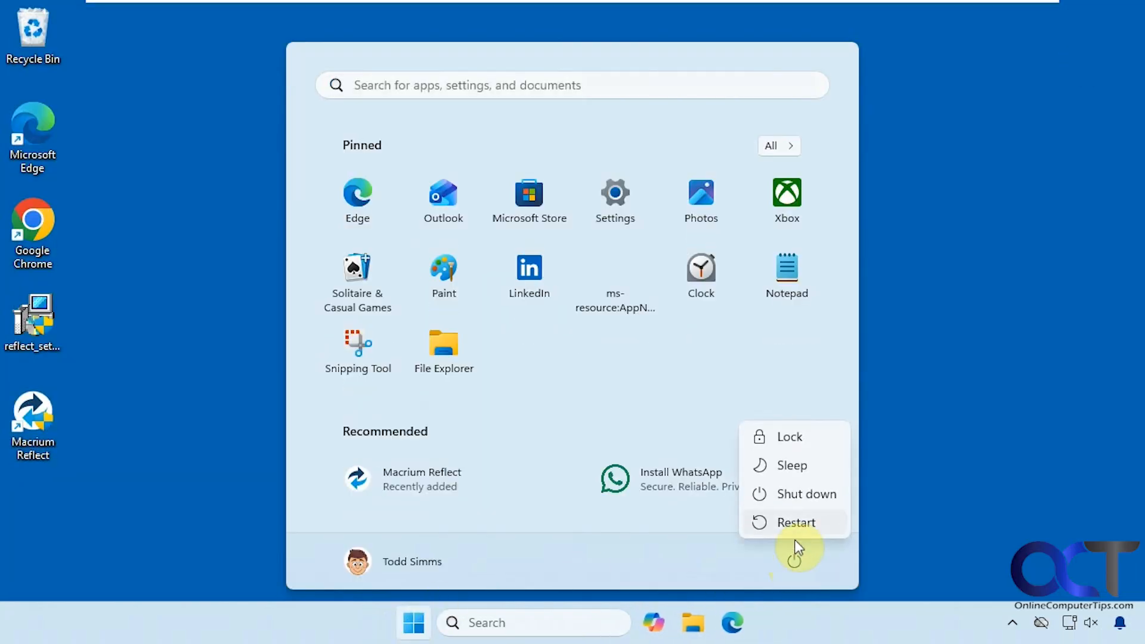
click(794, 522)
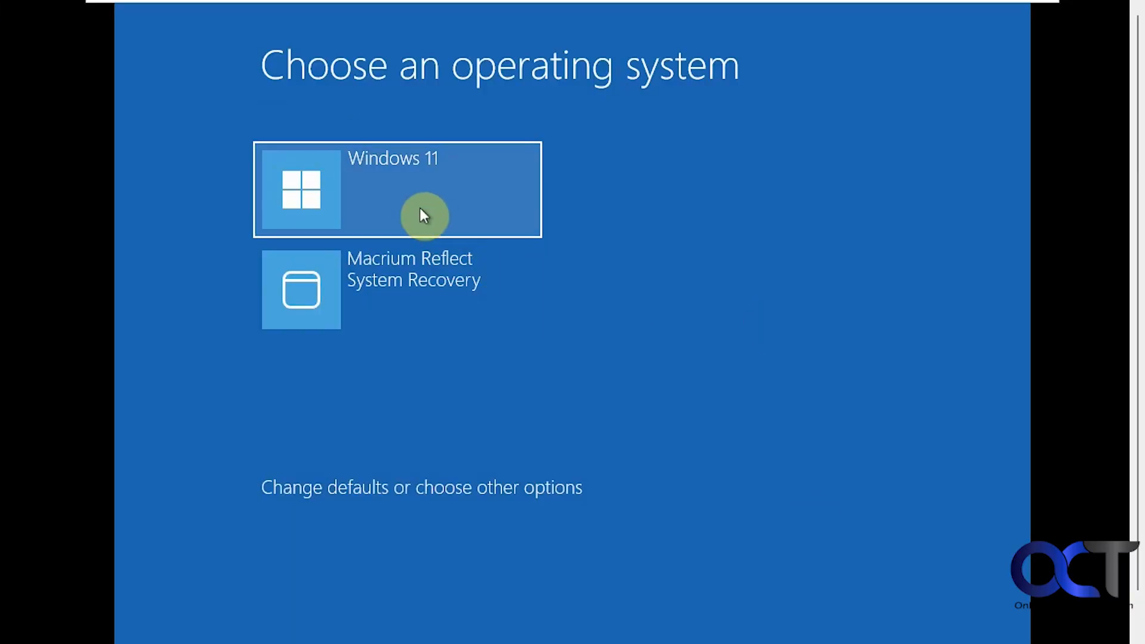
mouse_move(467, 191)
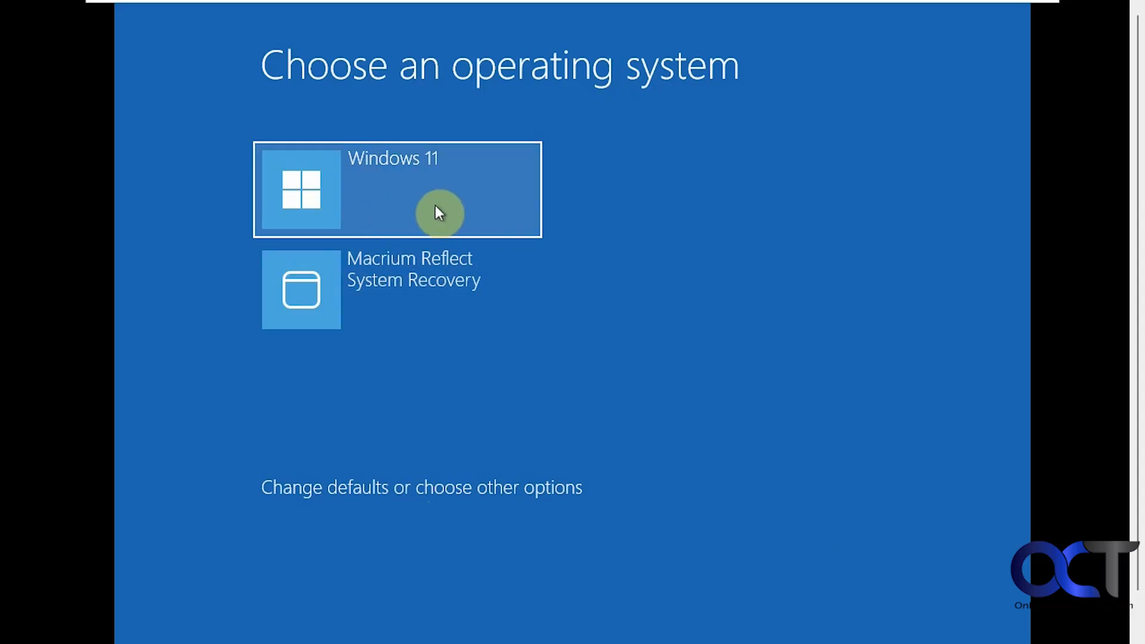
mouse_move(426, 192)
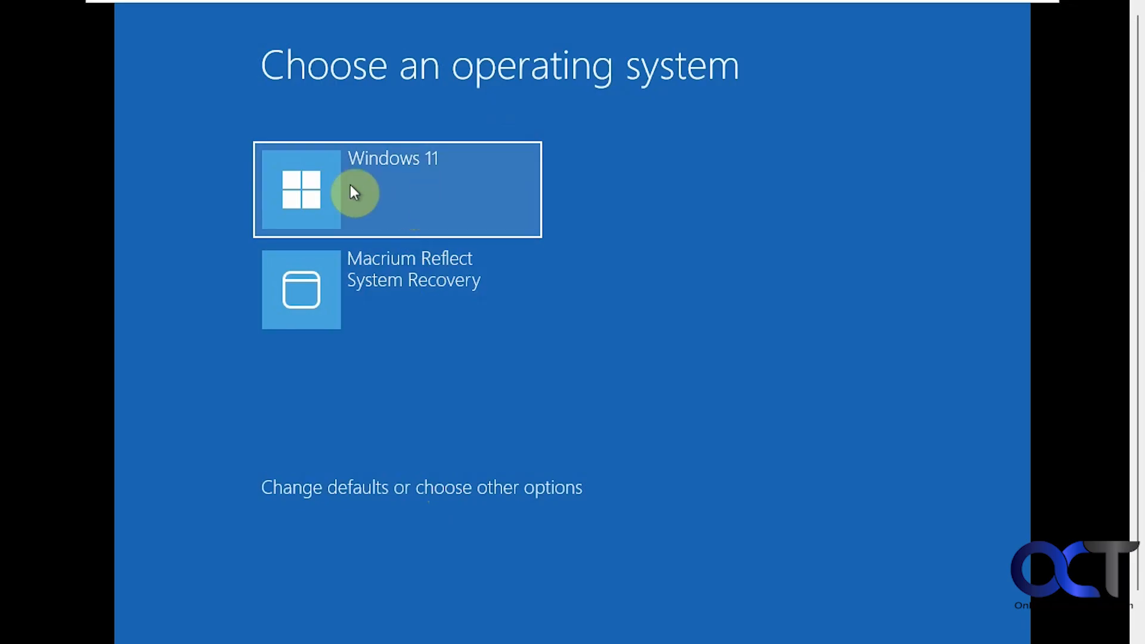
mouse_move(417, 194)
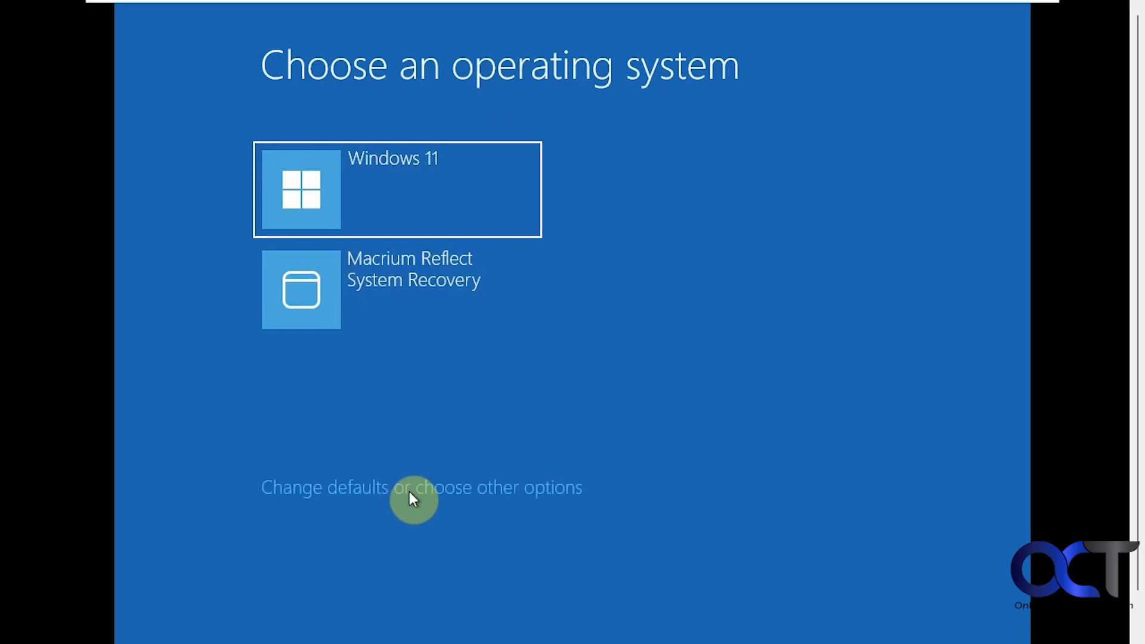
Step: Review the boot timer and default options, then boot into Windows 11
click(420, 487)
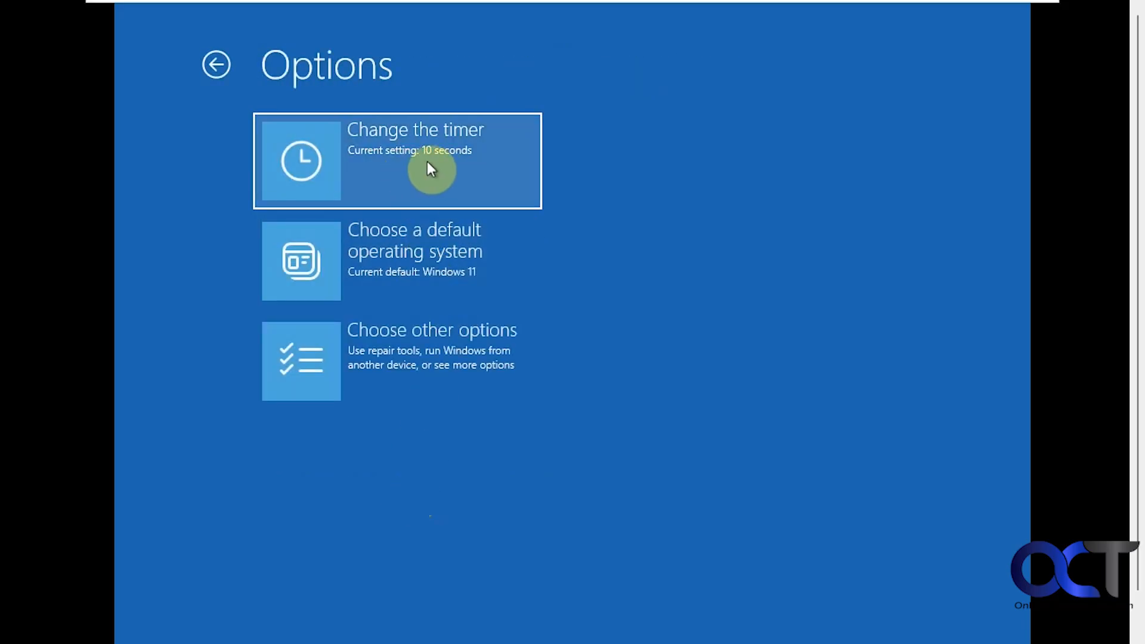
mouse_move(448, 254)
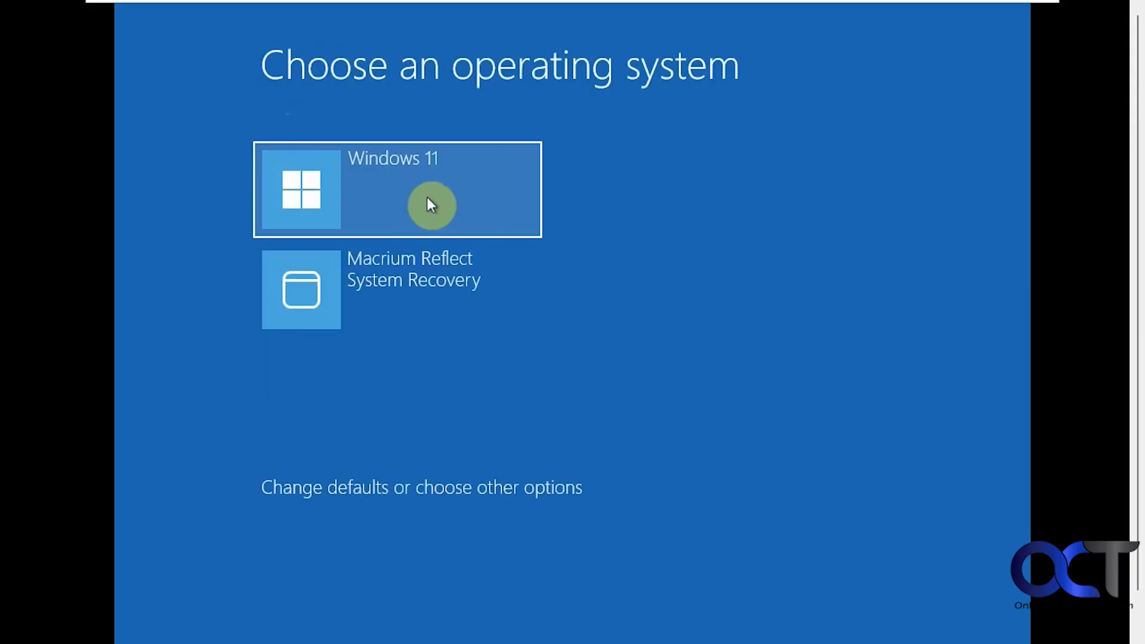
click(397, 189)
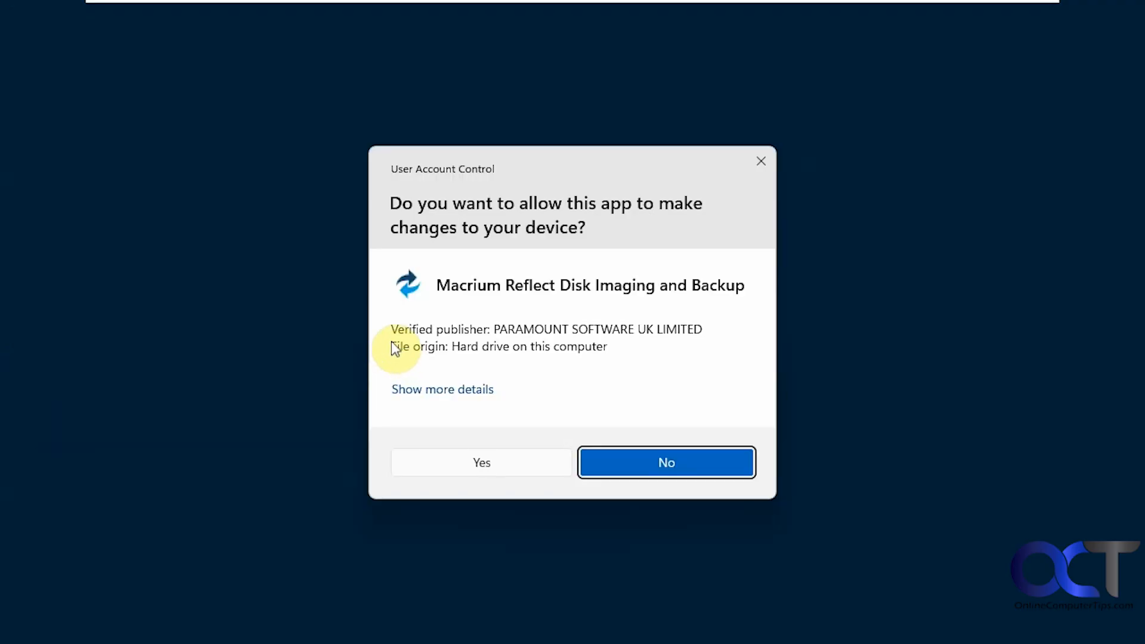
Step: Approve the UAC prompt, launch Macrium Reflect, and open Create Rescue Media from Other Tasks
click(481, 462)
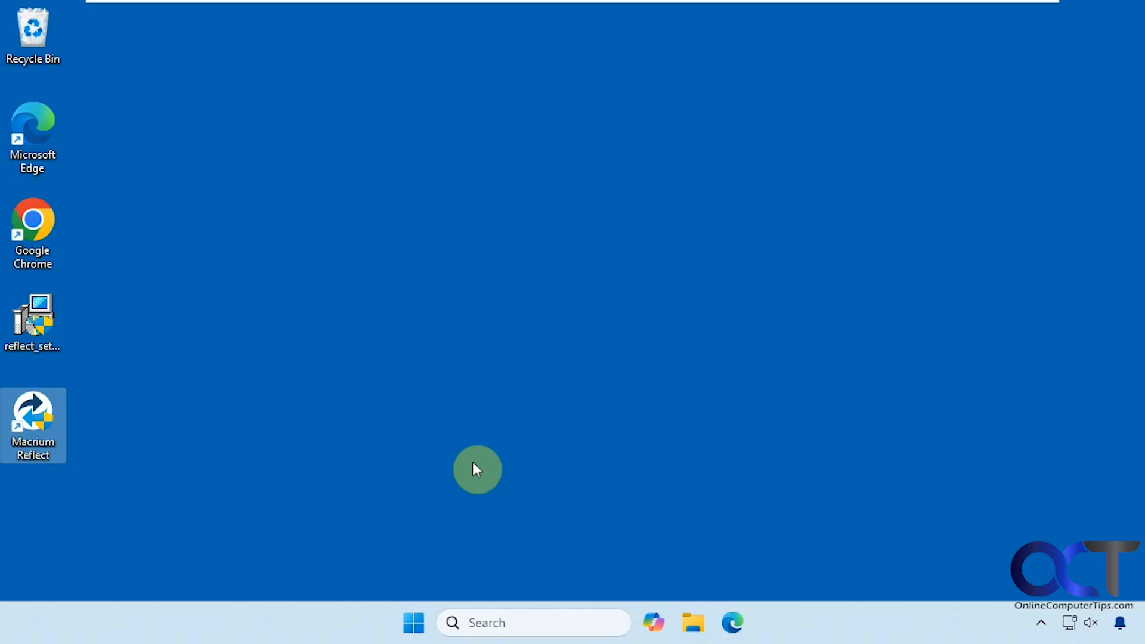
double_click(33, 424)
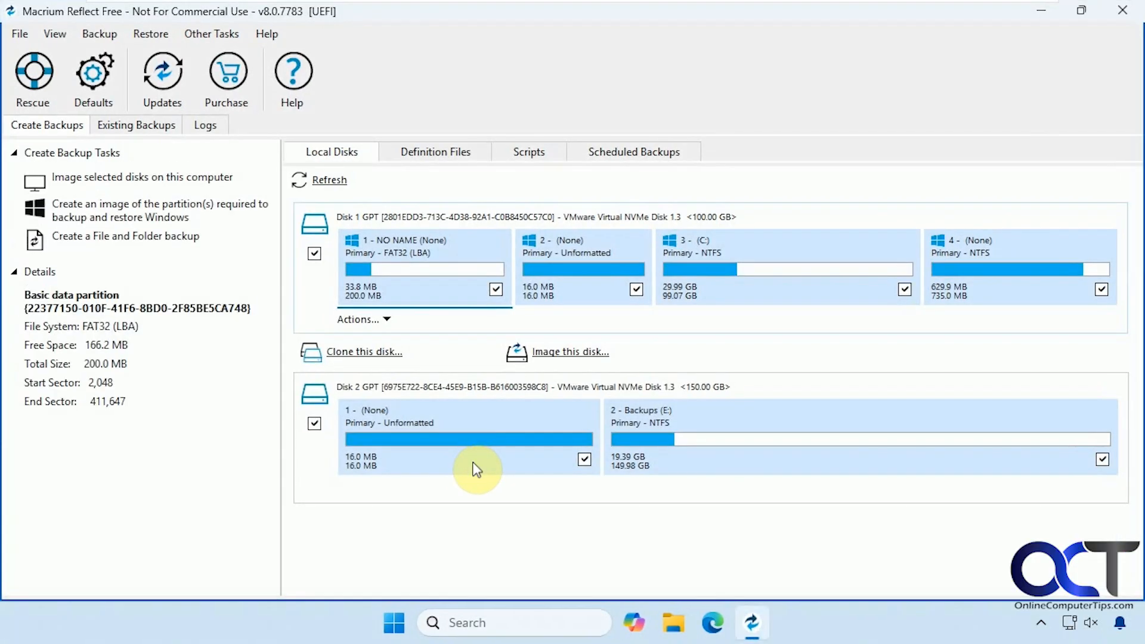
click(211, 33)
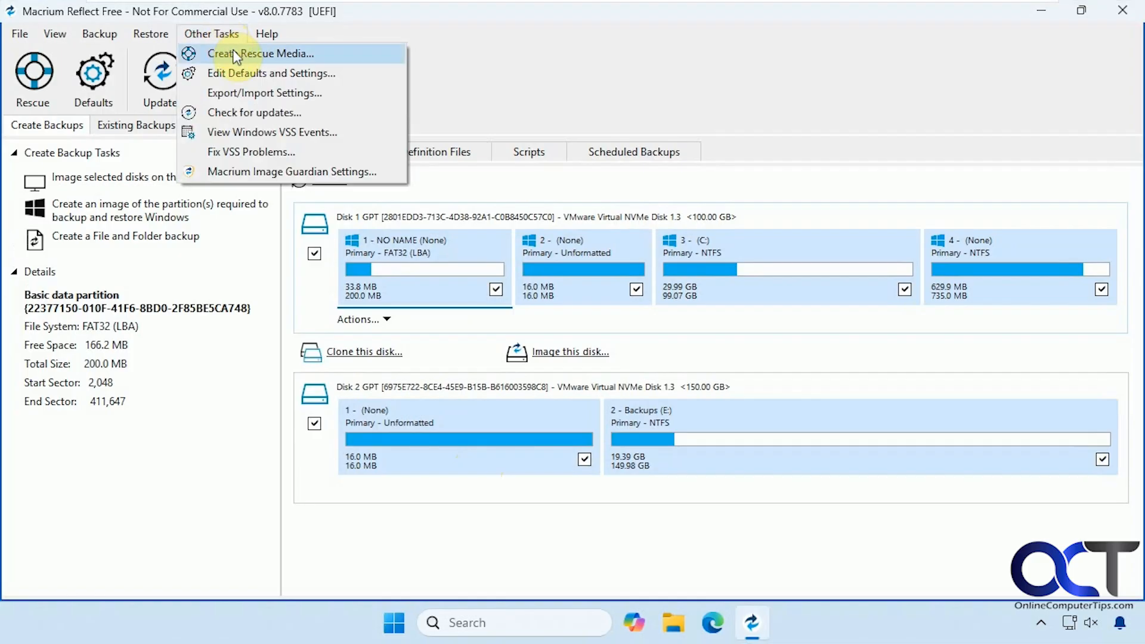
click(212, 33)
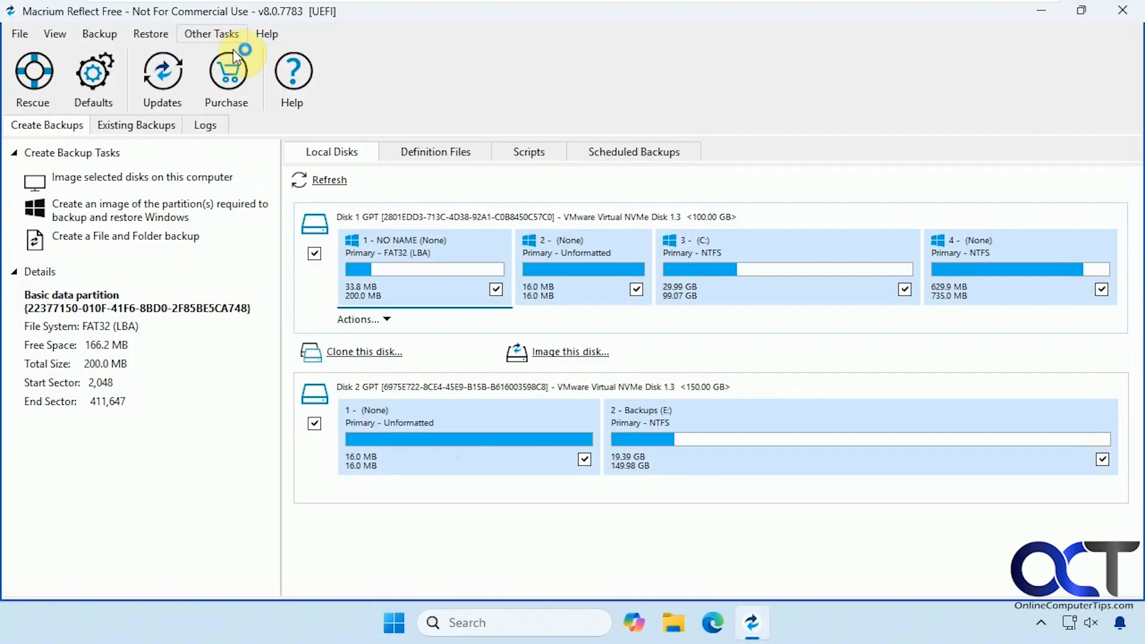
click(33, 77)
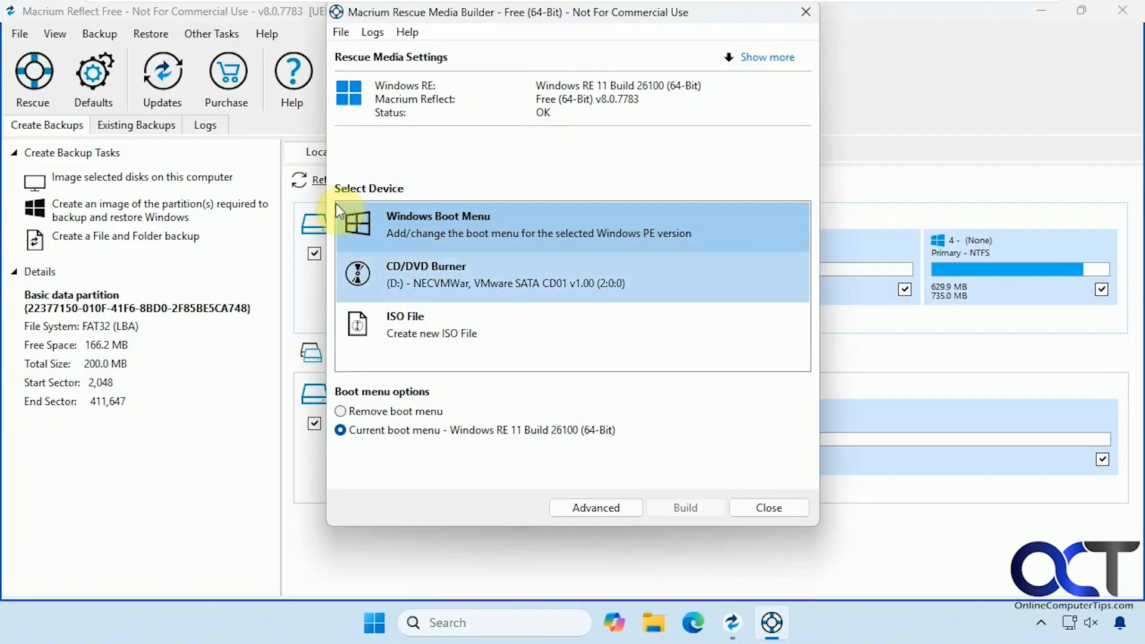
Step: Choose 'Remove boot menu', remove the rescue entry, and acknowledge the deletion message
click(340, 411)
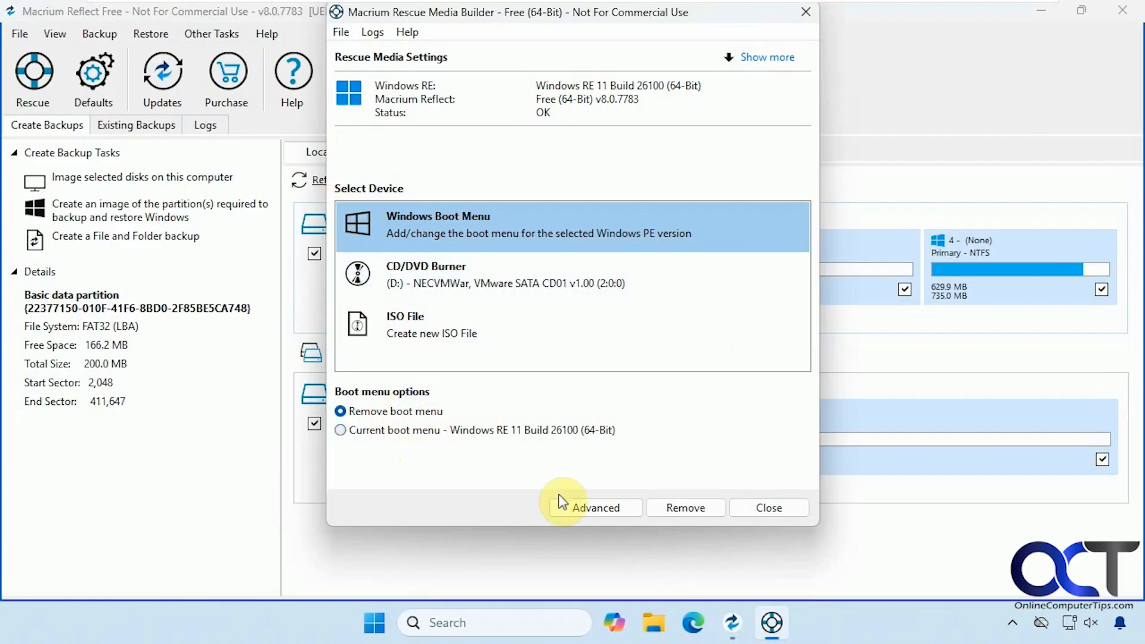
click(685, 508)
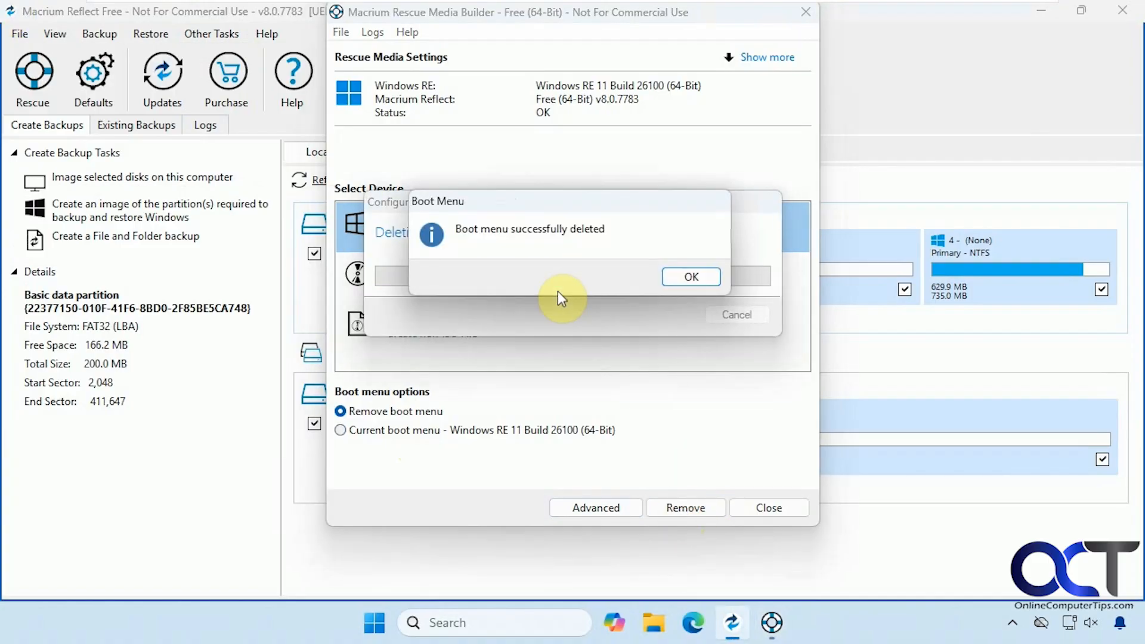
click(690, 276)
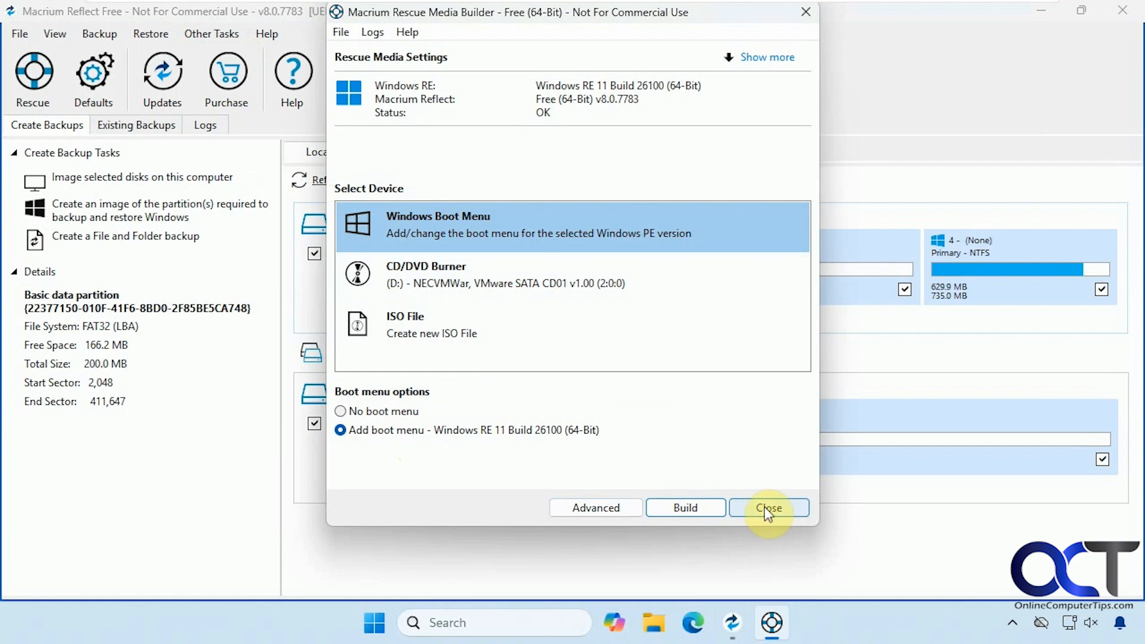
Step: Close the Macrium Rescue Media Builder window
click(438, 325)
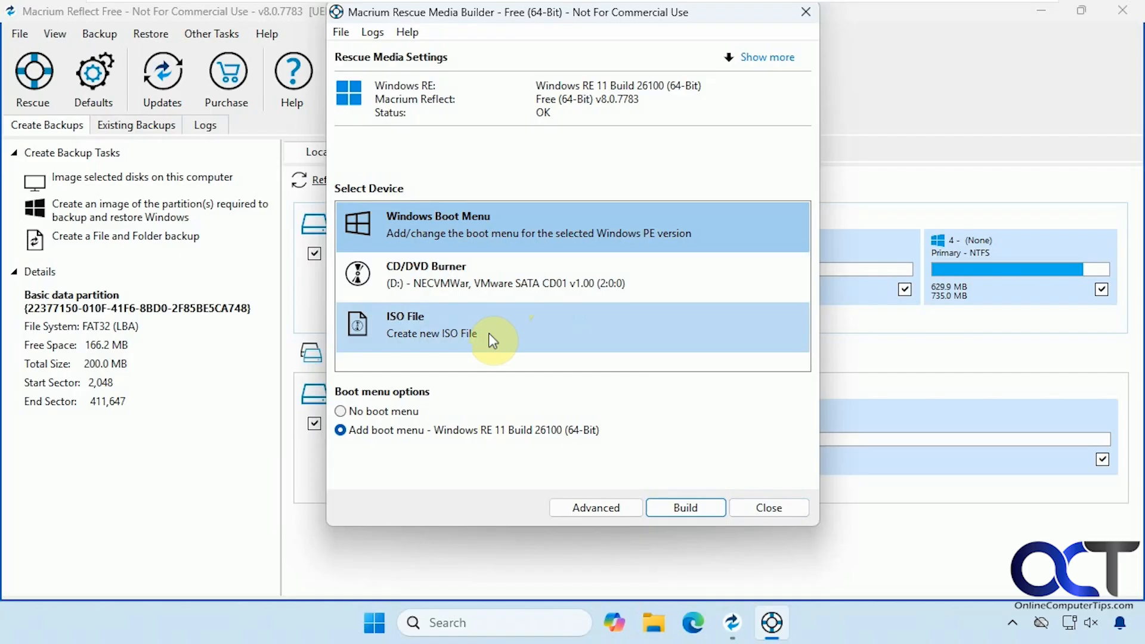
mouse_move(466, 323)
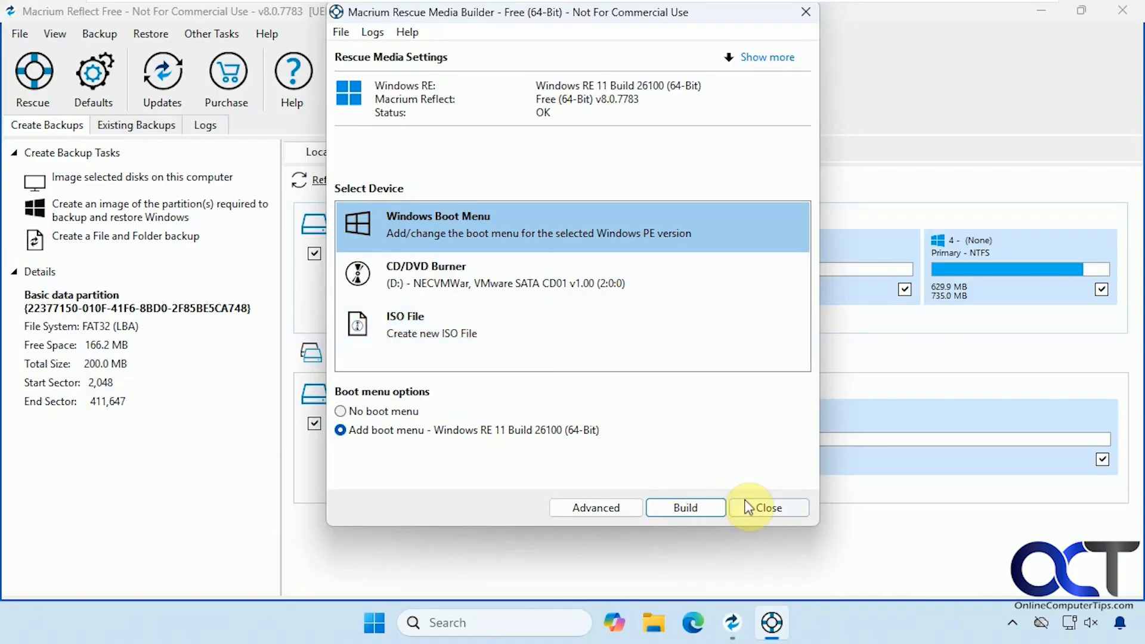
click(767, 507)
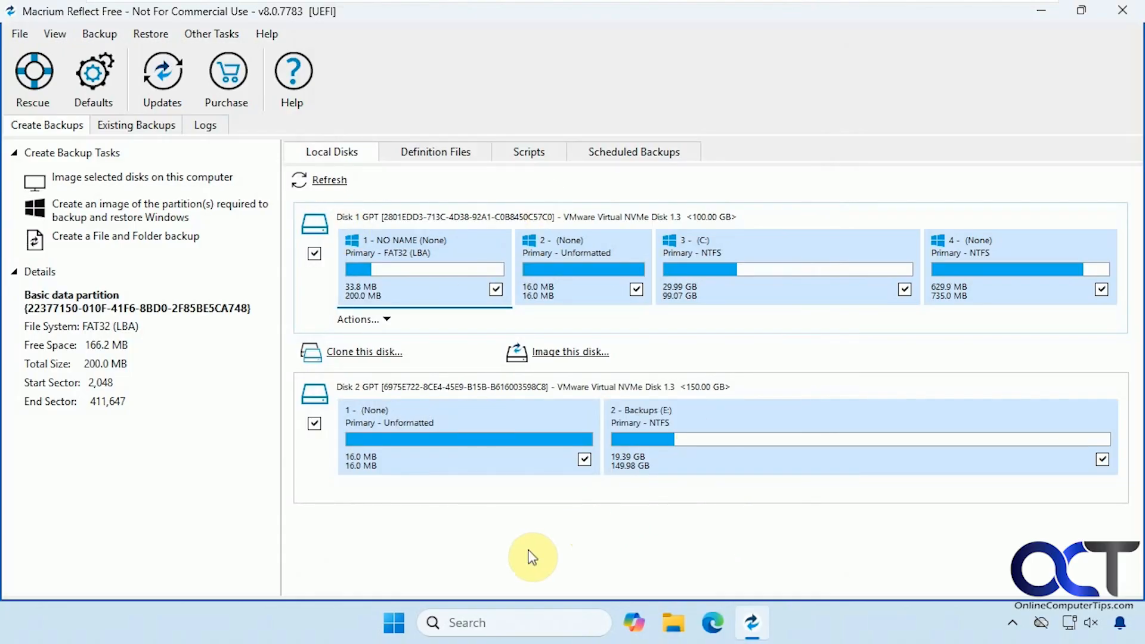
mouse_move(540, 550)
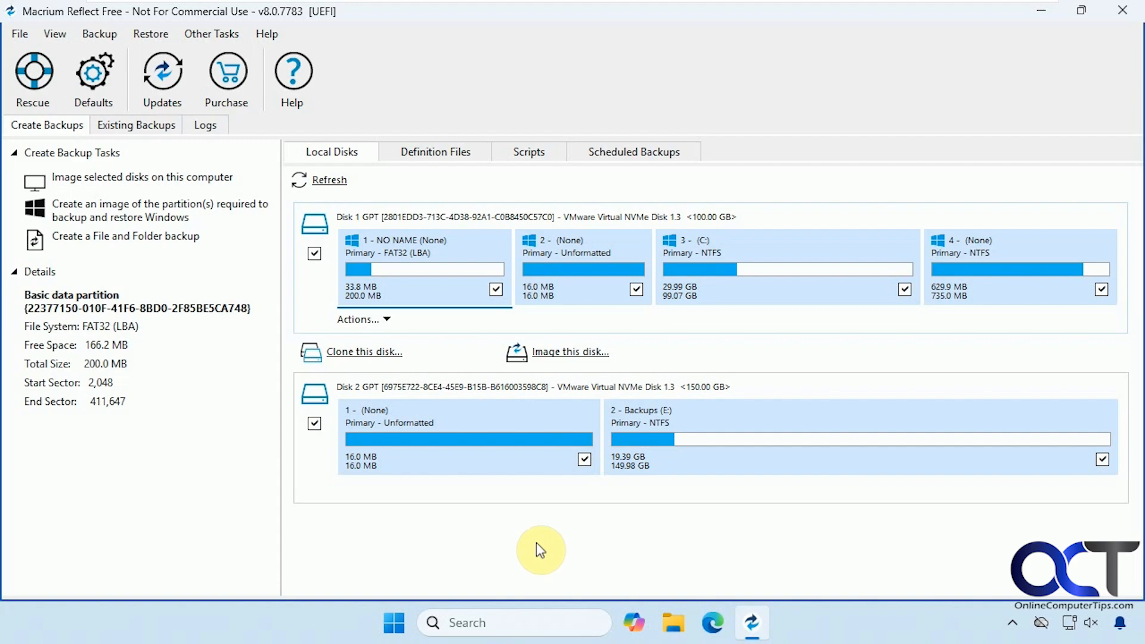